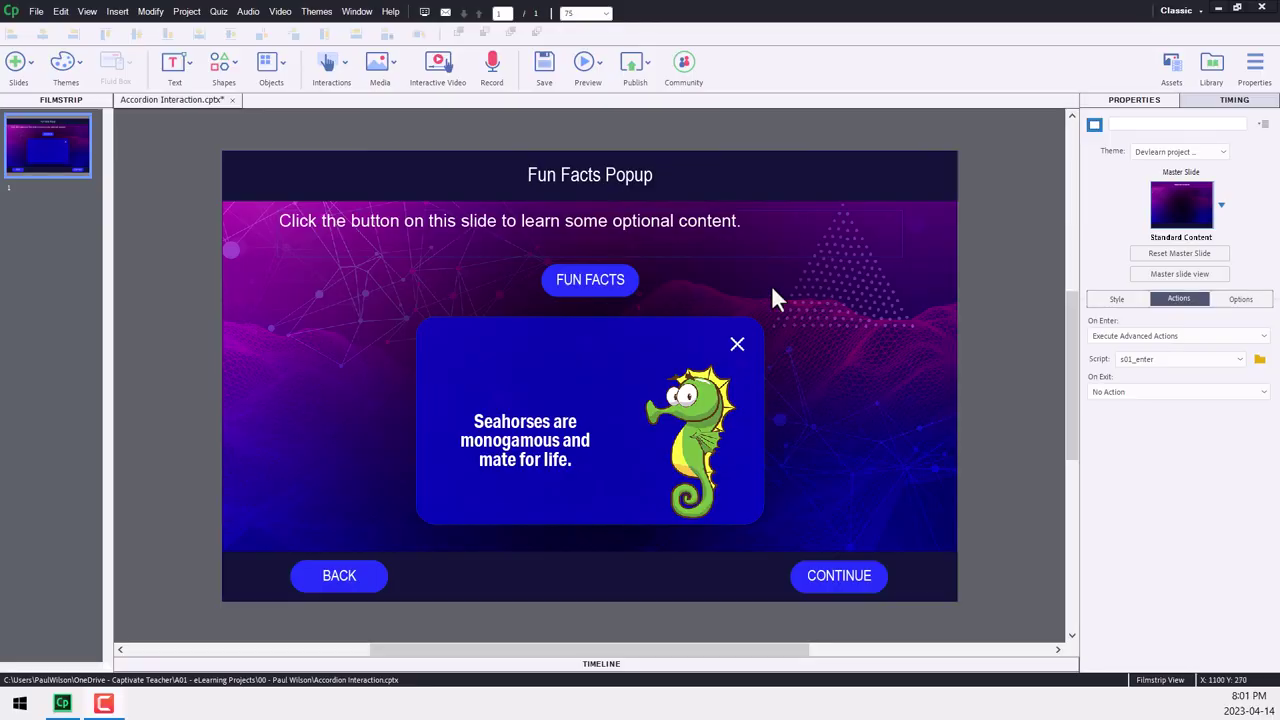
# Inspect the FUN FACTS button's click action and the popup shape's state view
pyautogui.click(588, 280)
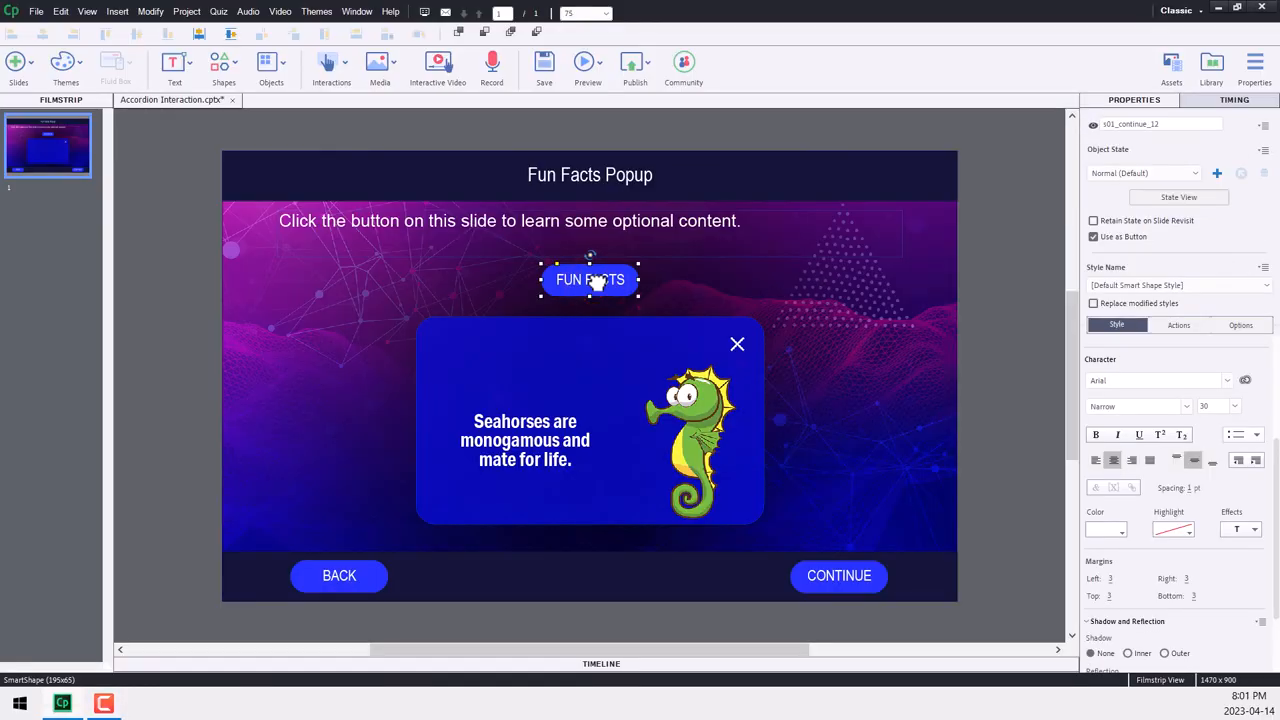
pyautogui.click(1180, 324)
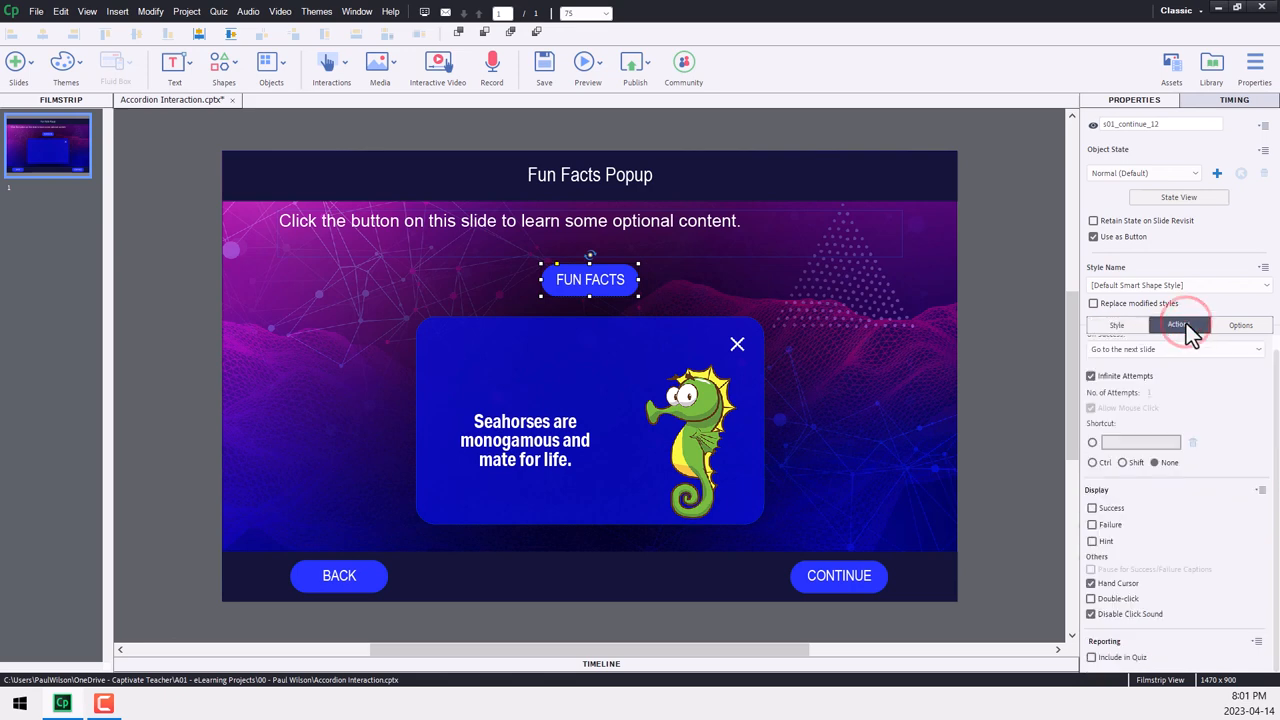
pyautogui.click(1180, 324)
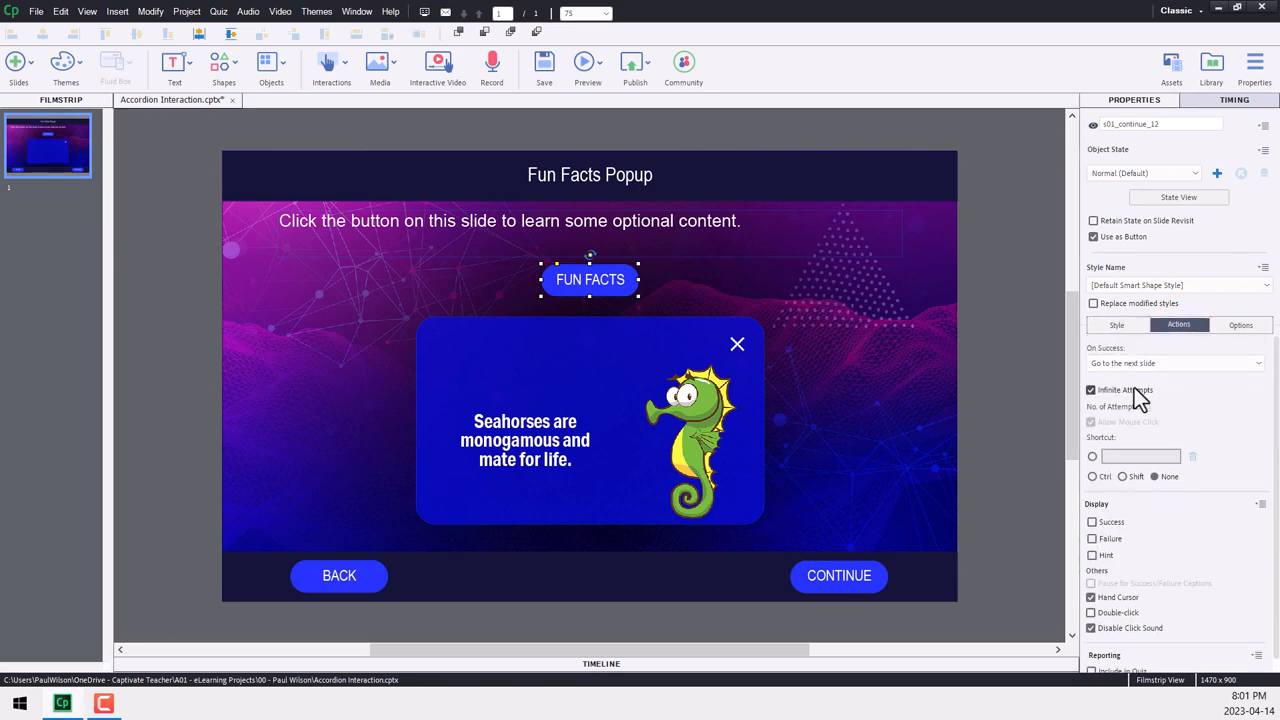
pyautogui.moveTo(1168, 404)
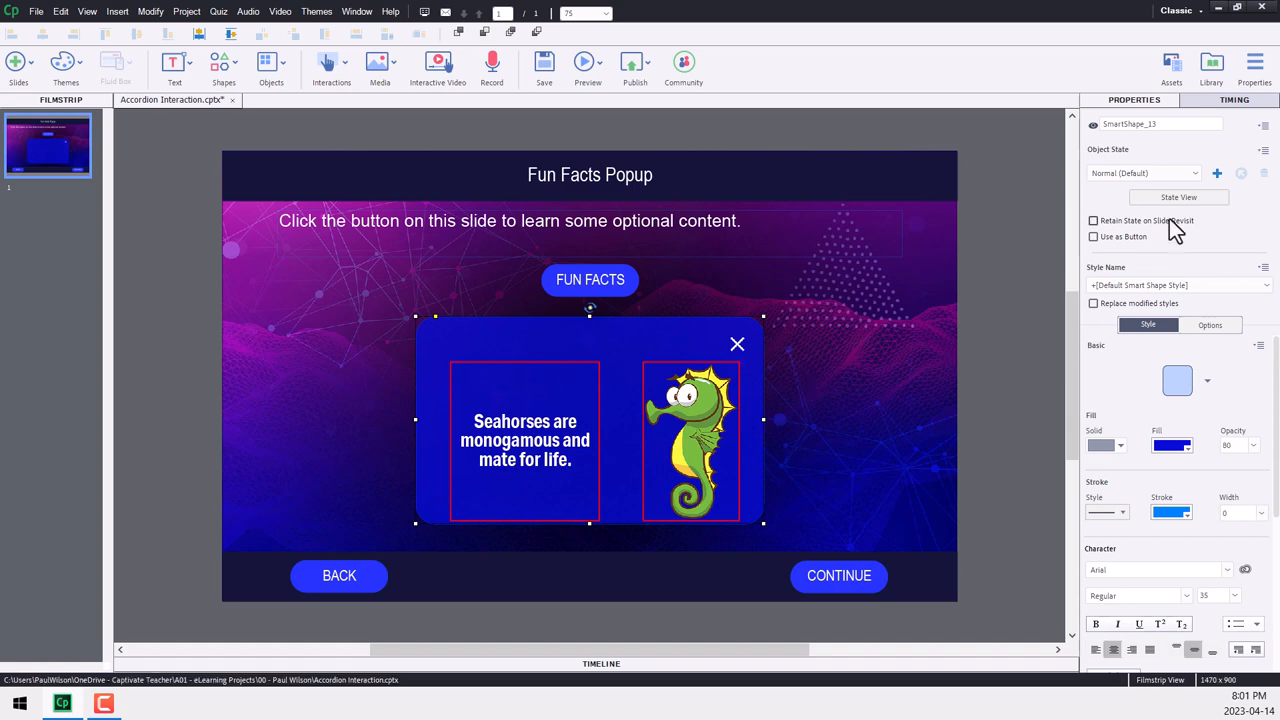
pyautogui.click(1180, 198)
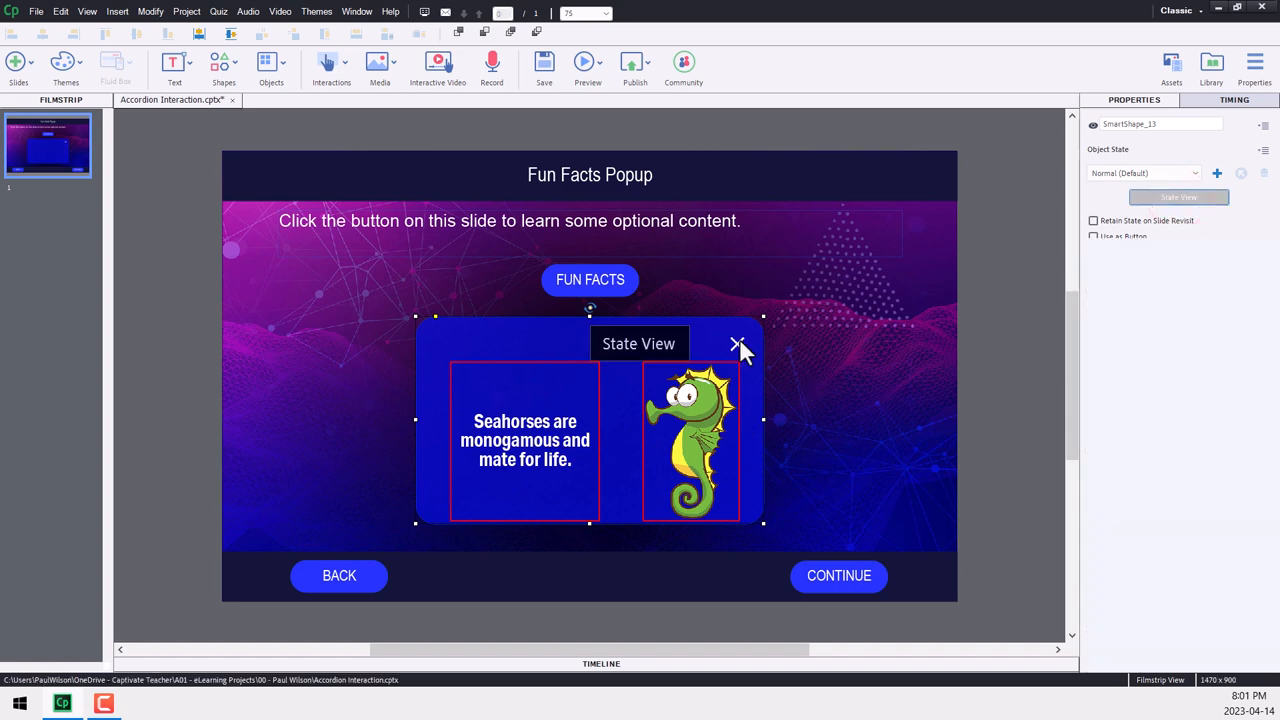
pyautogui.click(738, 344)
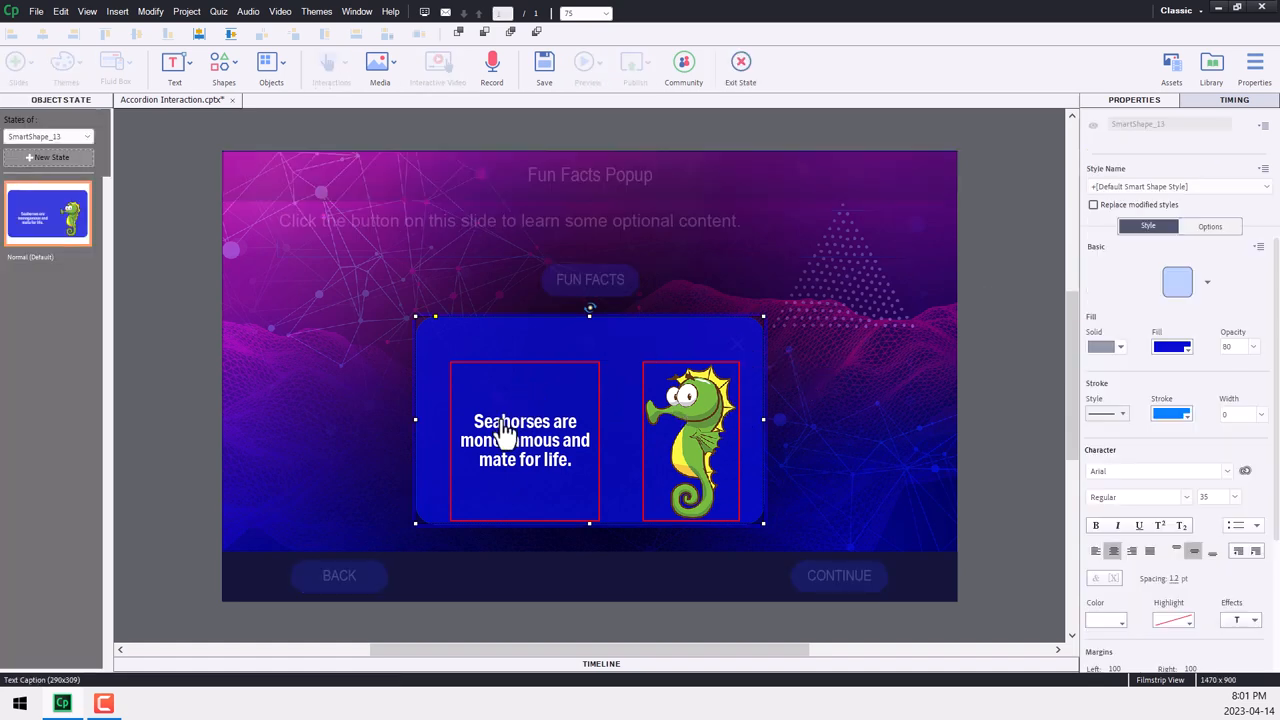
pyautogui.click(740, 62)
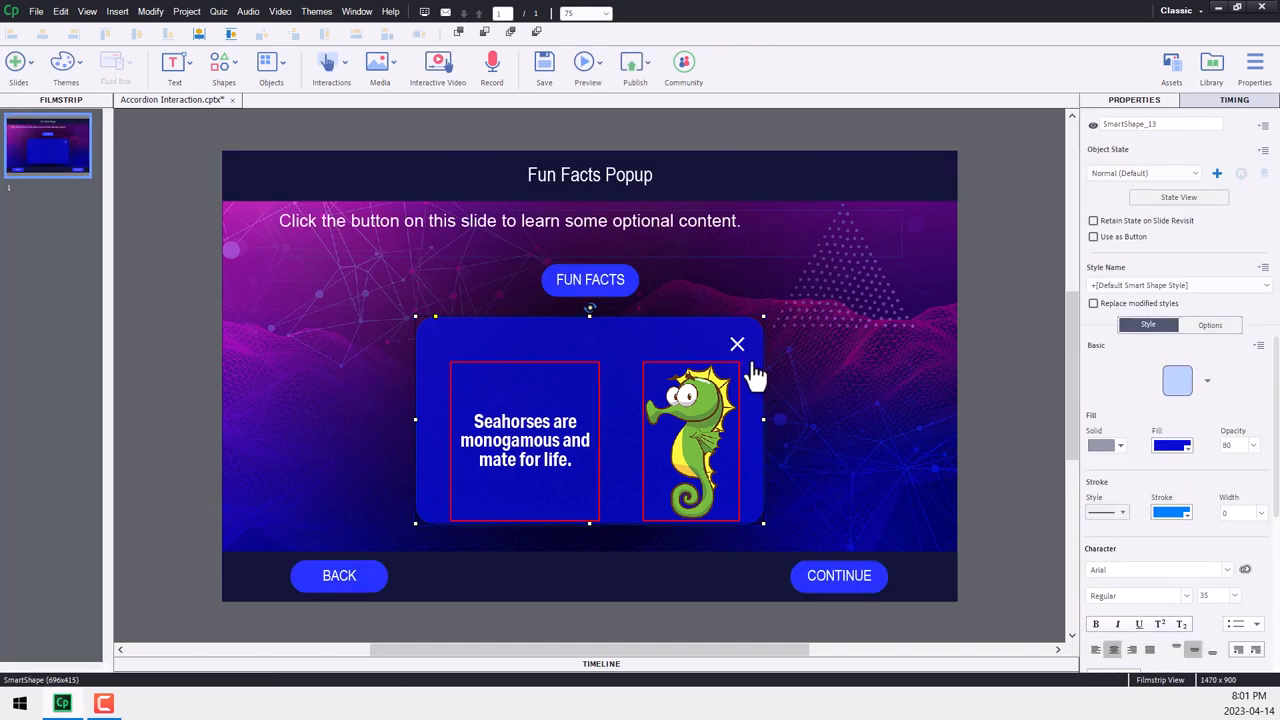
# Name the background shape popup_background and the X close image close_popup_icon
pyautogui.click(736, 344)
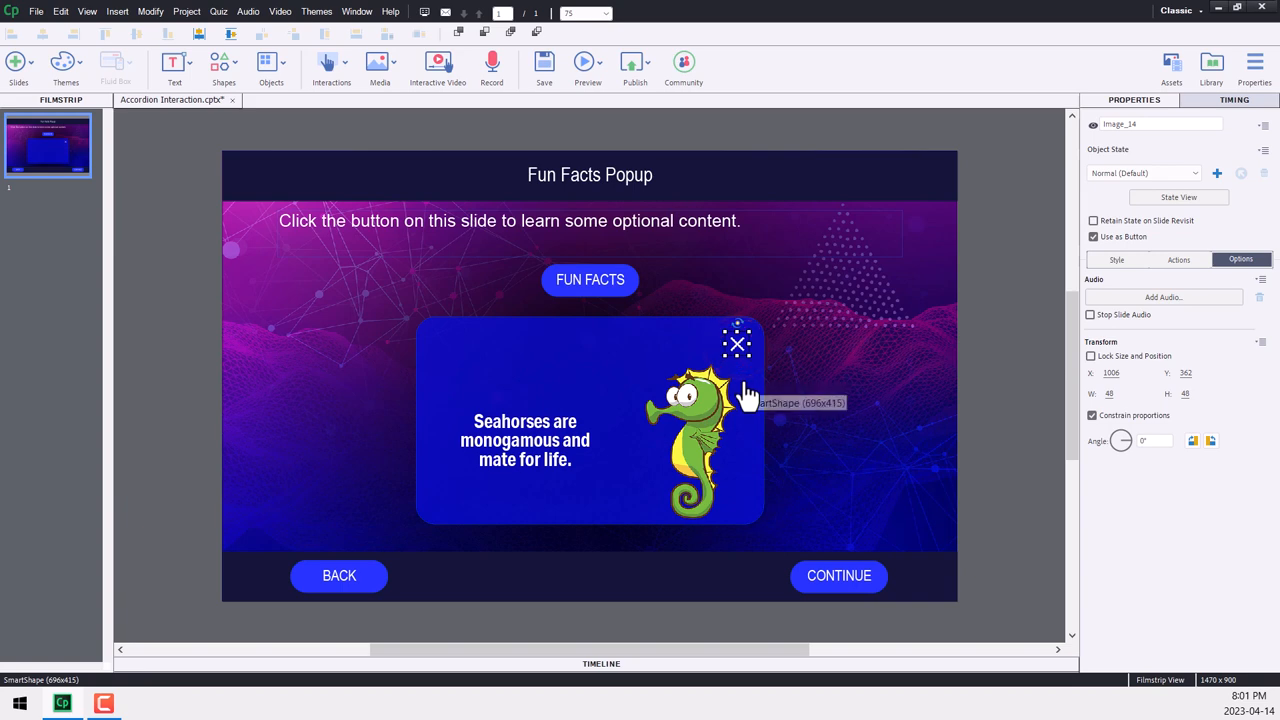
pyautogui.moveTo(746, 410)
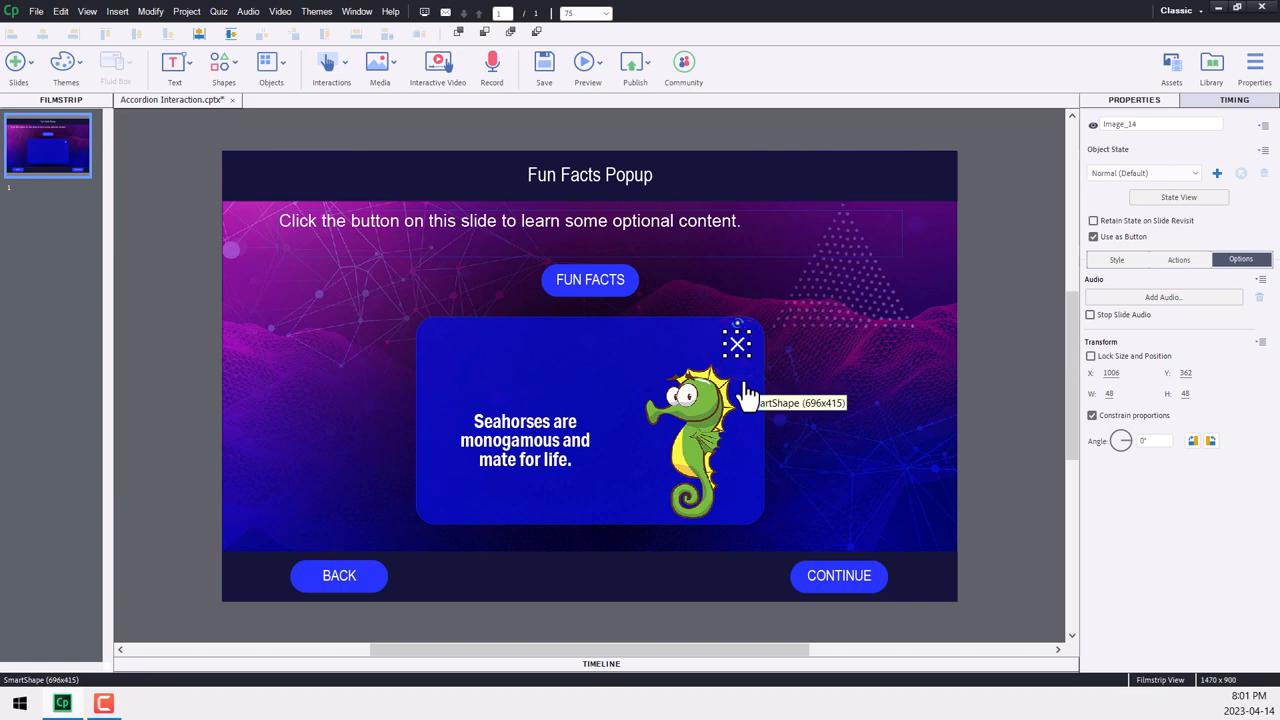
pyautogui.moveTo(1000, 388)
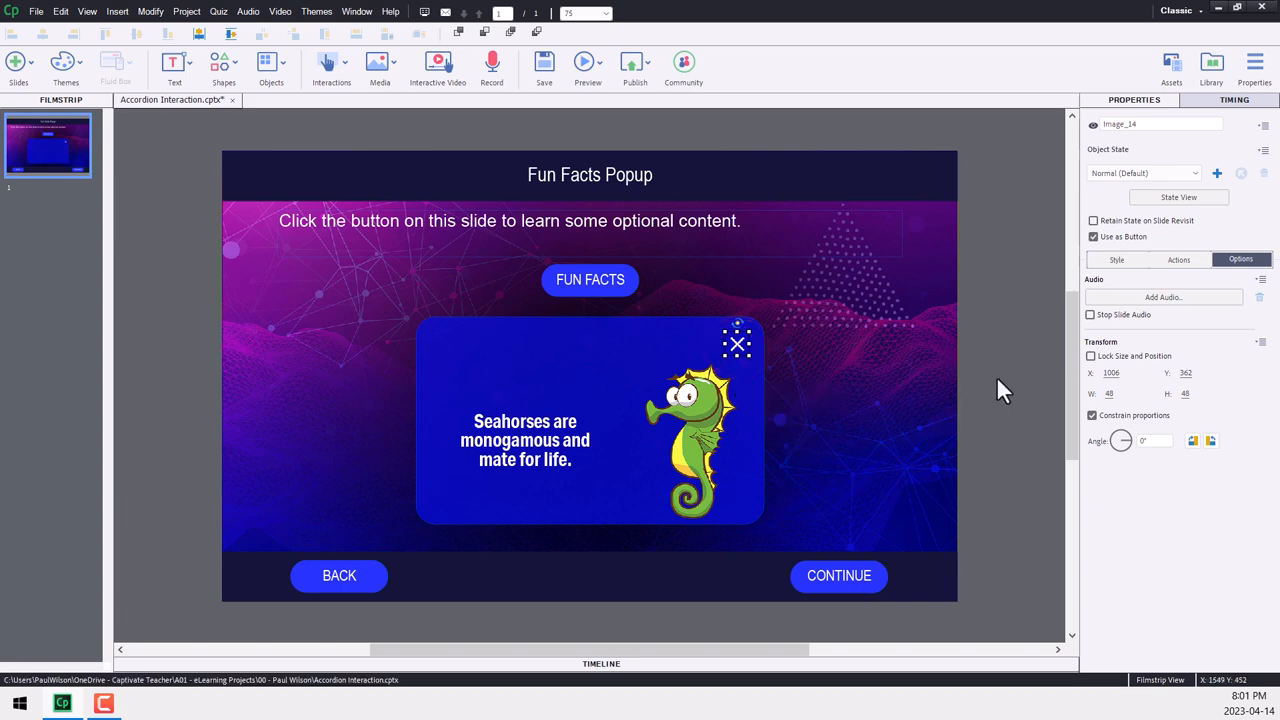
pyautogui.click(1160, 124)
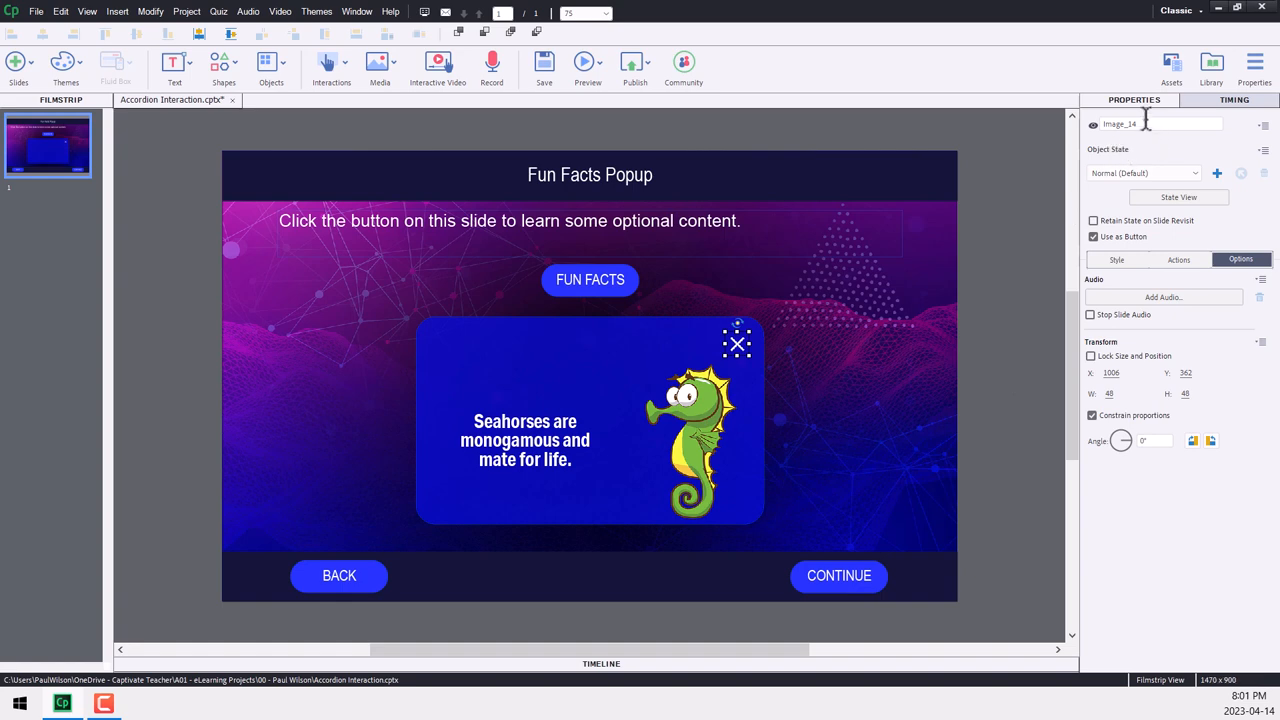
pyautogui.moveTo(924, 218)
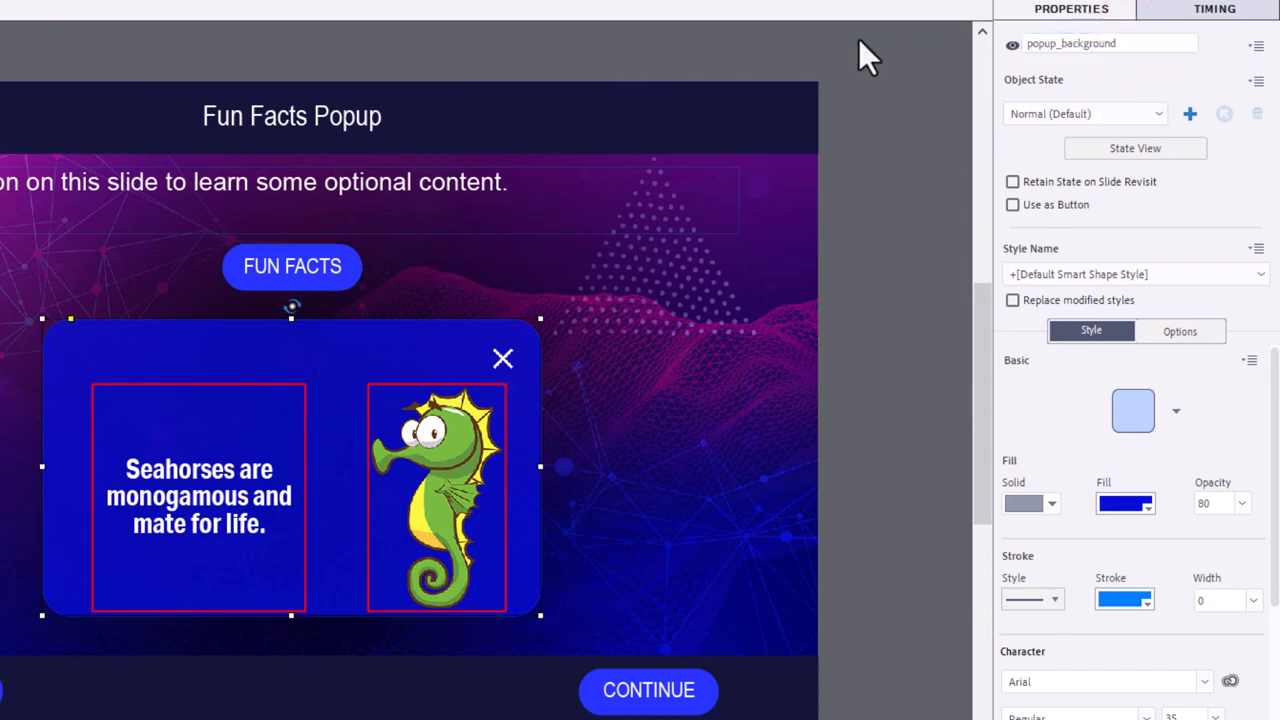
pyautogui.click(502, 358)
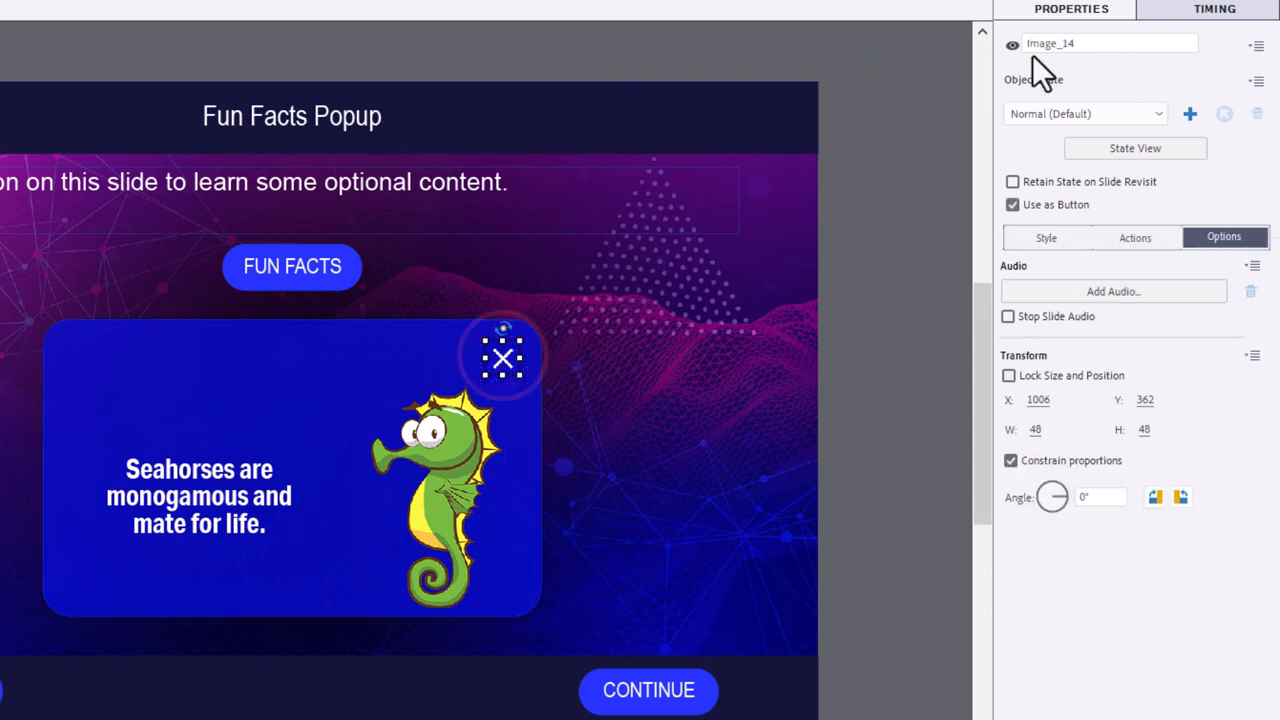
pyautogui.write('close')
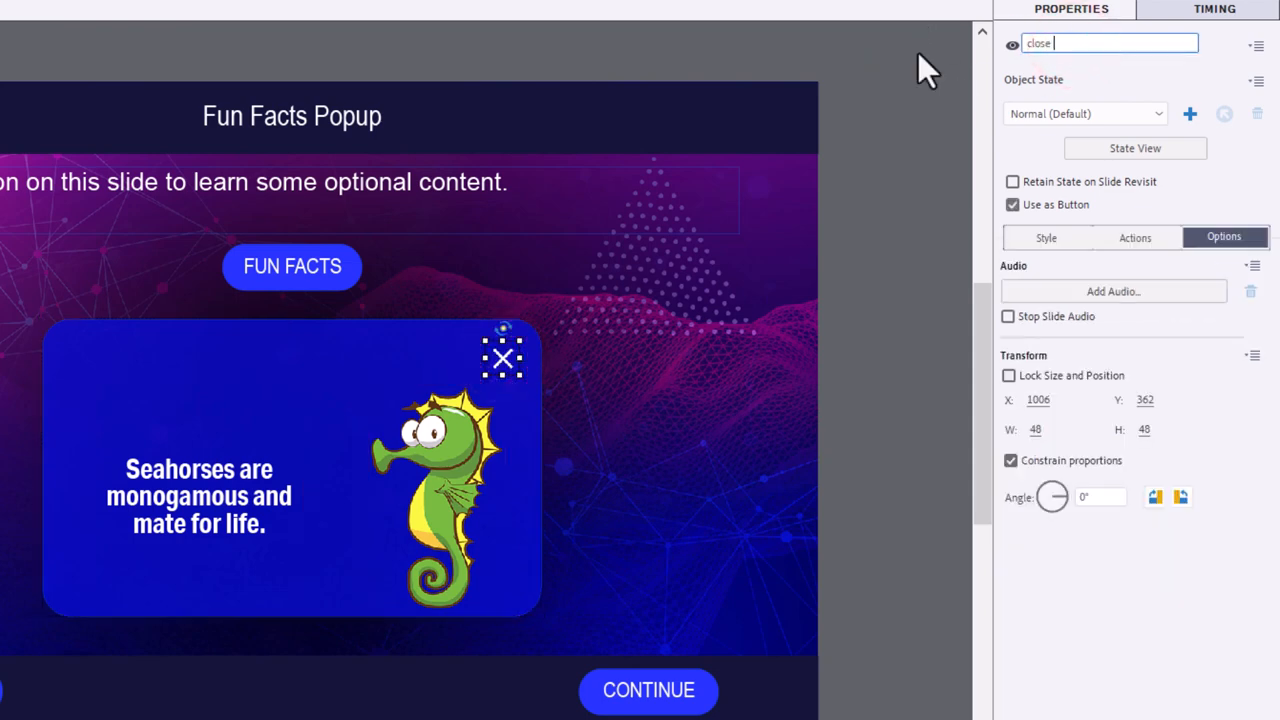
pyautogui.write('close_popup_icon')
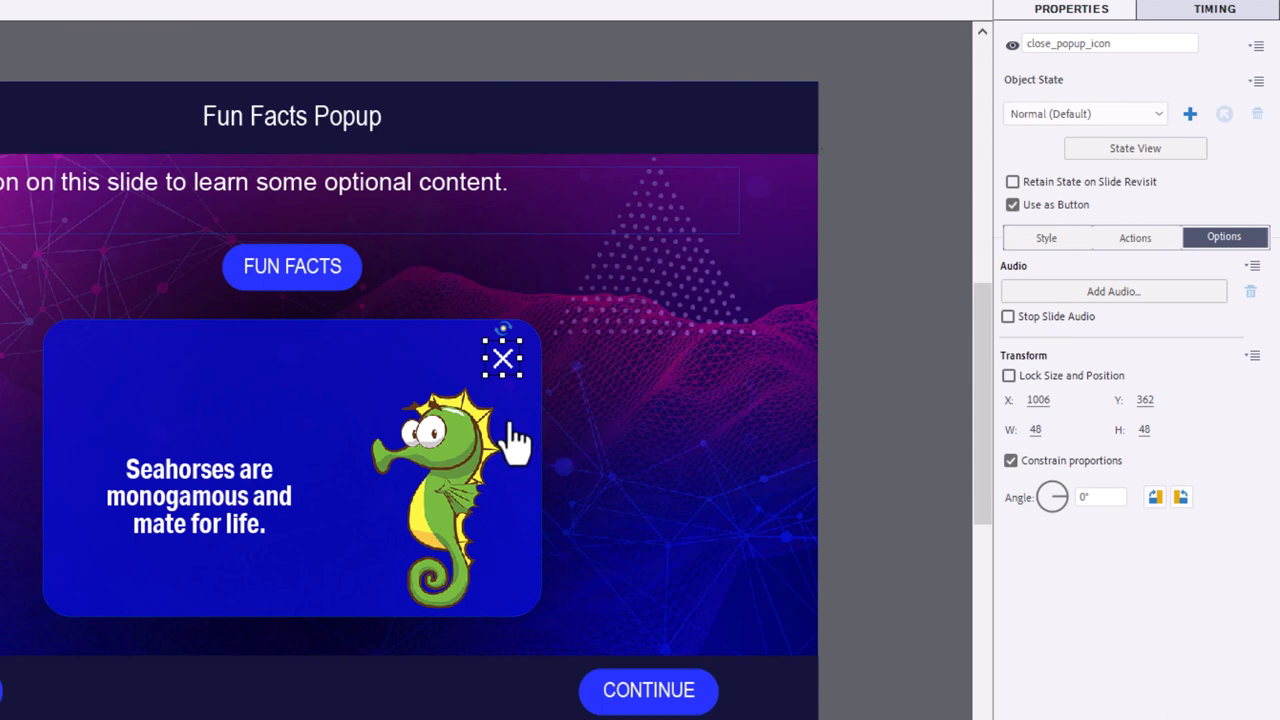
pyautogui.moveTo(364, 500)
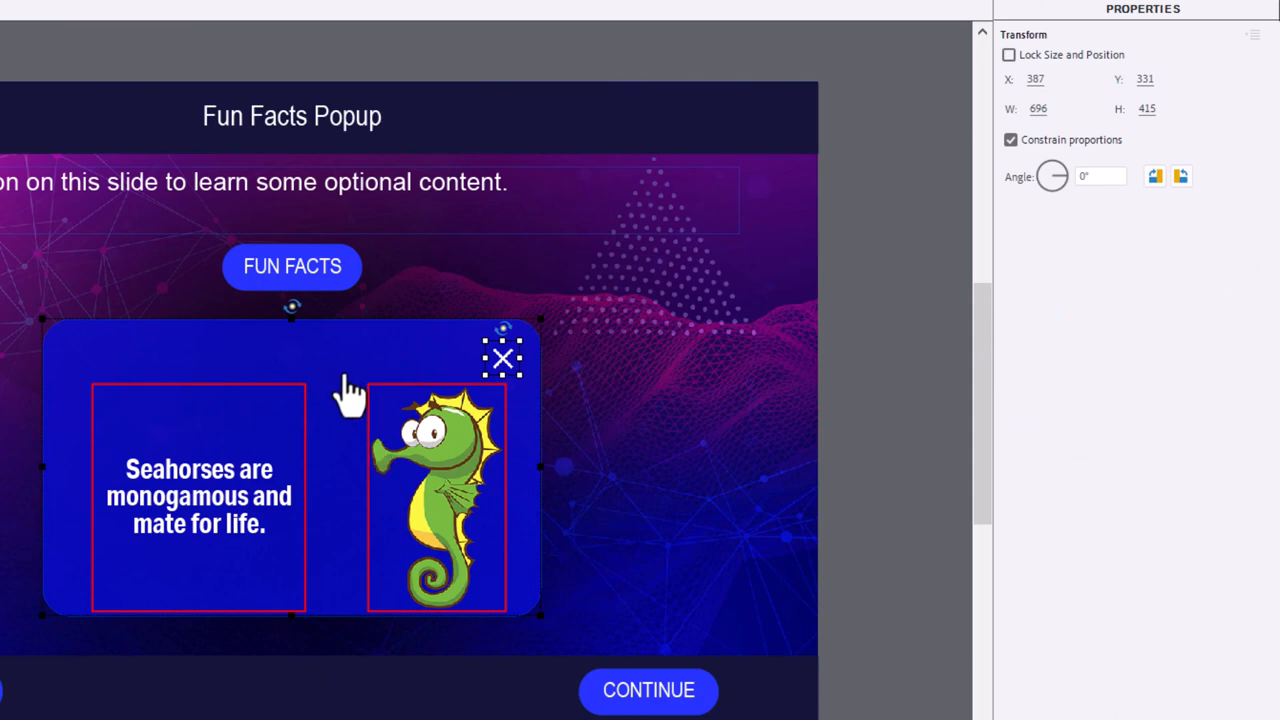
# Group the popup pieces, rename Group_1 to popup and hide the group in output
pyautogui.rightClick(348, 392)
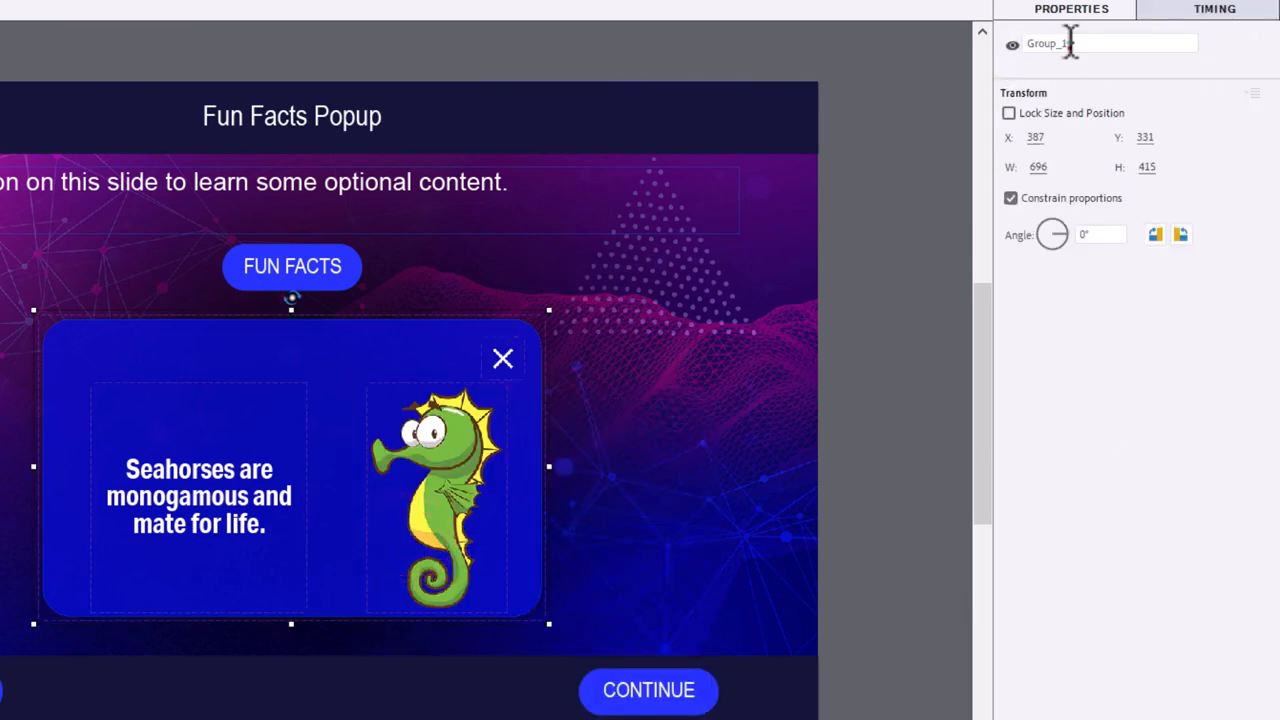
pyautogui.doubleClick(1070, 44)
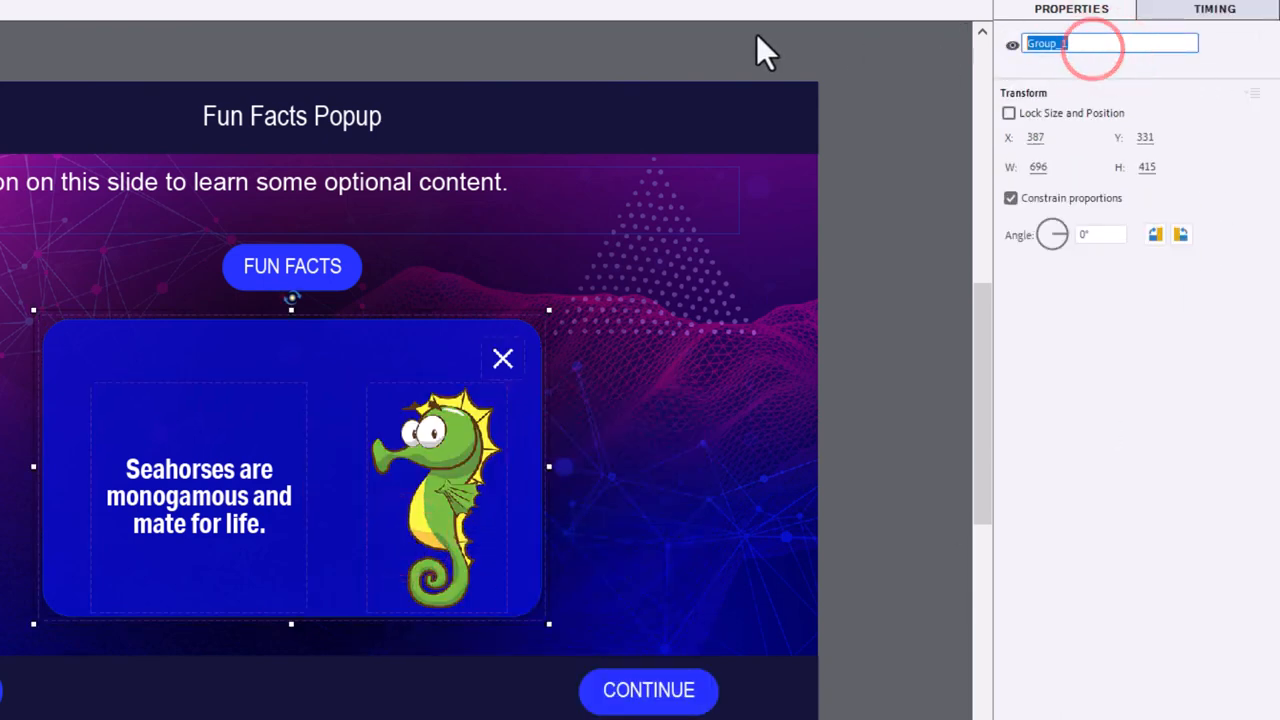
pyautogui.write('popup')
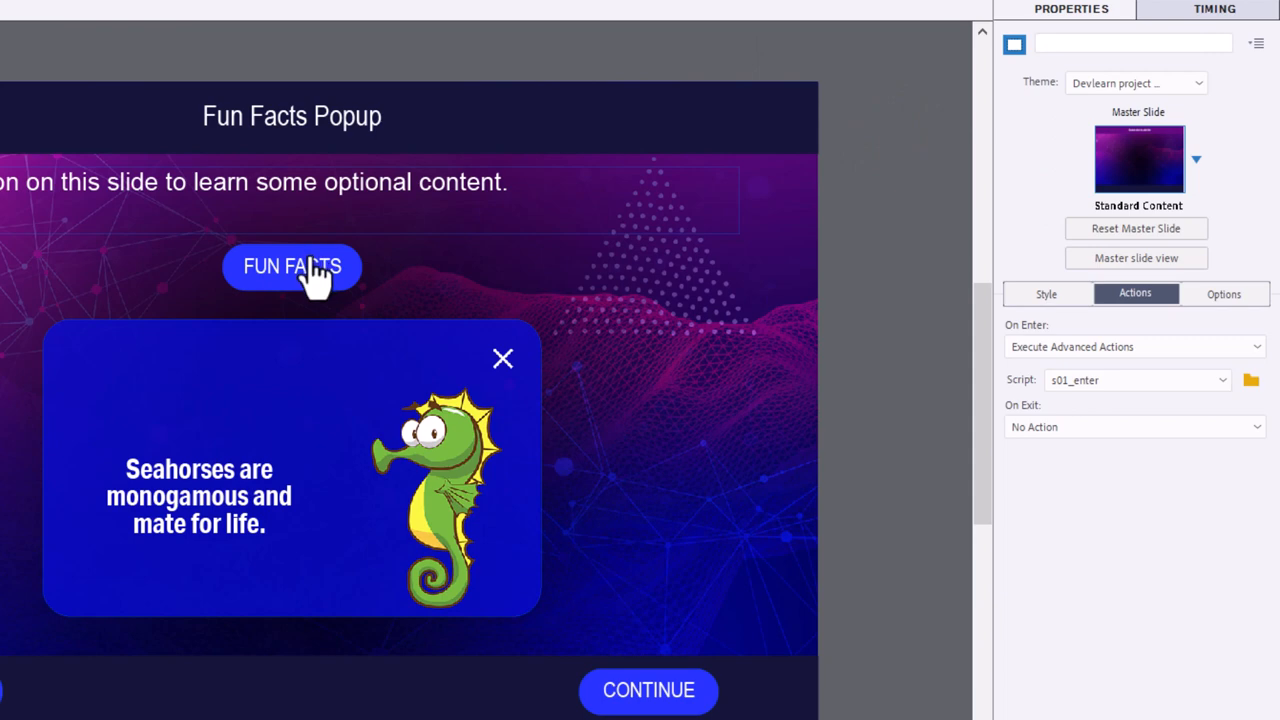
pyautogui.moveTo(316, 278)
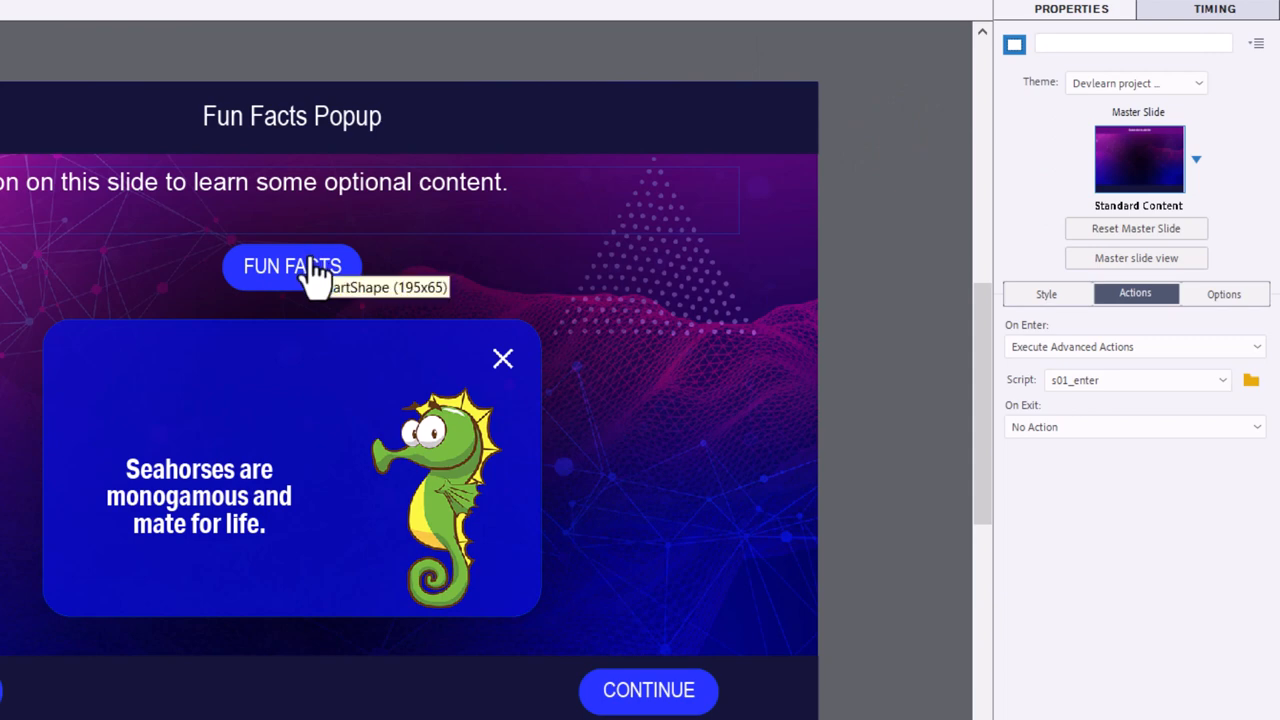
pyautogui.moveTo(412, 396)
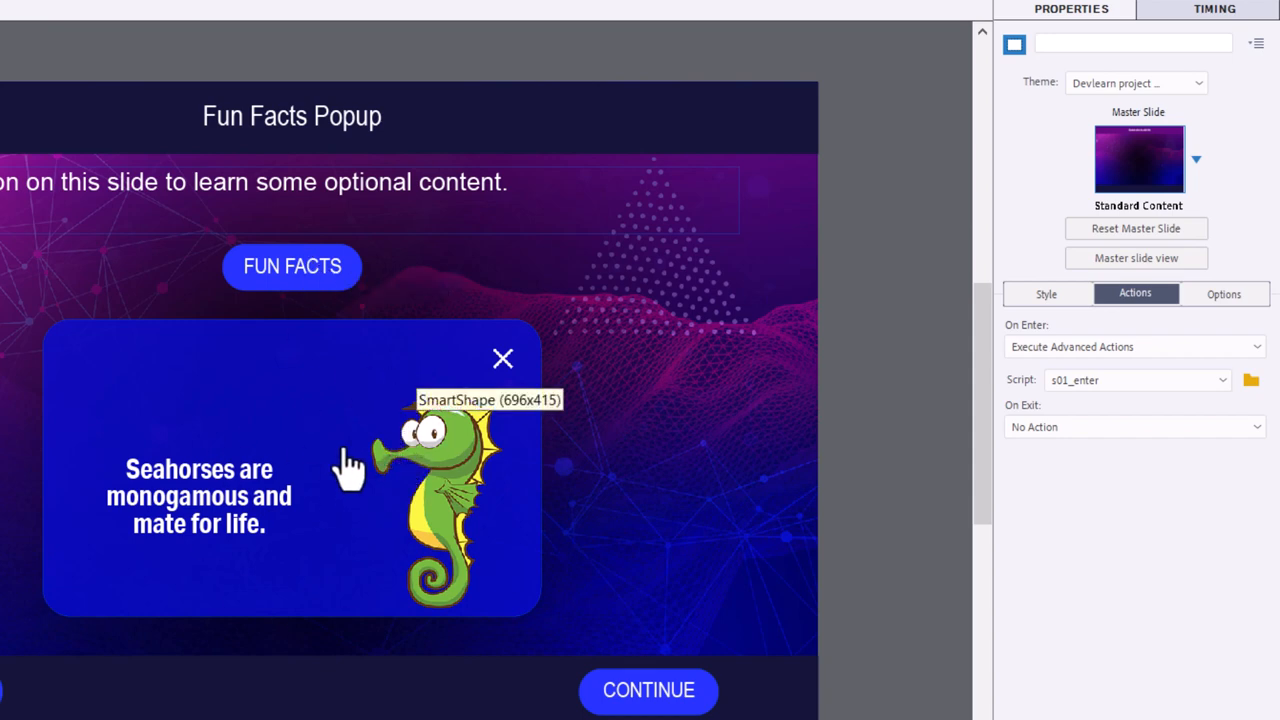
pyautogui.click(348, 476)
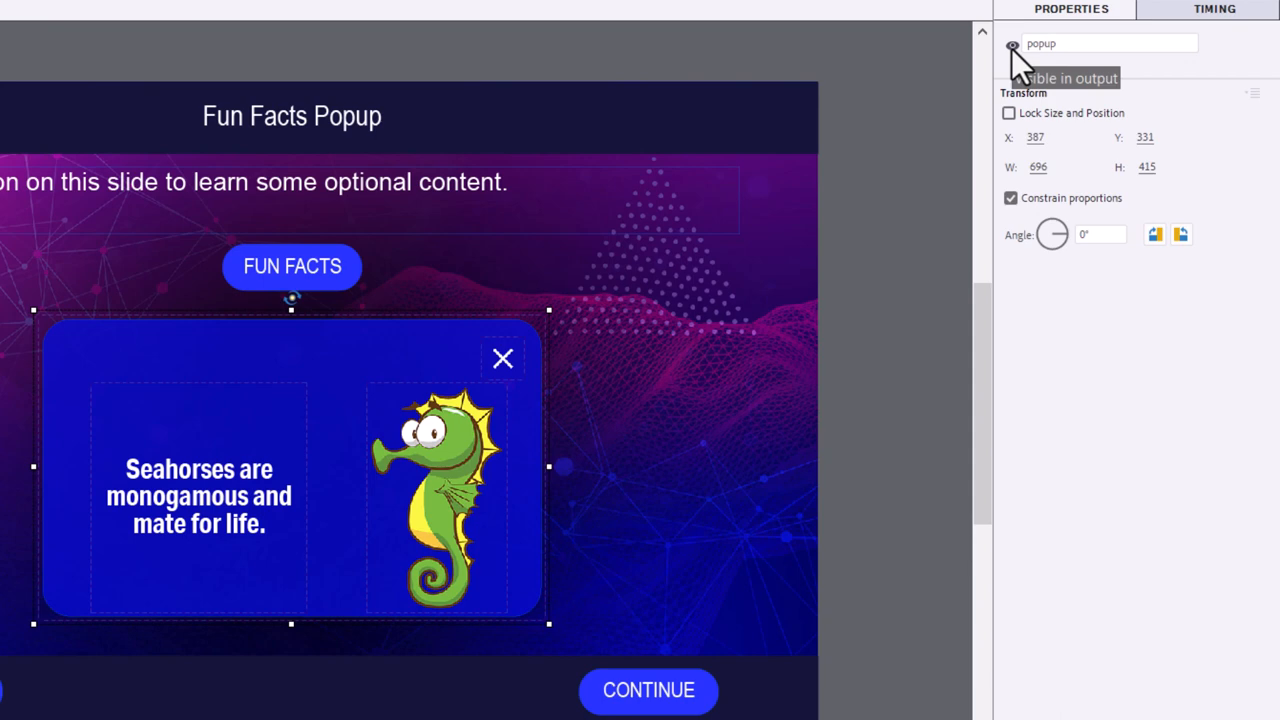
pyautogui.click(1012, 44)
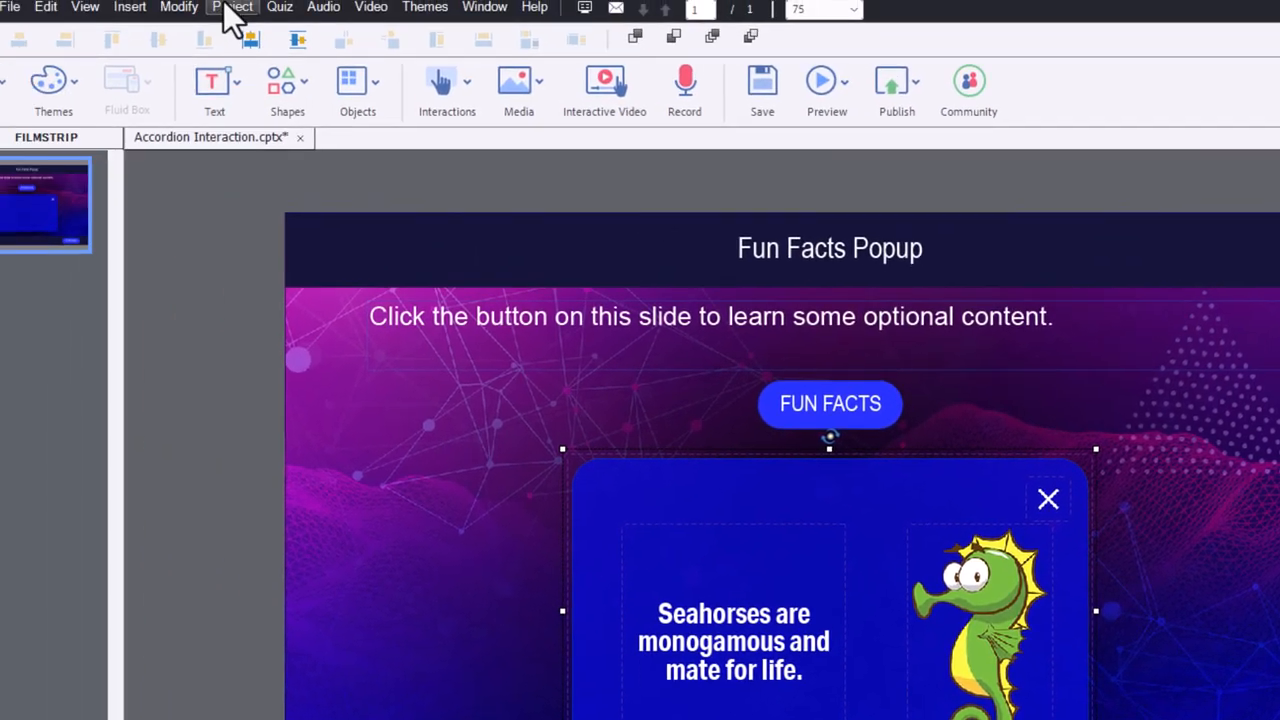
# Add user variable _popup with value 0 in Project > Variables, save it and close the dialog
pyautogui.click(232, 8)
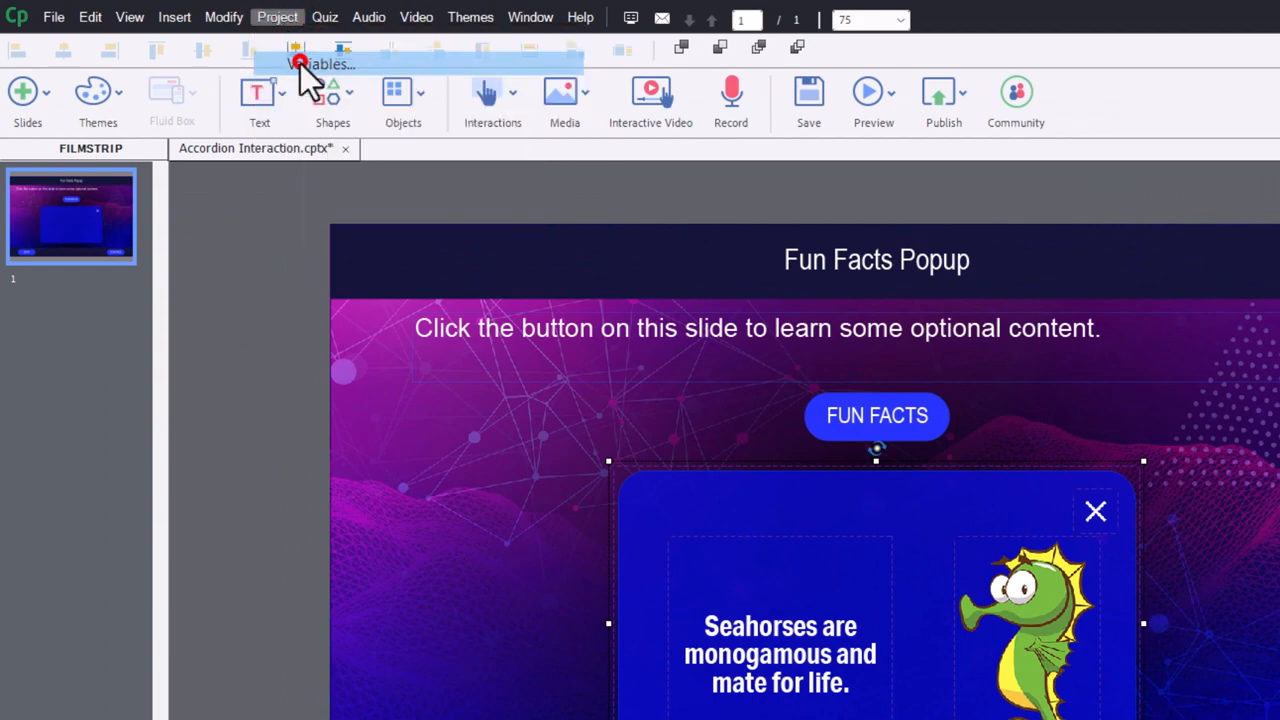
pyautogui.click(304, 64)
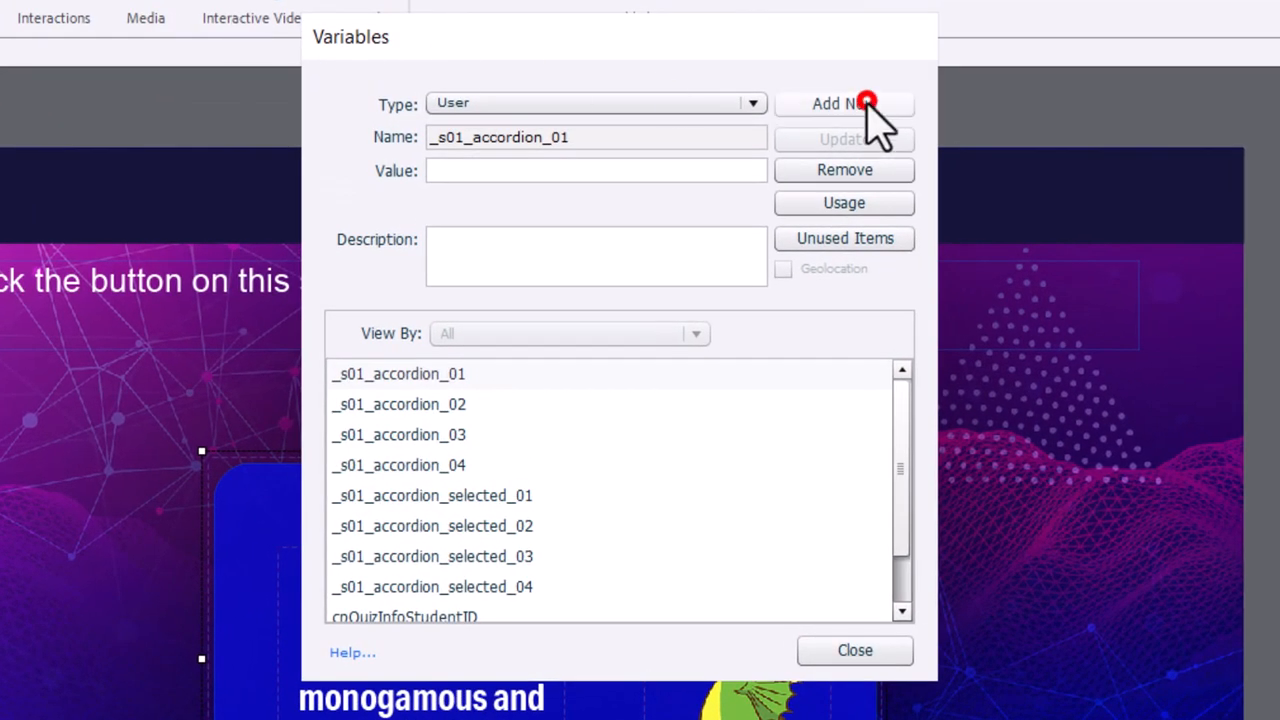
pyautogui.click(844, 104)
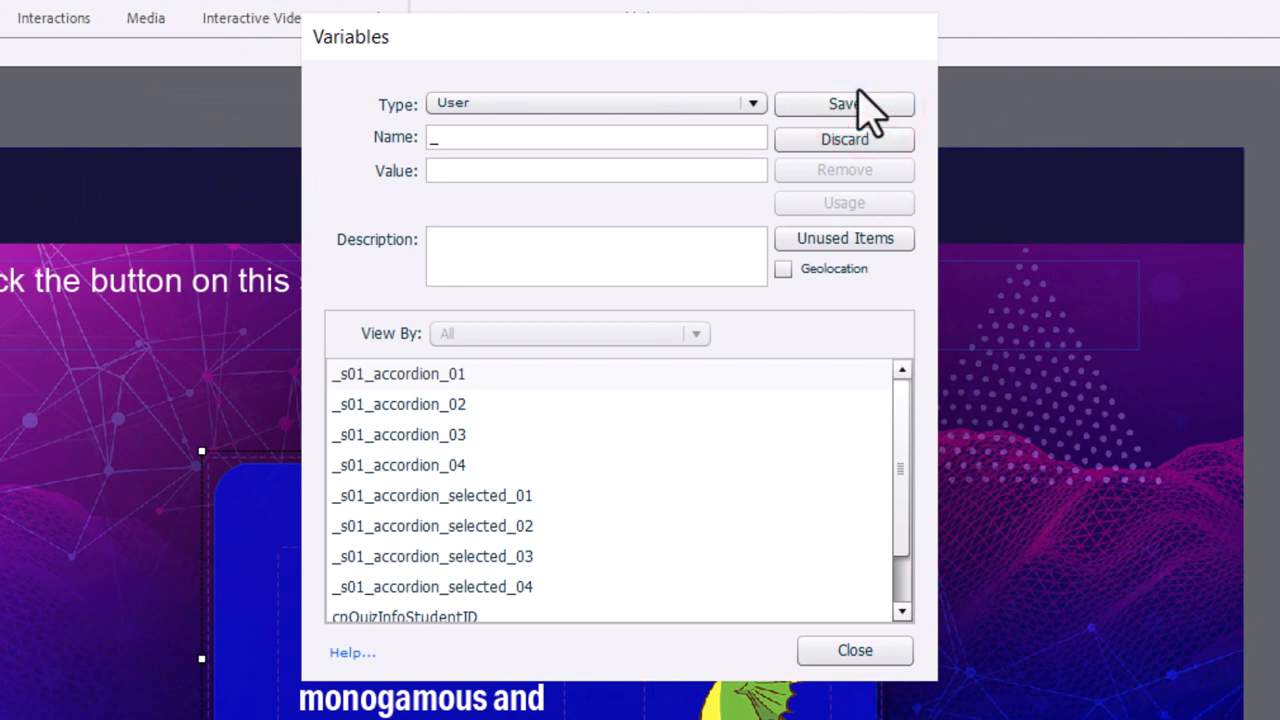
pyautogui.write('popup')
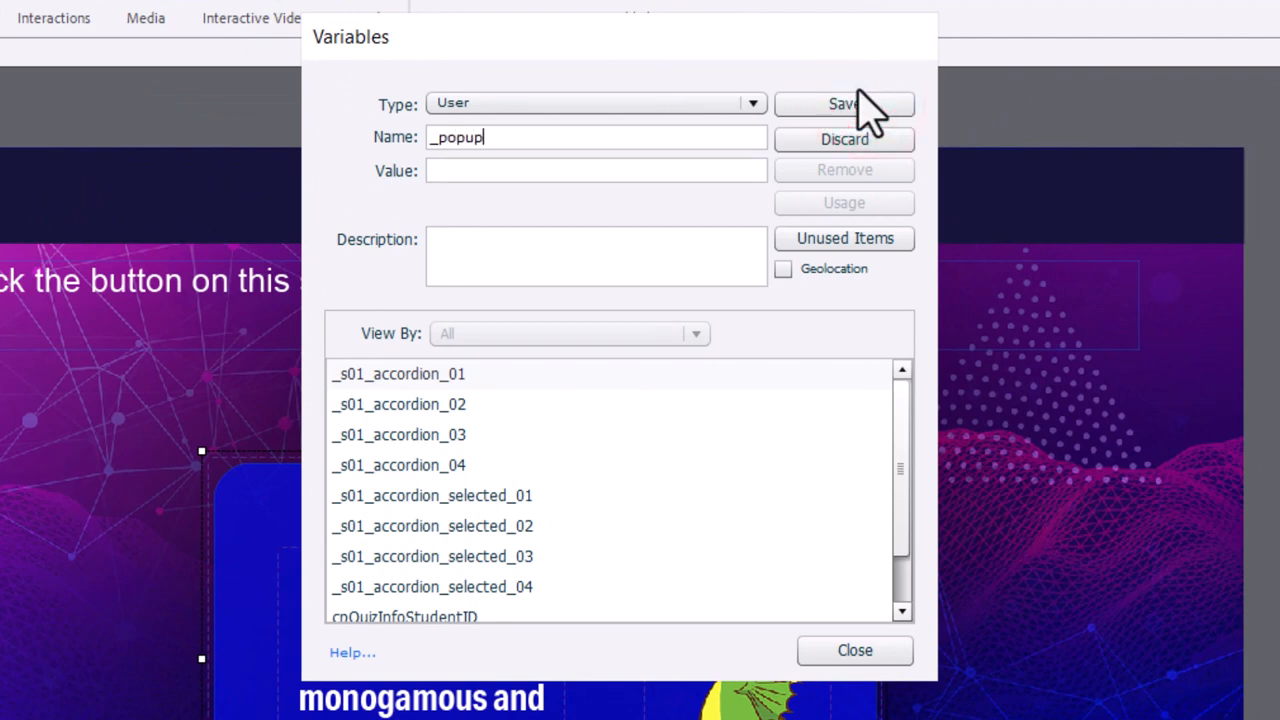
pyautogui.click(470, 170)
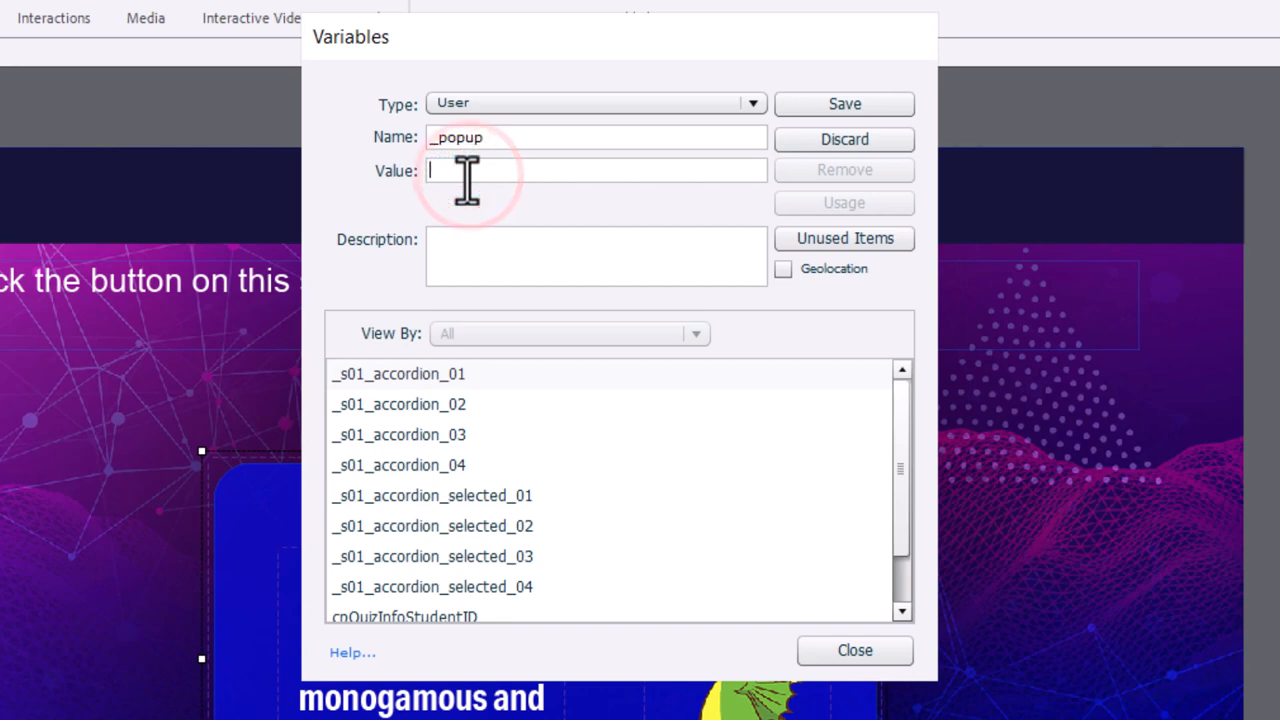
pyautogui.write('0')
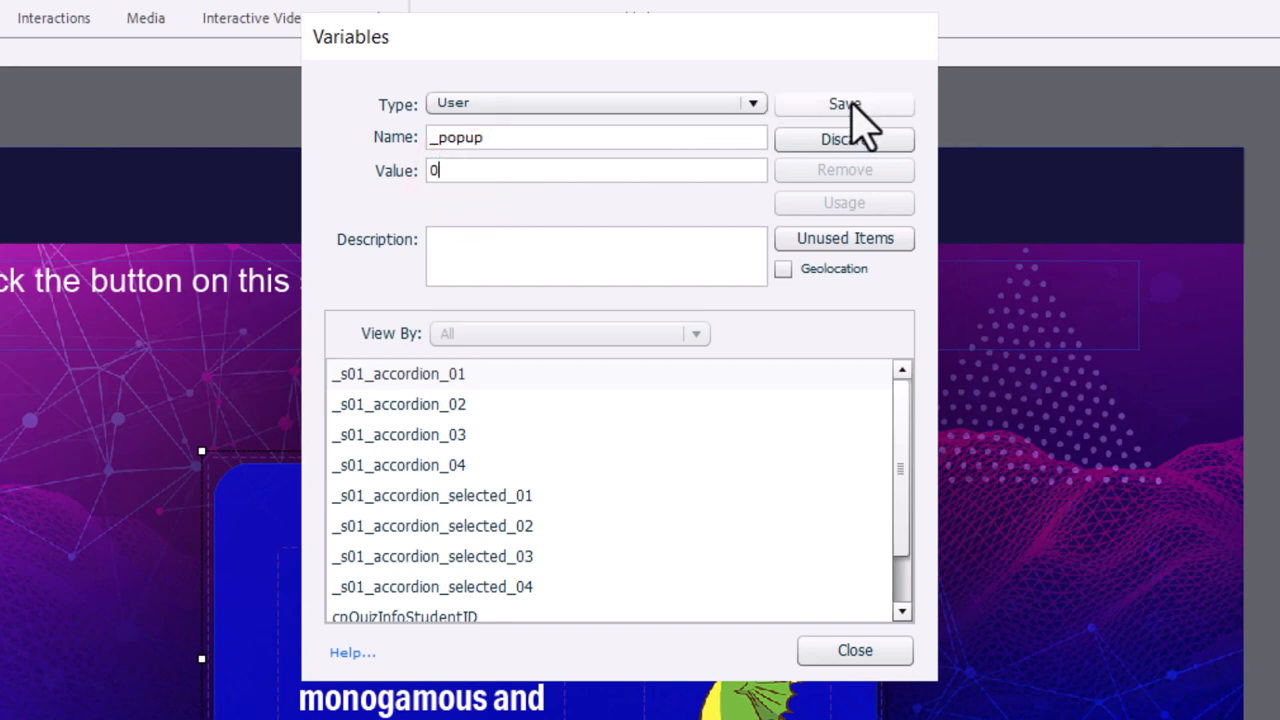
pyautogui.click(844, 104)
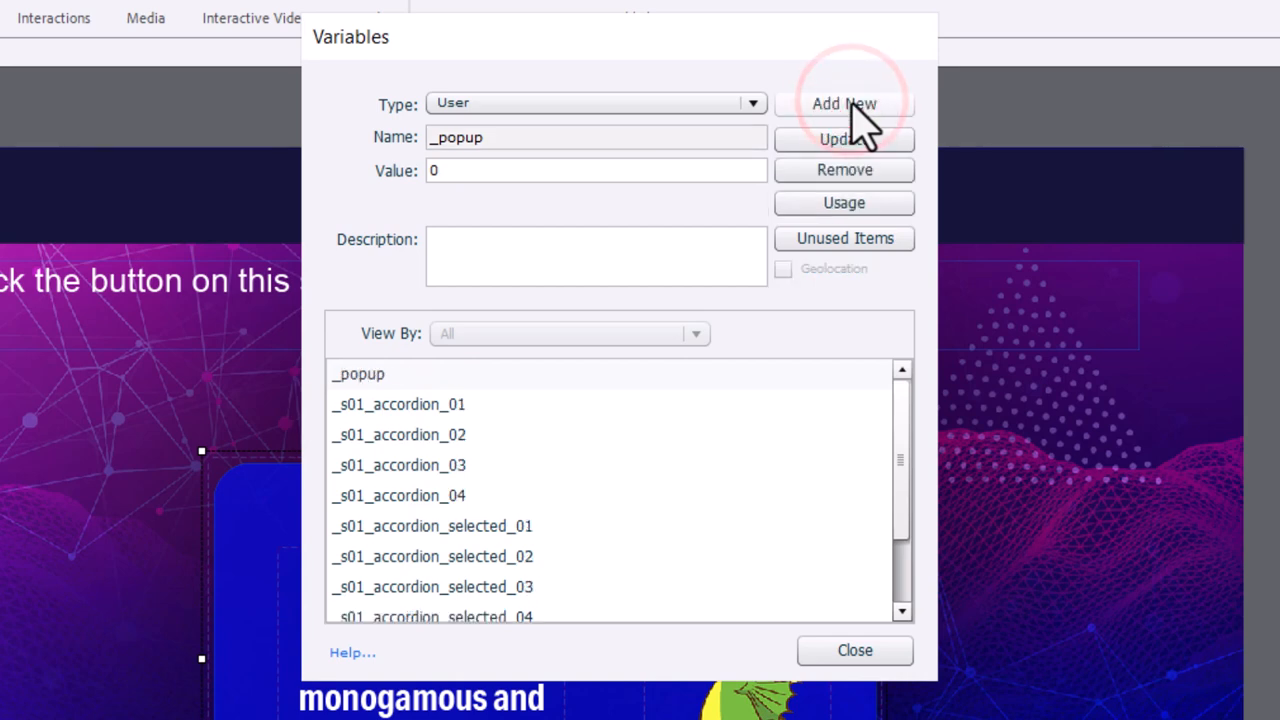
pyautogui.click(856, 652)
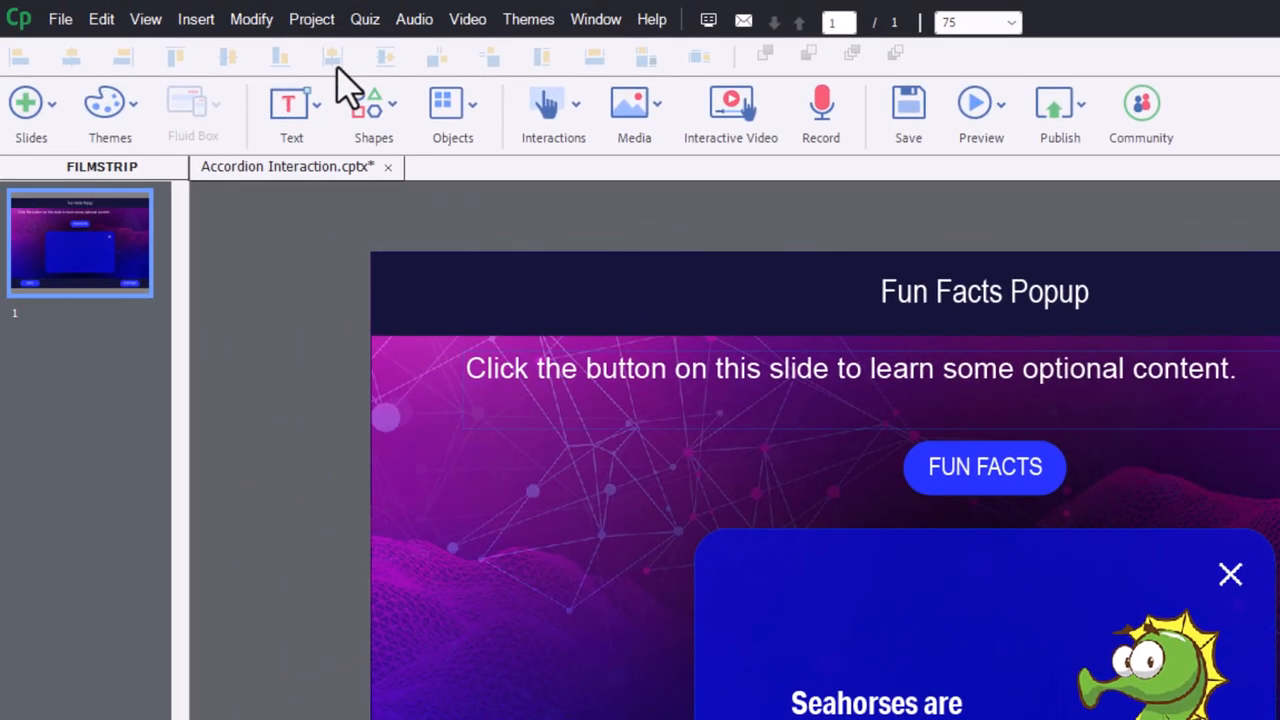
# Start a blank advanced action and begin naming it fun_facts_popup
pyautogui.click(312, 20)
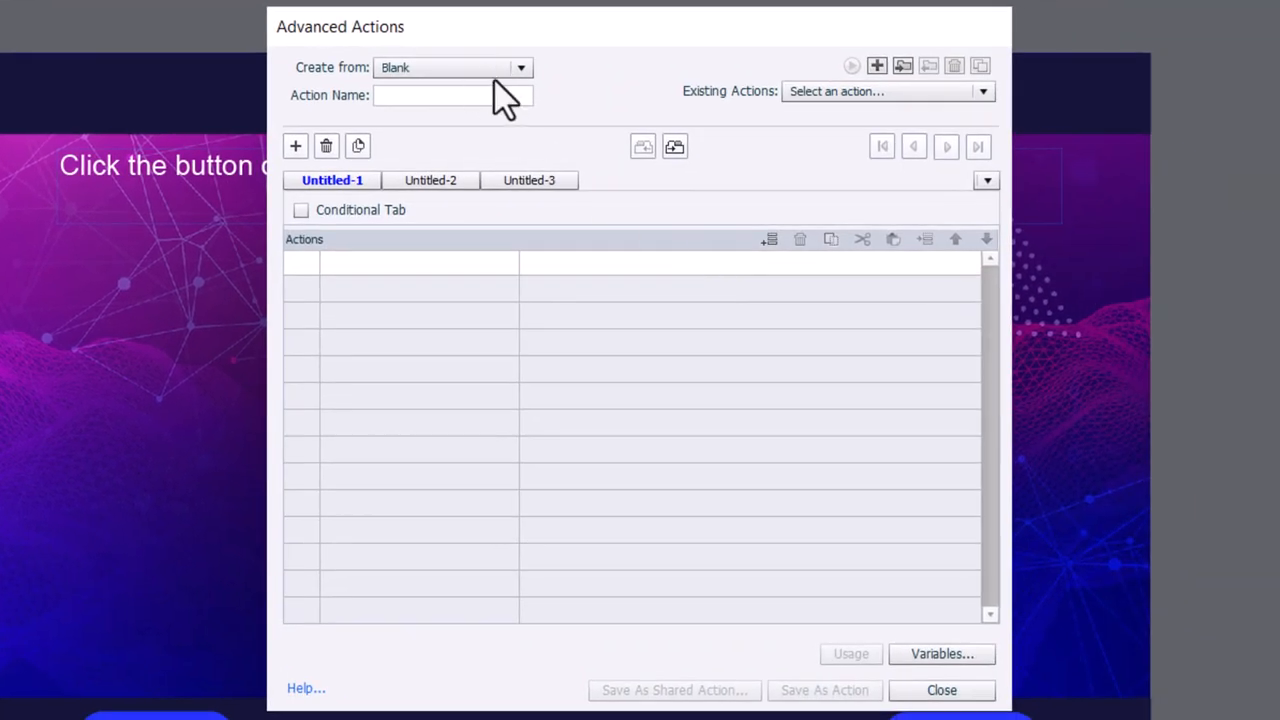
pyautogui.write('fun_facts_popup')
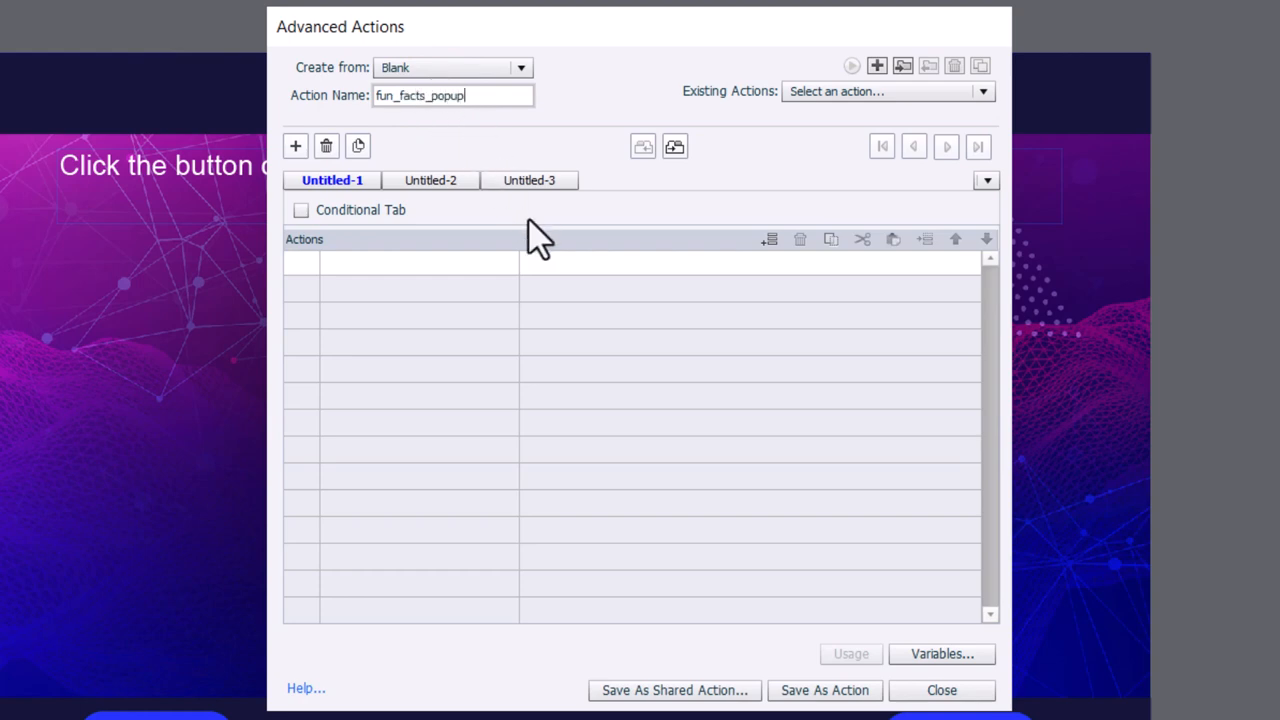
pyautogui.moveTo(304, 224)
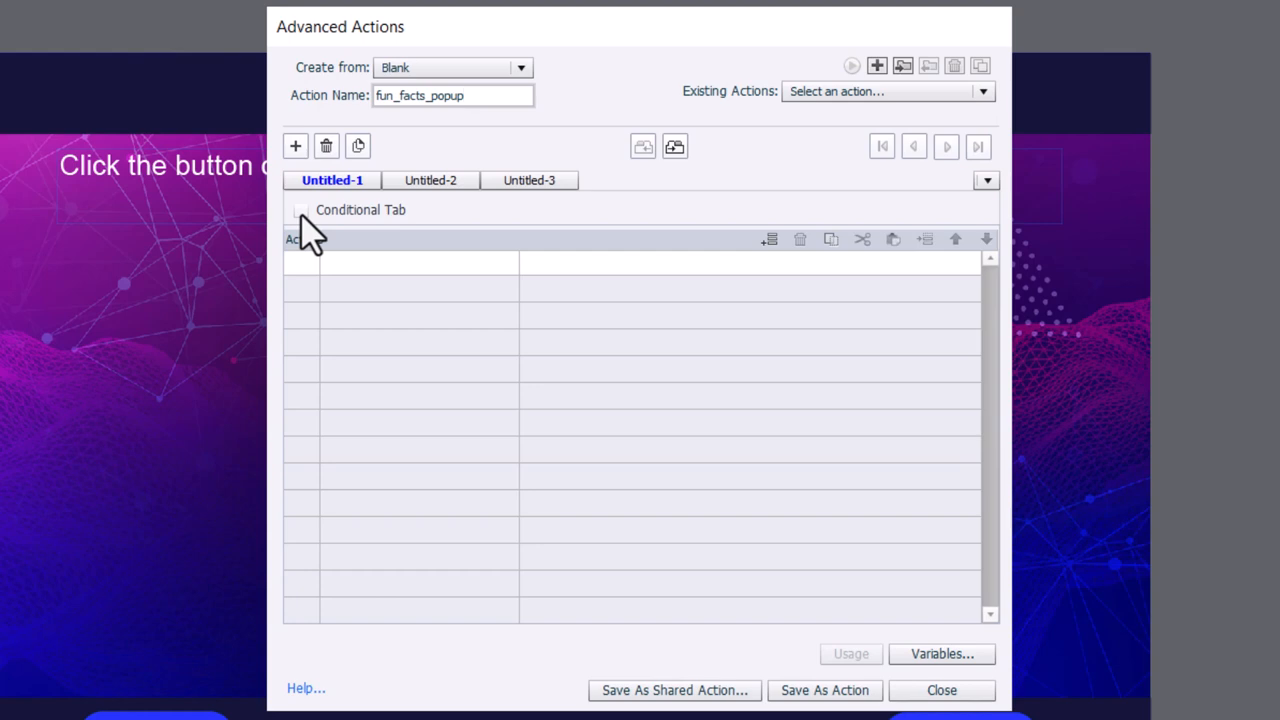
# Enable the conditional tab with IF _popup is equal to literal 0
pyautogui.click(302, 210)
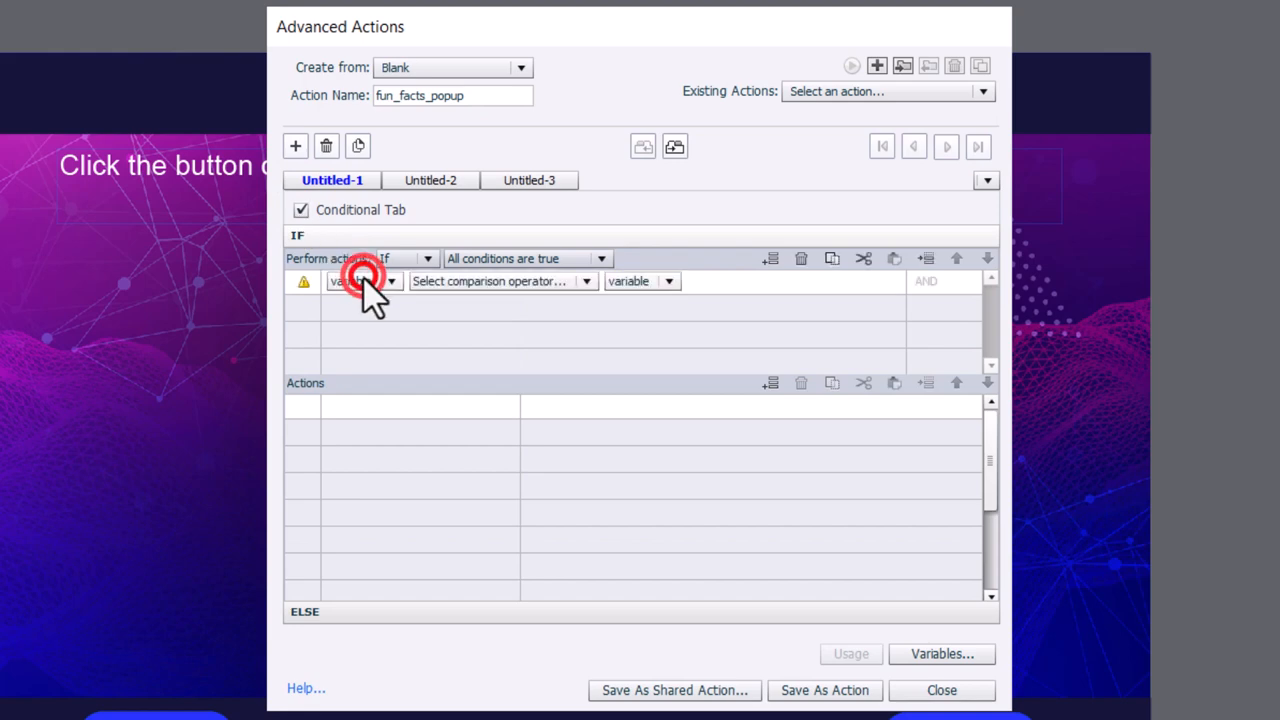
pyautogui.click(388, 280)
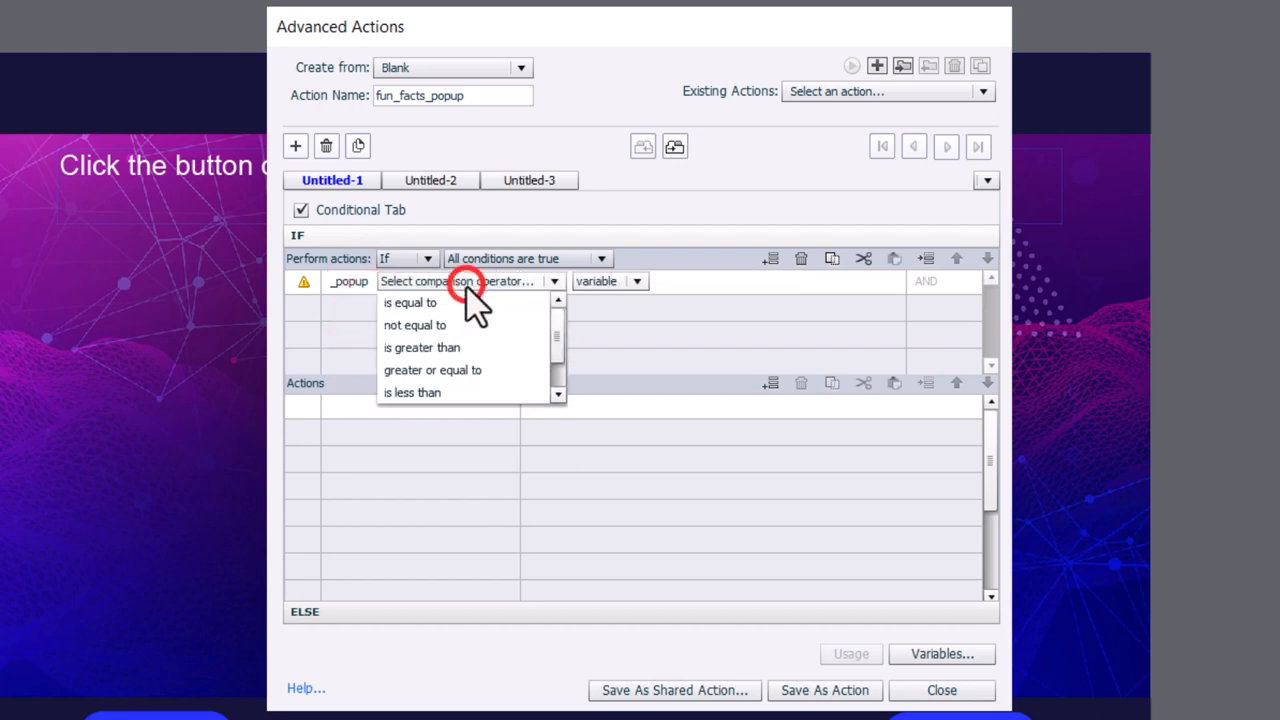
pyautogui.click(410, 302)
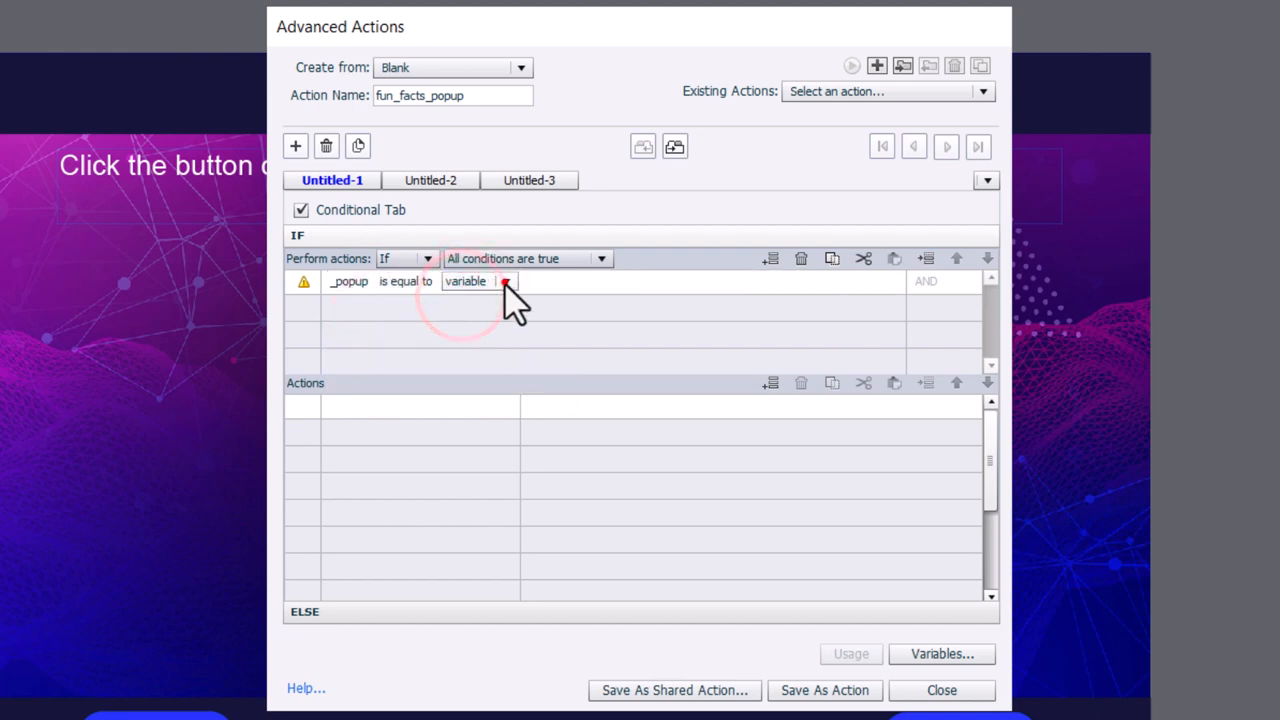
pyautogui.click(510, 280)
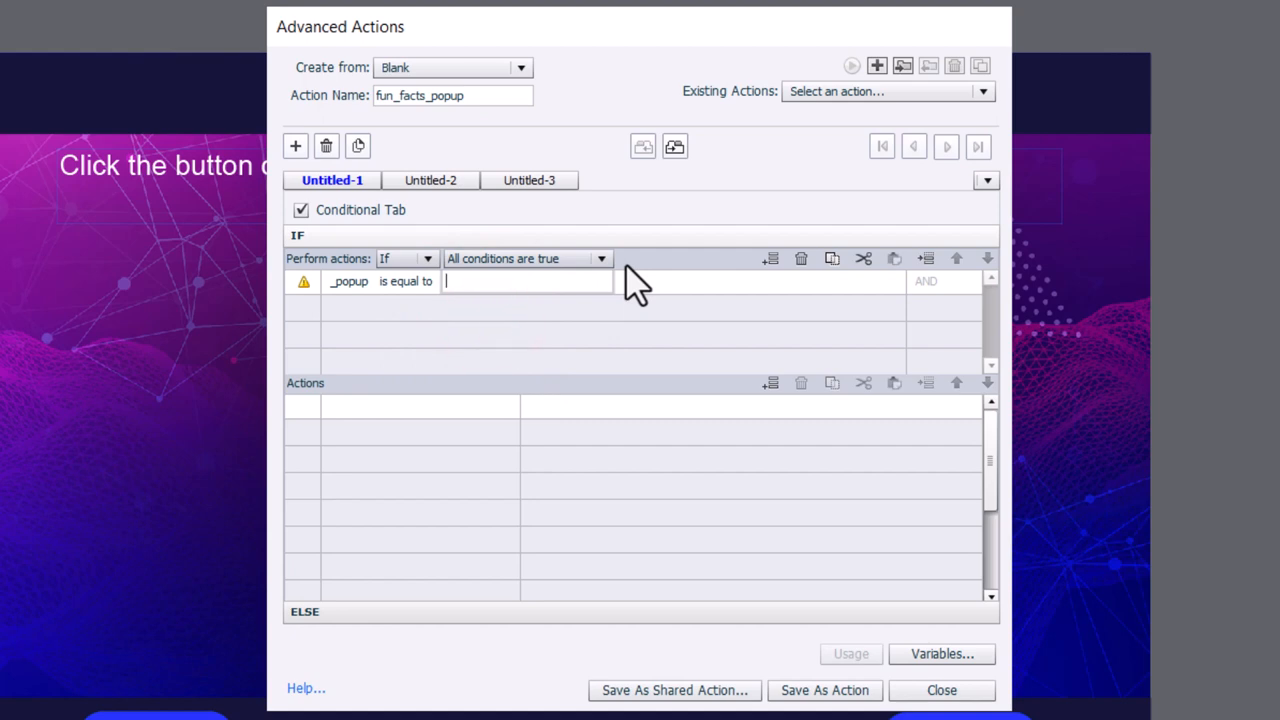
pyautogui.write('0')
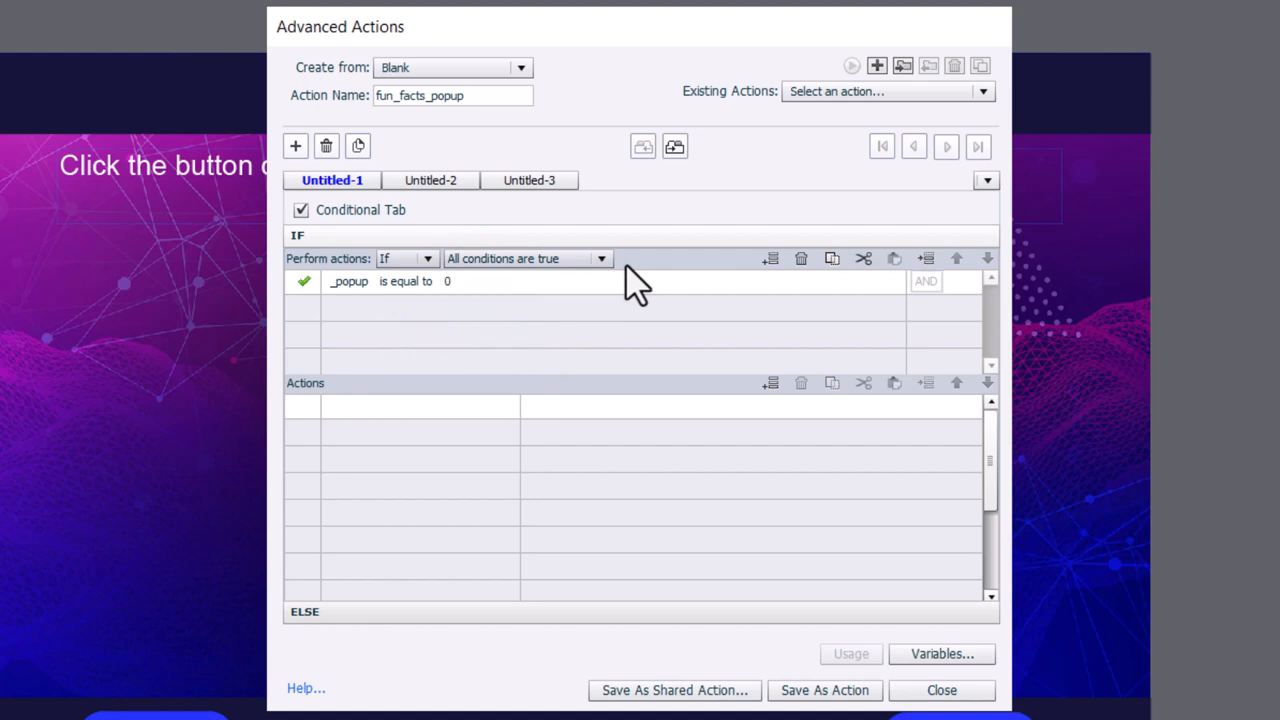
pyautogui.moveTo(360, 432)
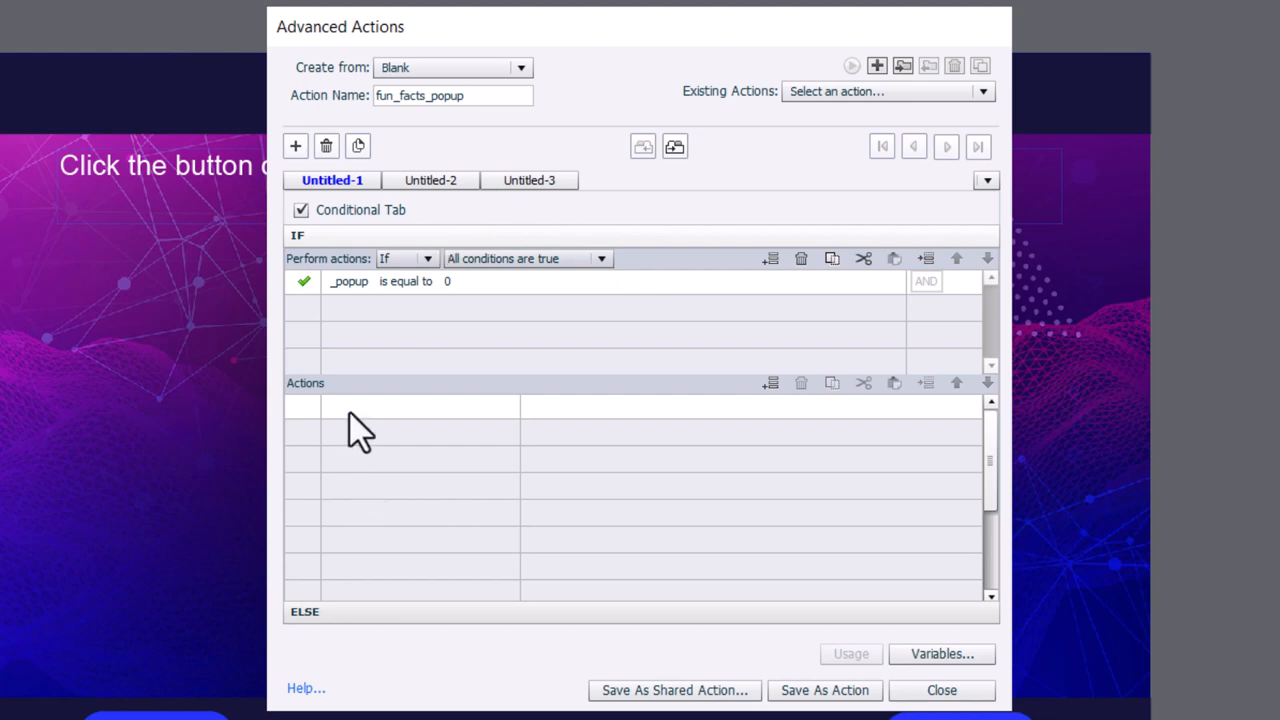
# Add an Assign action setting _popup to literal value 1 when the condition holds
pyautogui.click(400, 404)
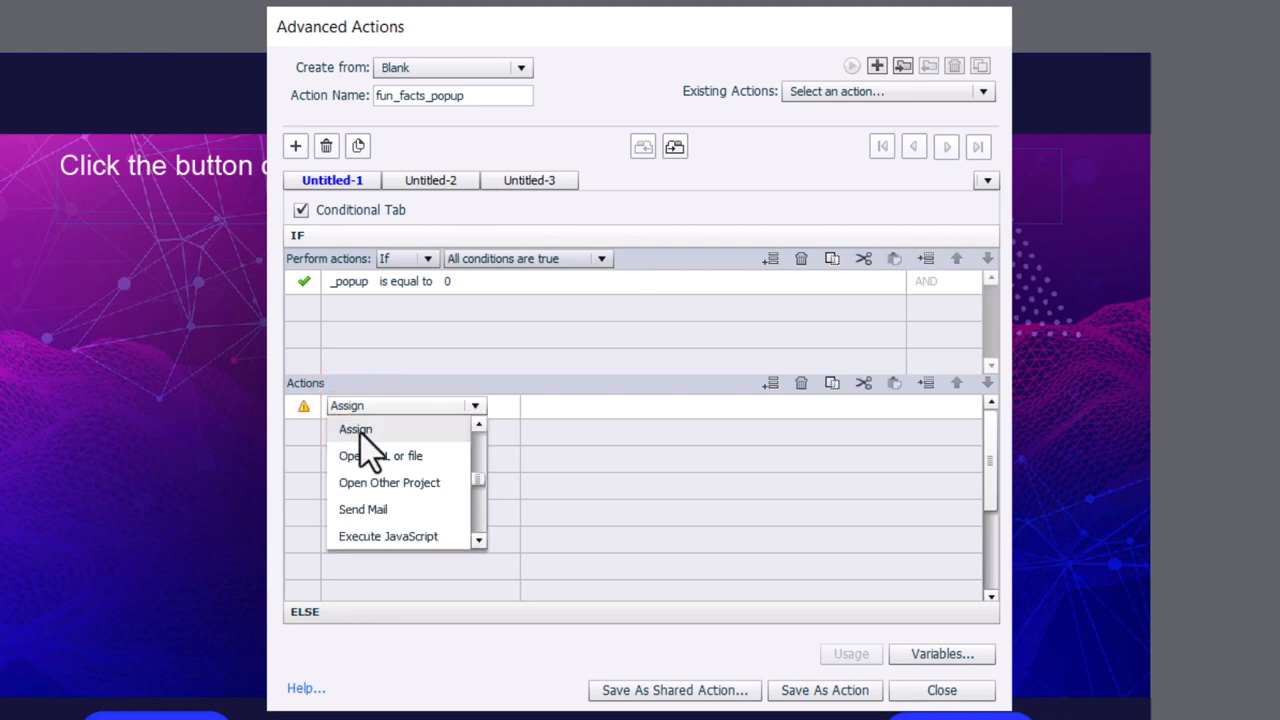
pyautogui.click(356, 428)
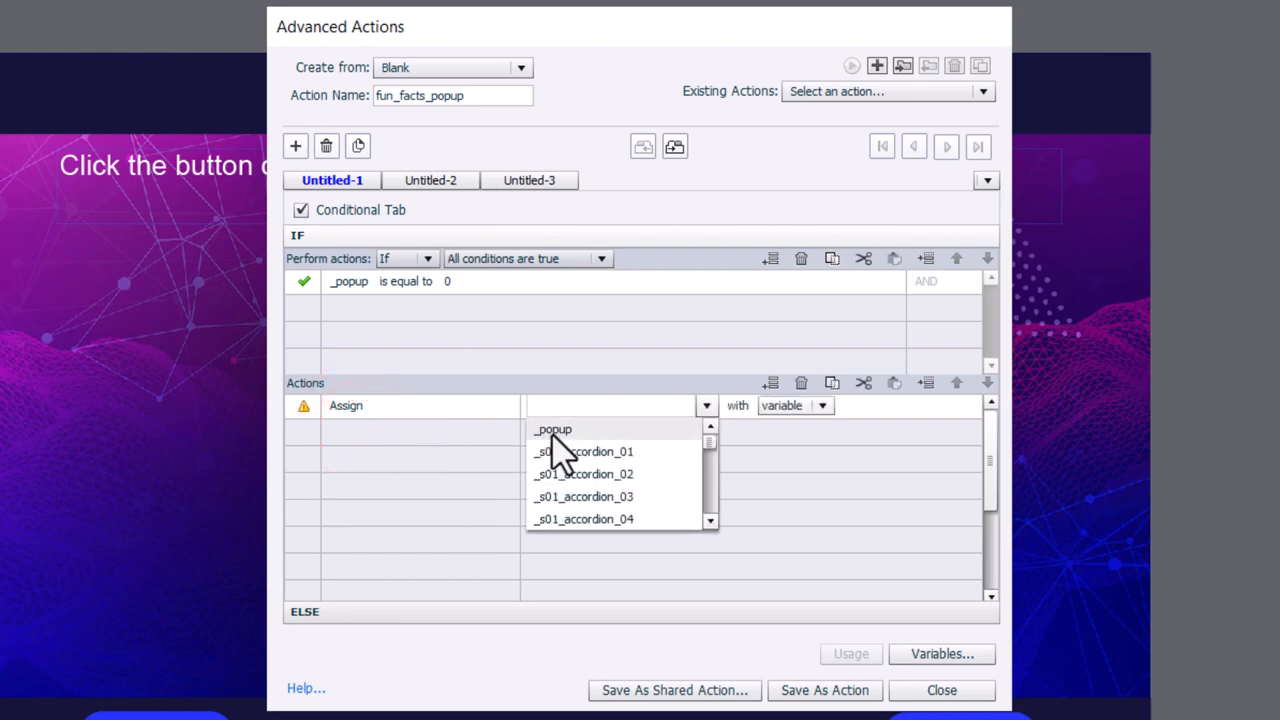
pyautogui.click(552, 428)
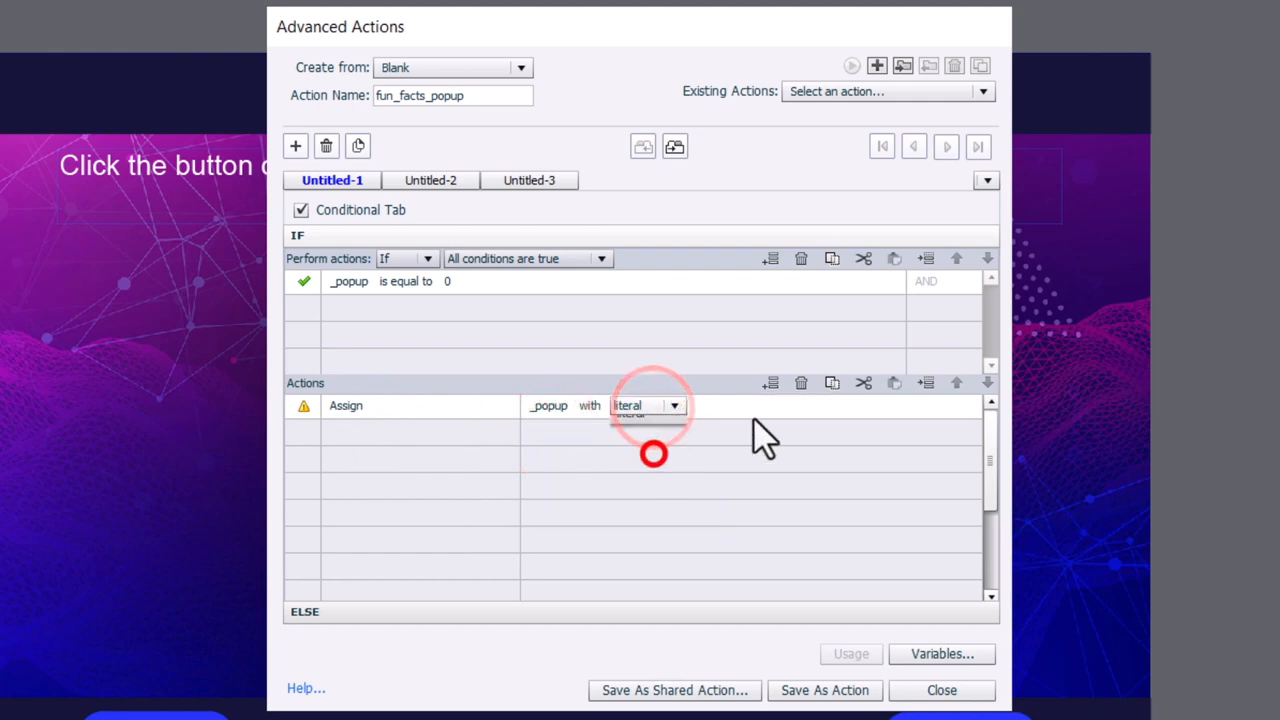
pyautogui.write('1')
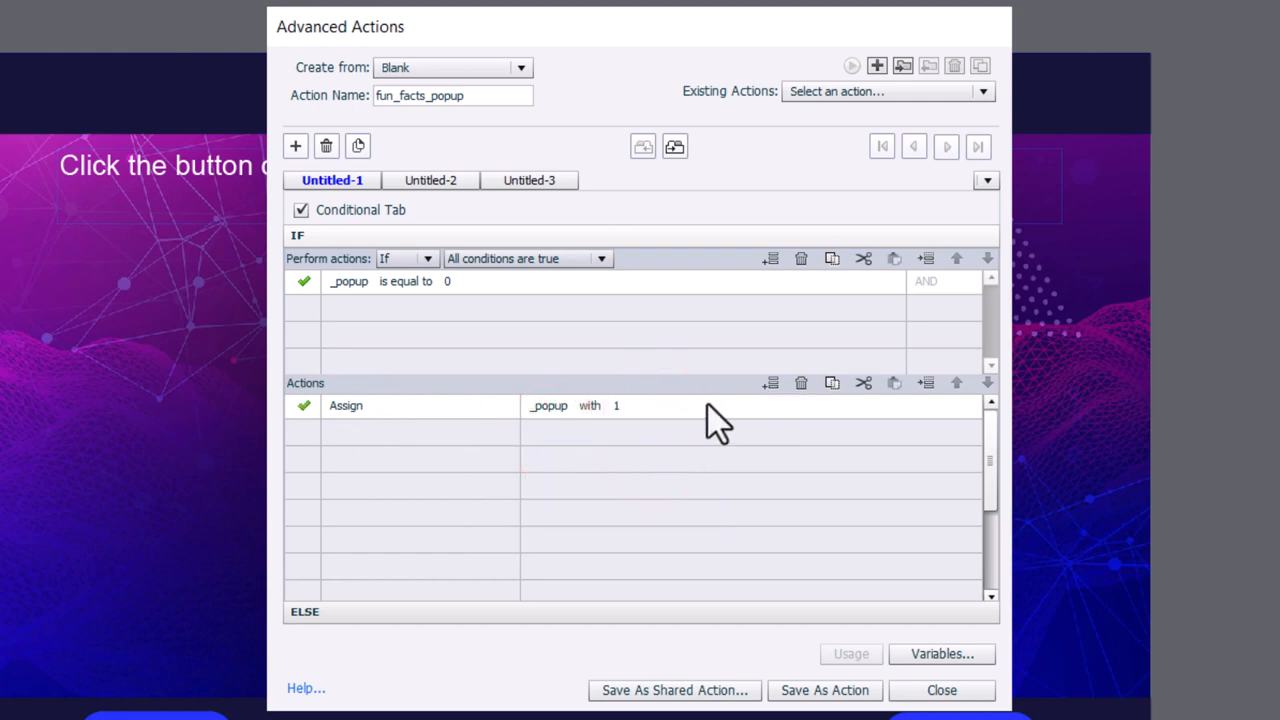
pyautogui.click(832, 384)
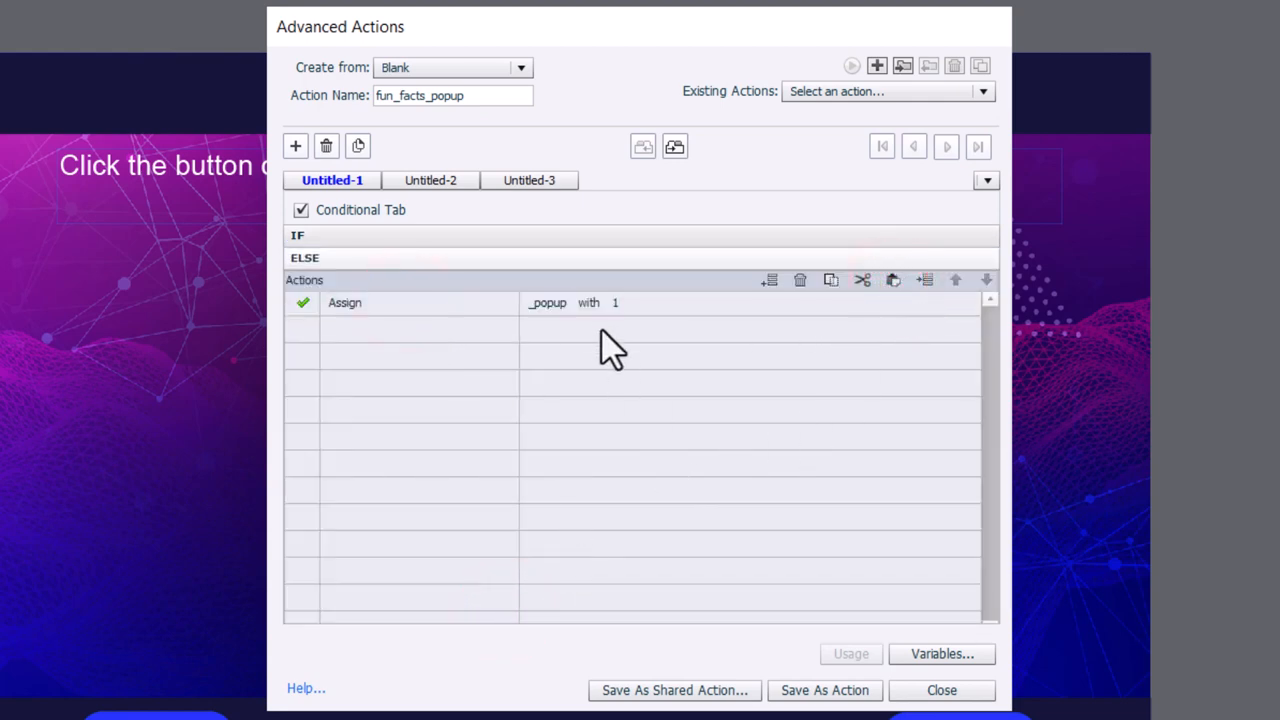
pyautogui.click(640, 302)
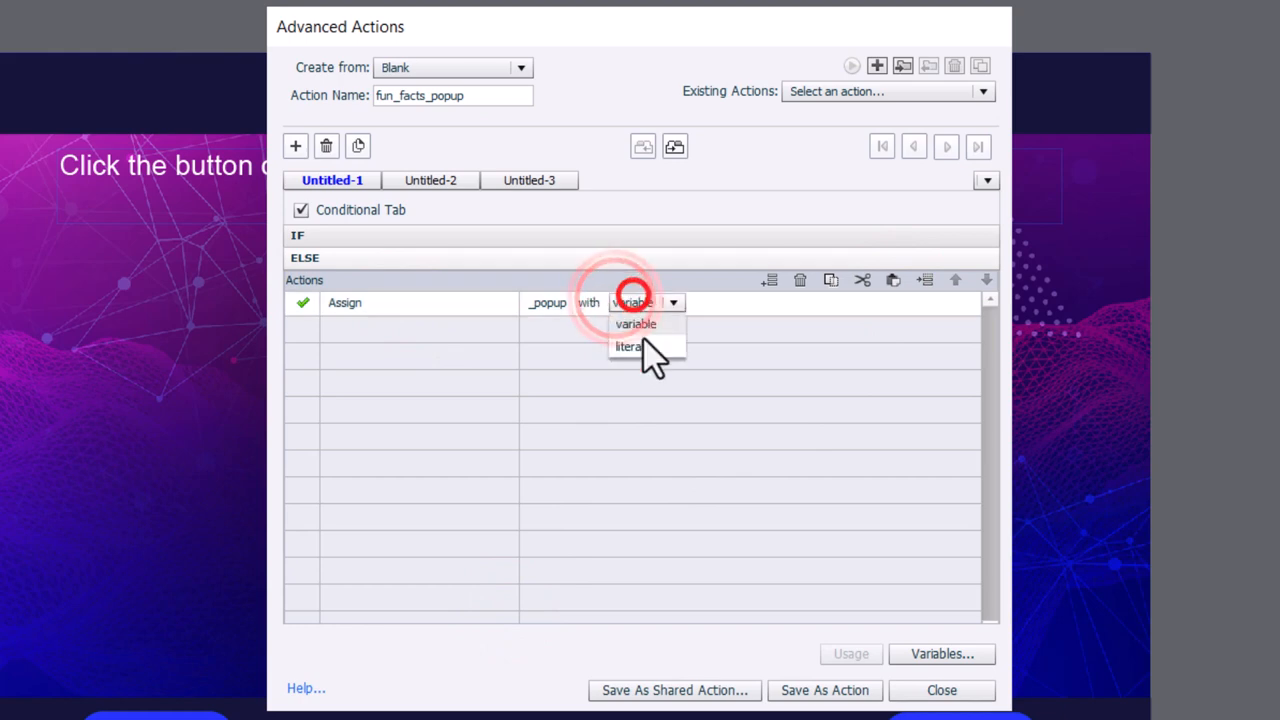
pyautogui.click(628, 346)
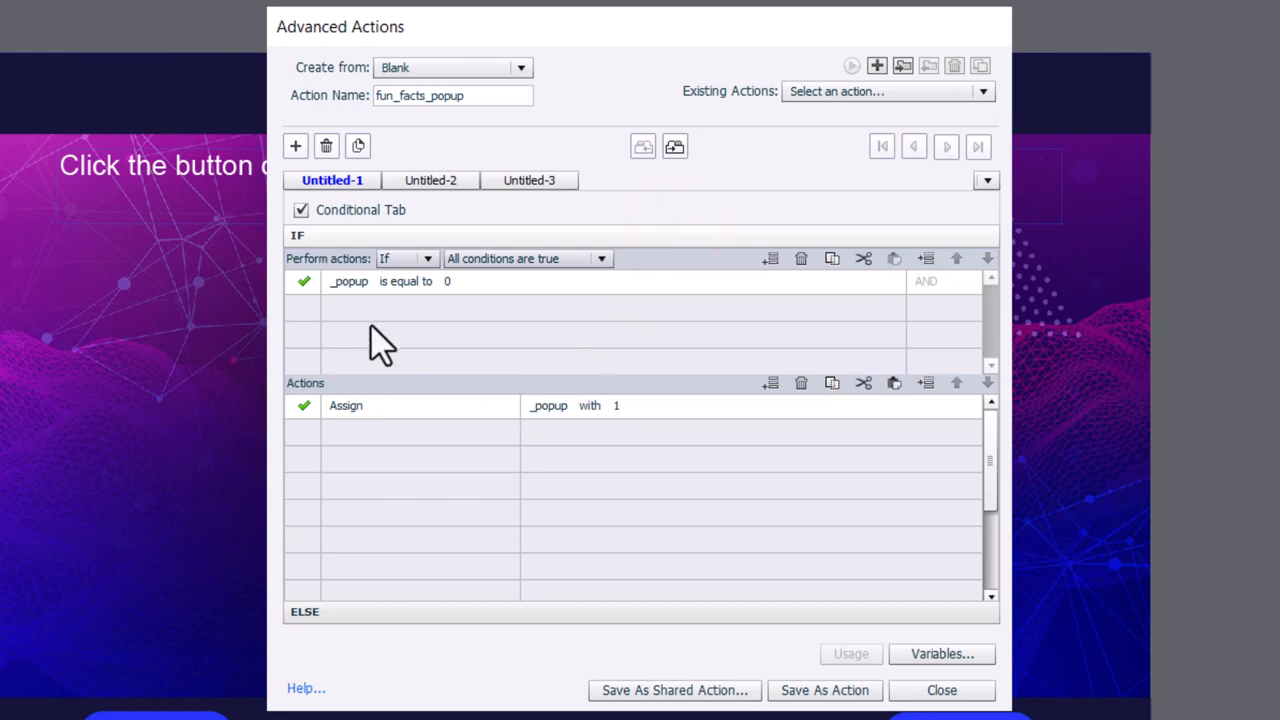
pyautogui.moveTo(340, 290)
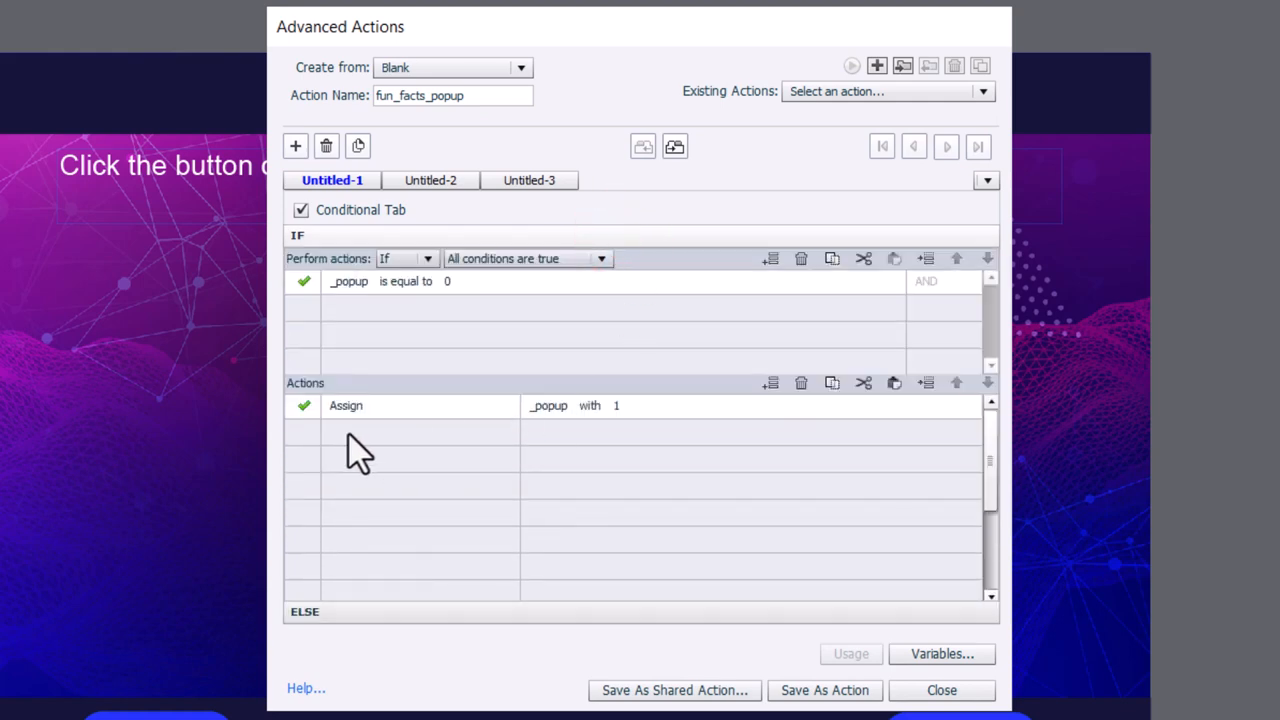
# Add Show popup under IF, and Assign _popup 0 plus Hide popup under ELSE
pyautogui.click(400, 432)
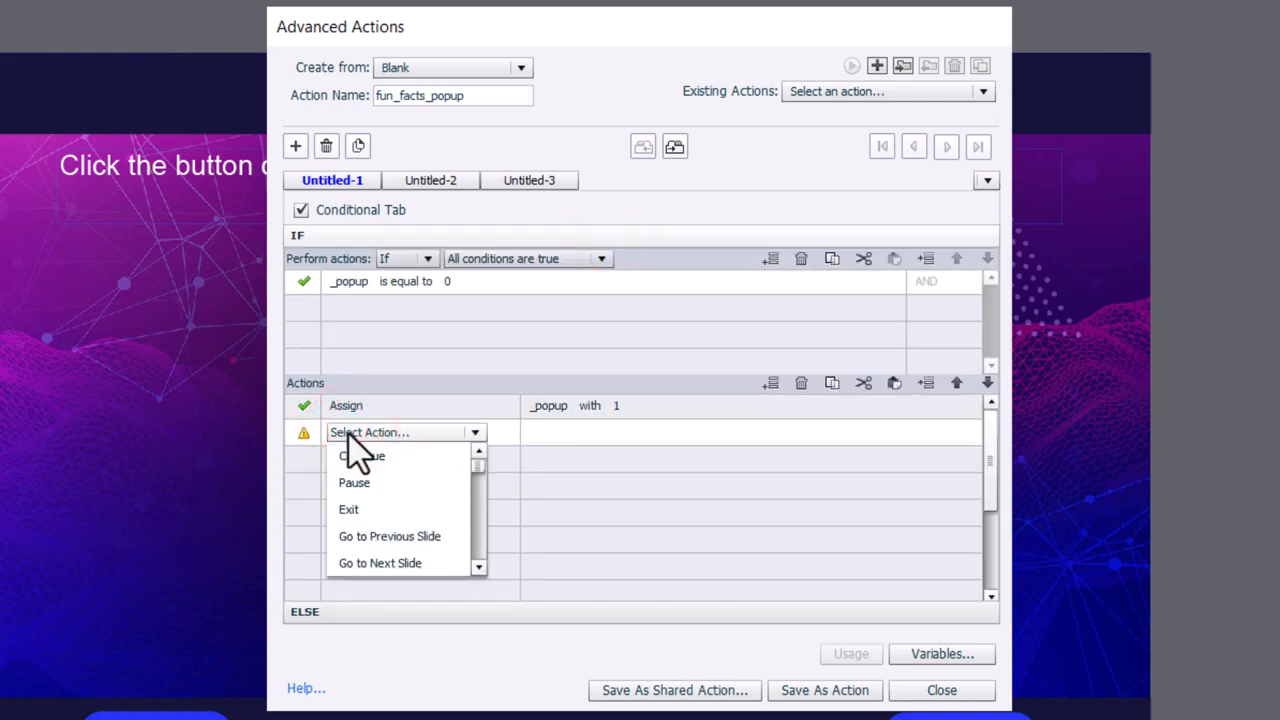
pyautogui.click(376, 480)
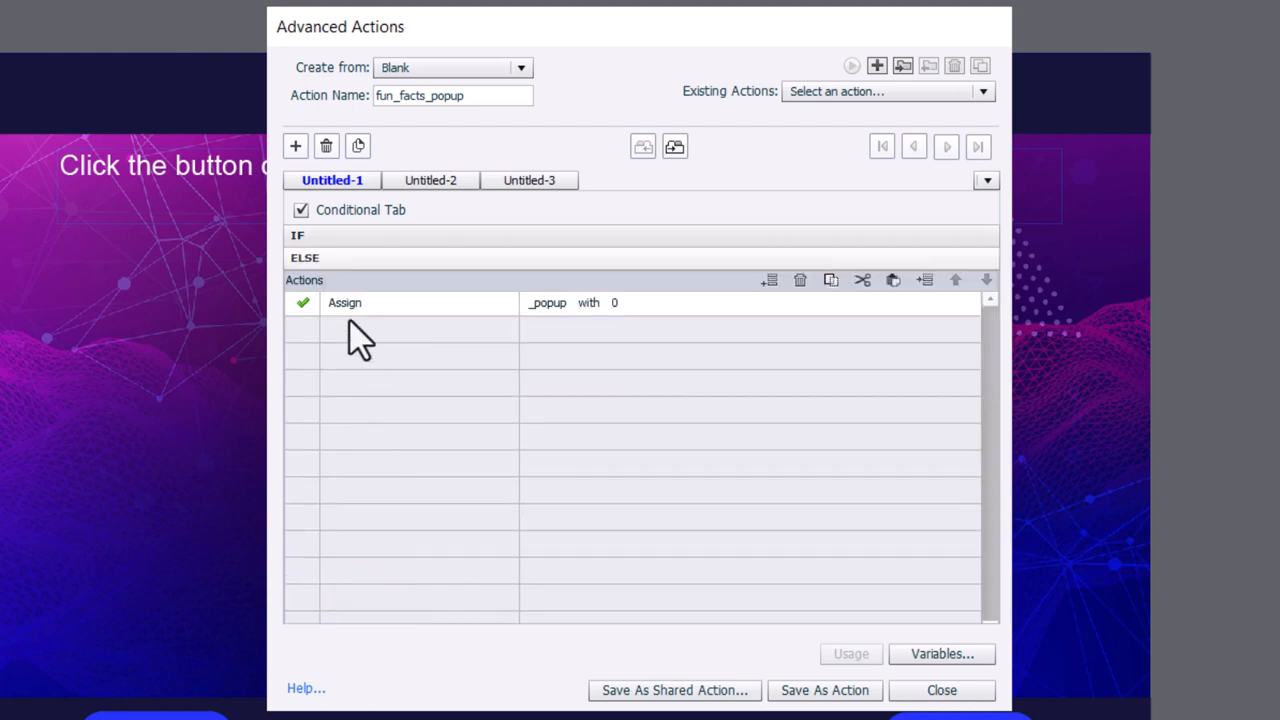
pyautogui.click(400, 328)
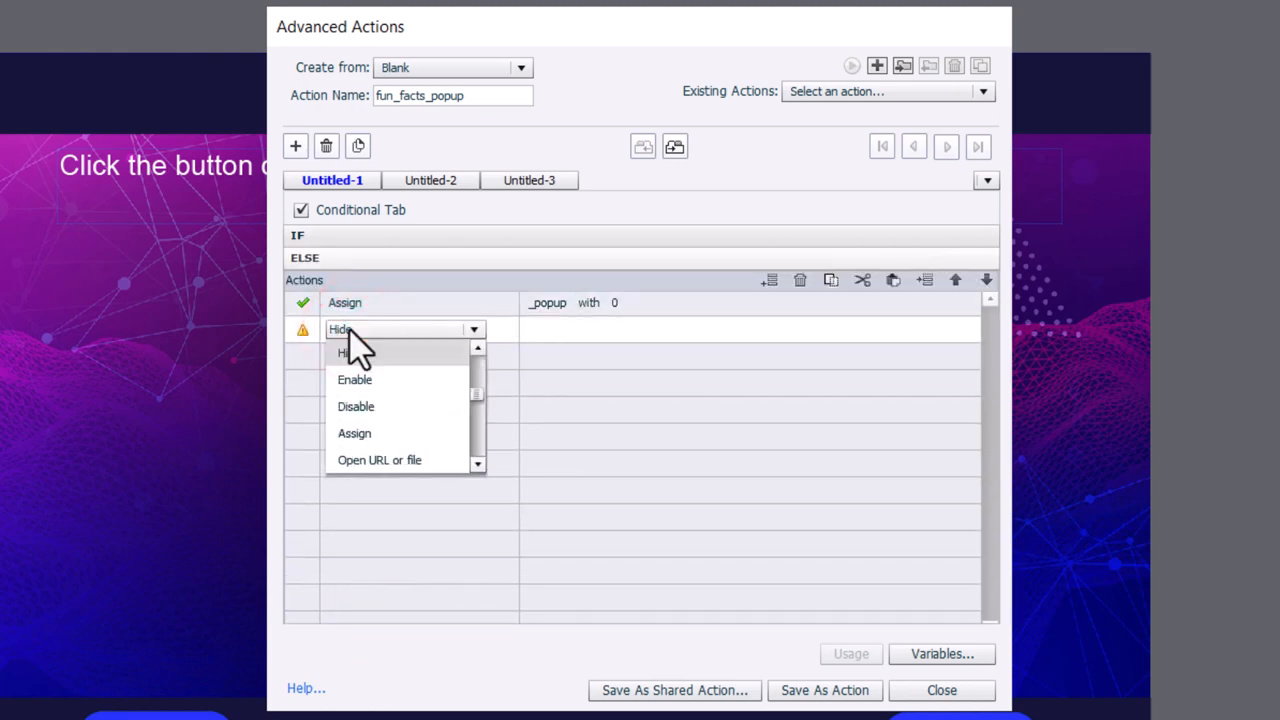
pyautogui.click(344, 352)
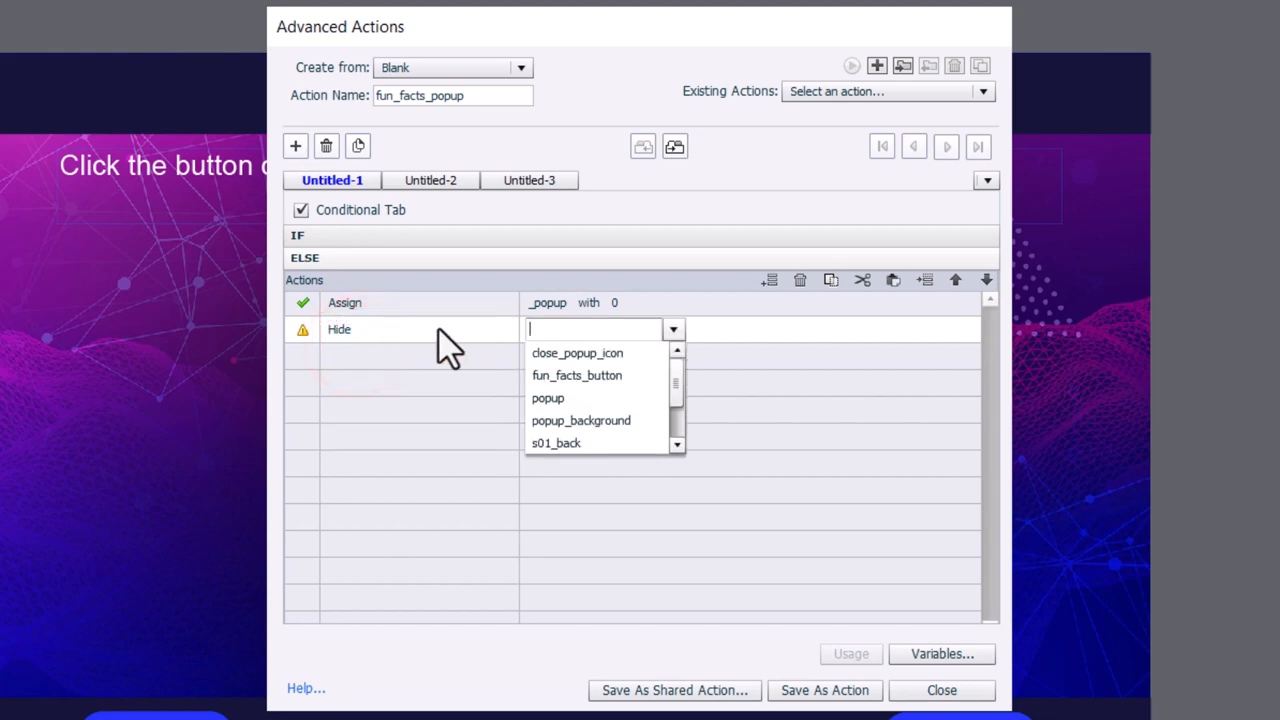
pyautogui.click(548, 398)
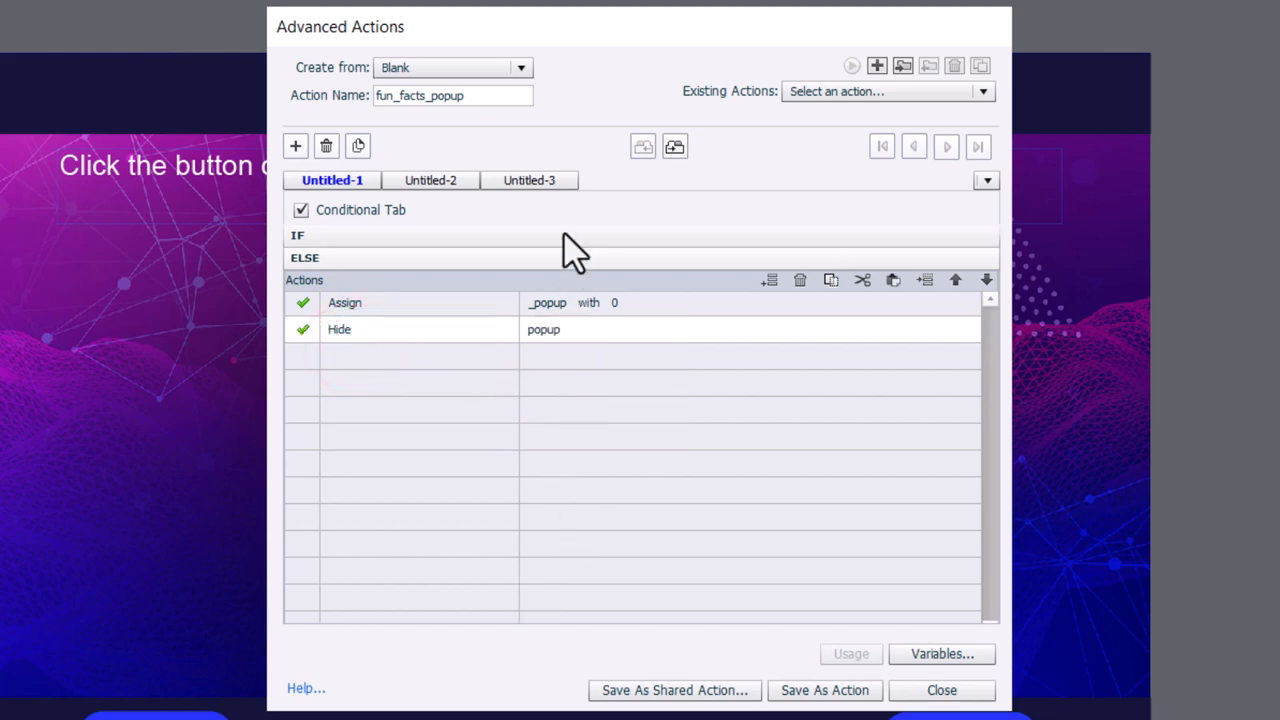
pyautogui.moveTo(584, 264)
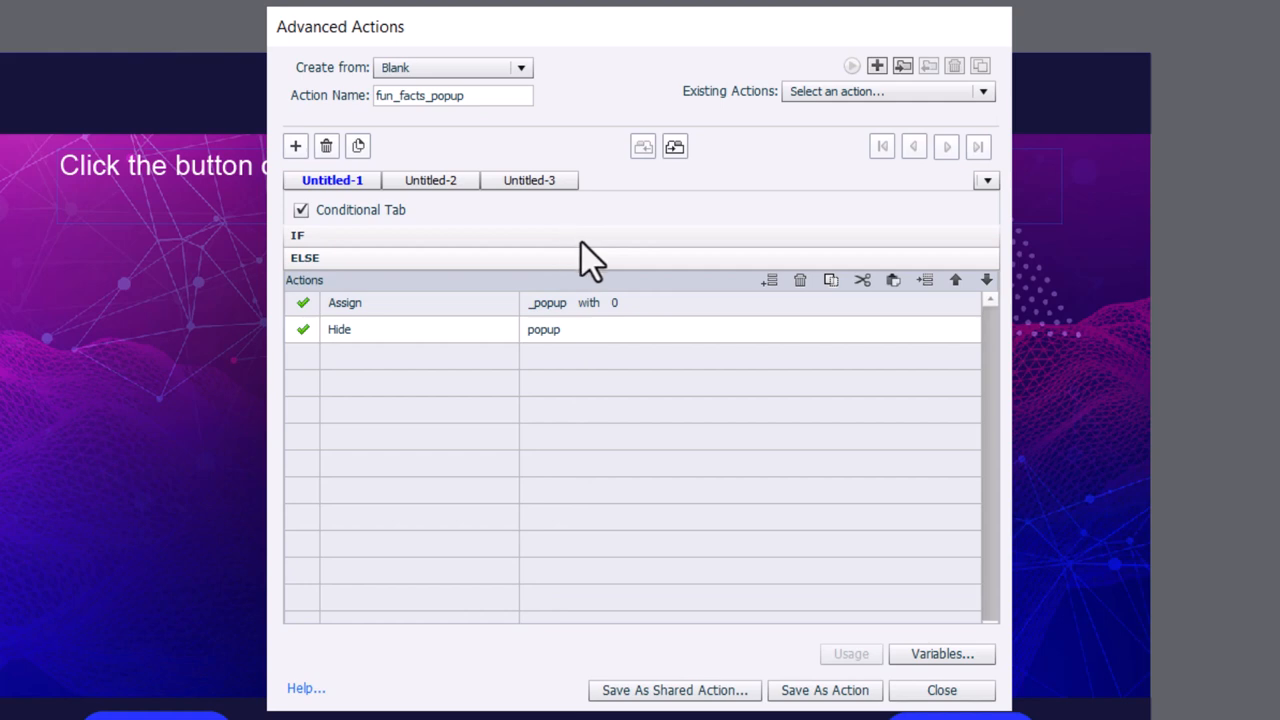
pyautogui.click(570, 244)
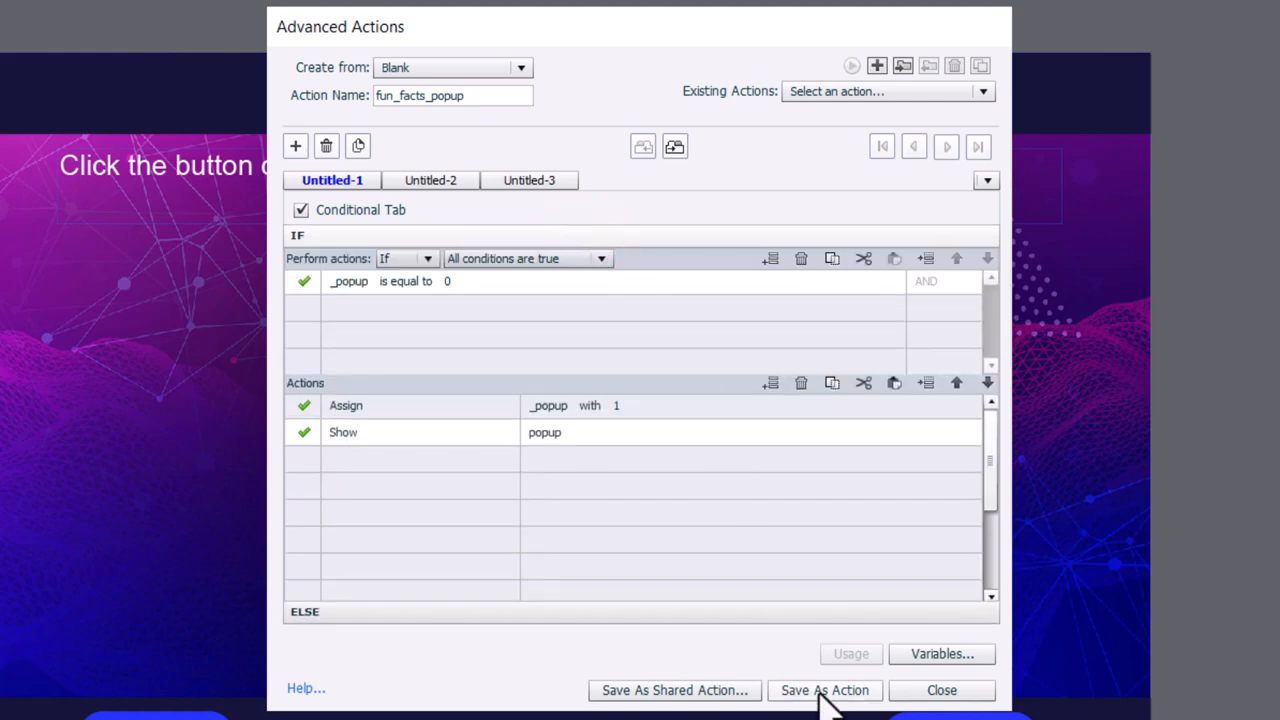
# Save fun_facts_popup and set the FUN FACTS button's On Success to execute it
pyautogui.click(824, 690)
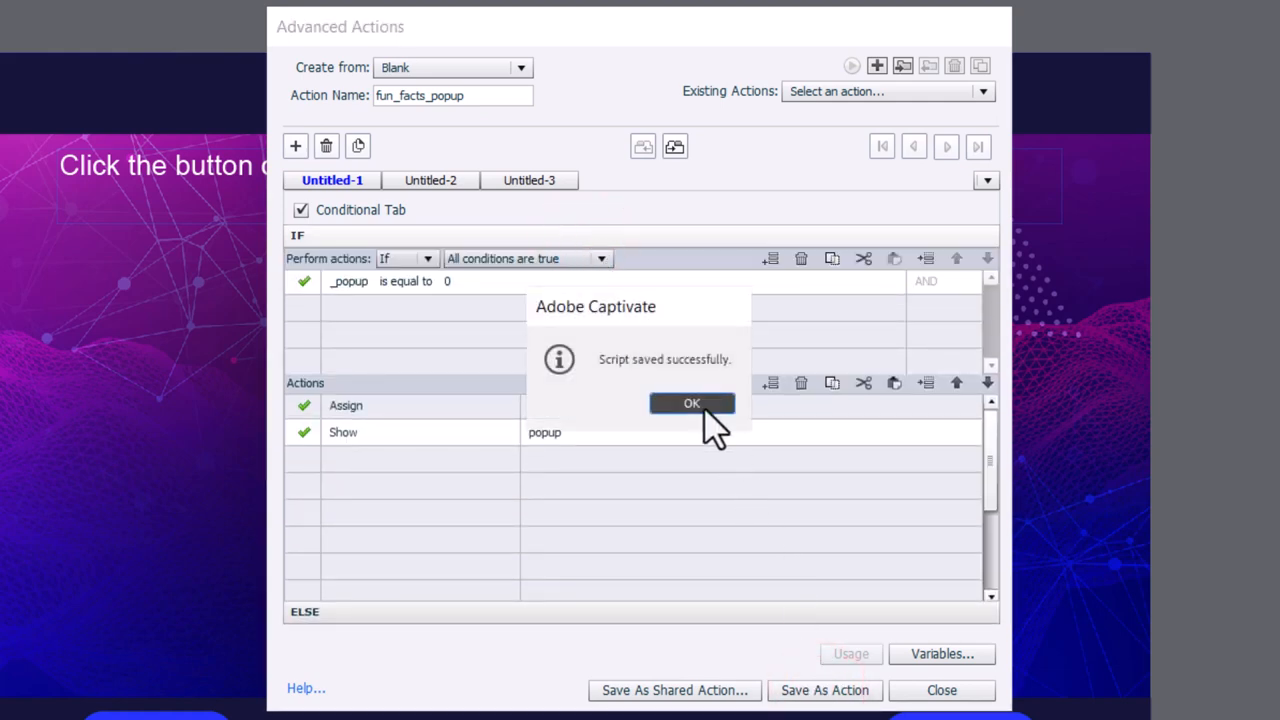
pyautogui.click(692, 404)
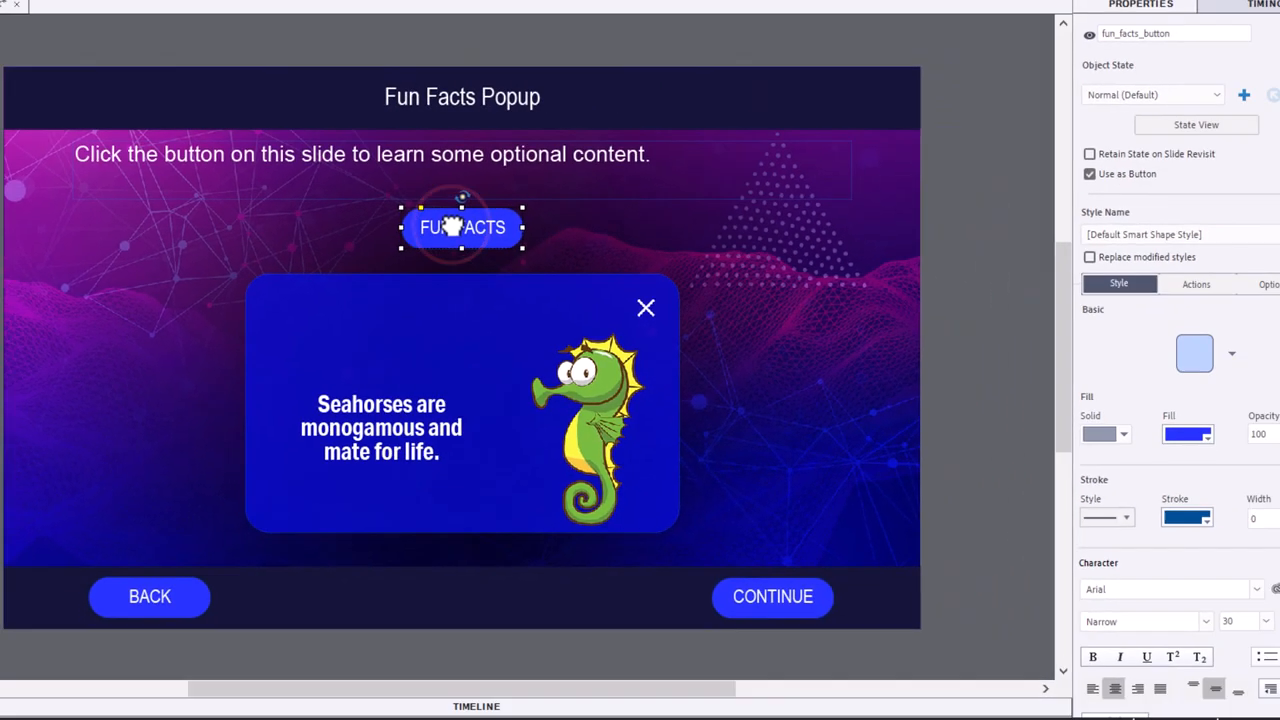
pyautogui.click(1194, 278)
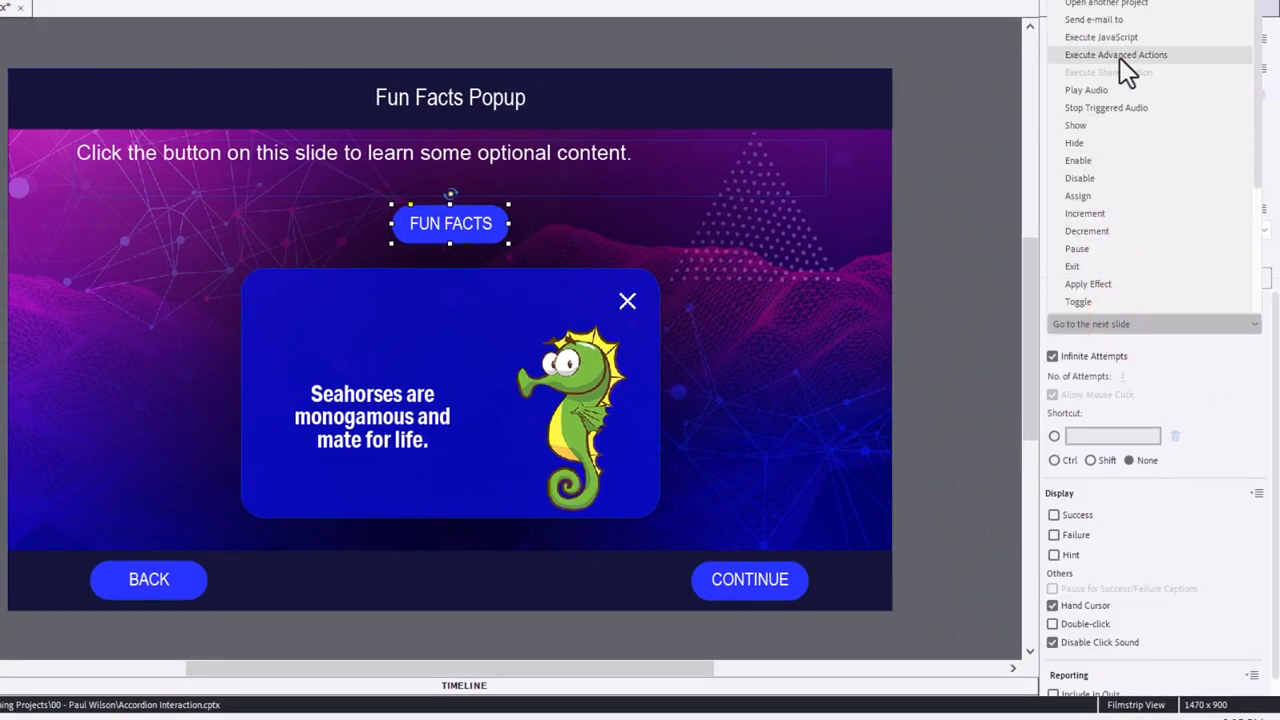
pyautogui.click(1116, 54)
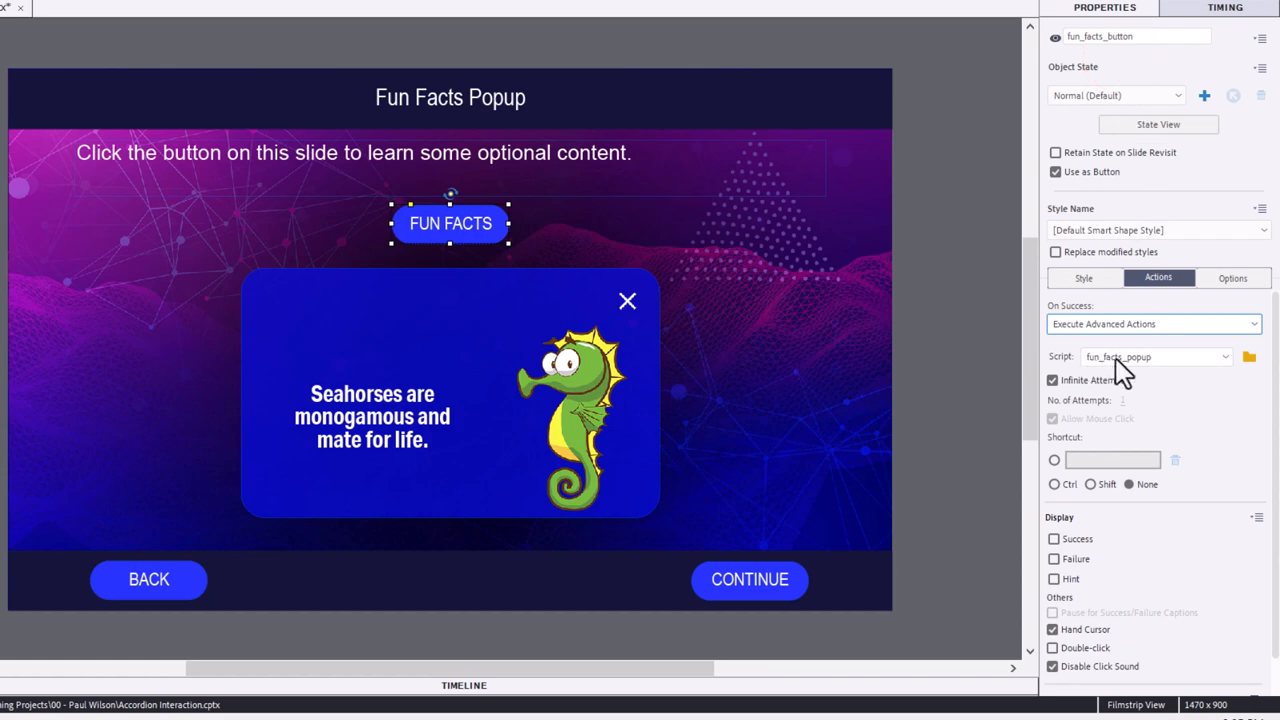
pyautogui.moveTo(628, 300)
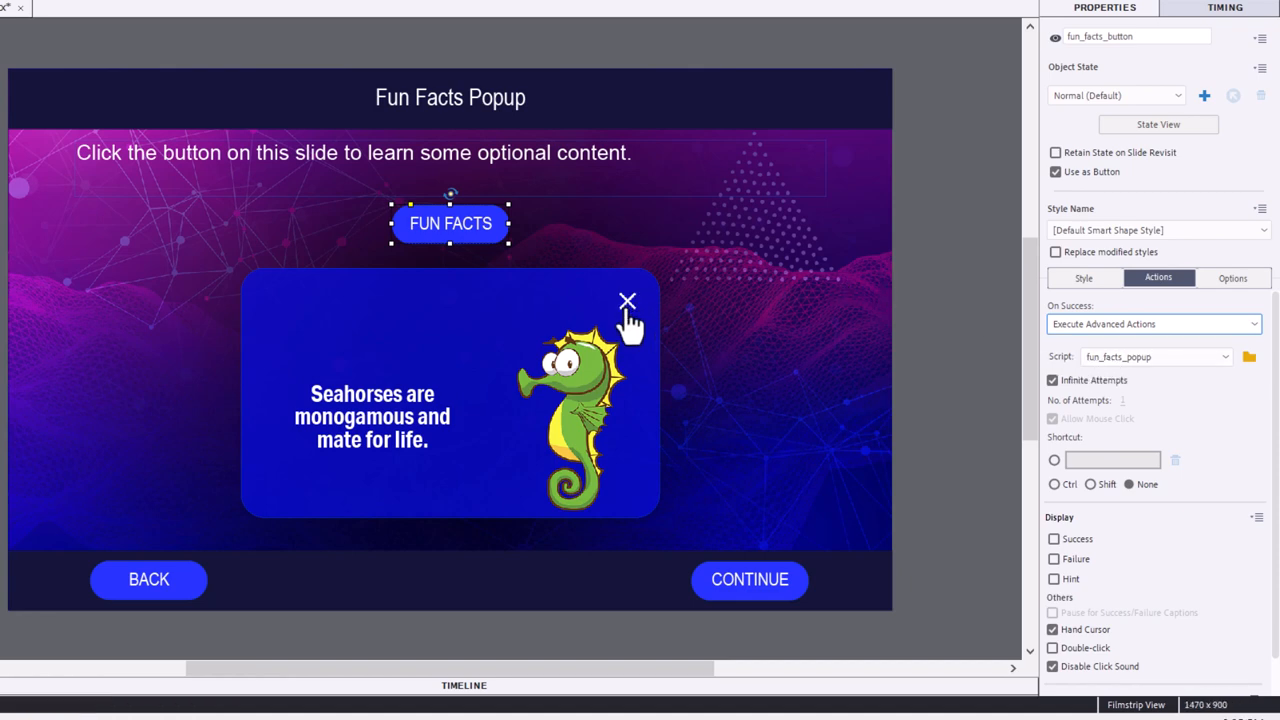
pyautogui.moveTo(628, 300)
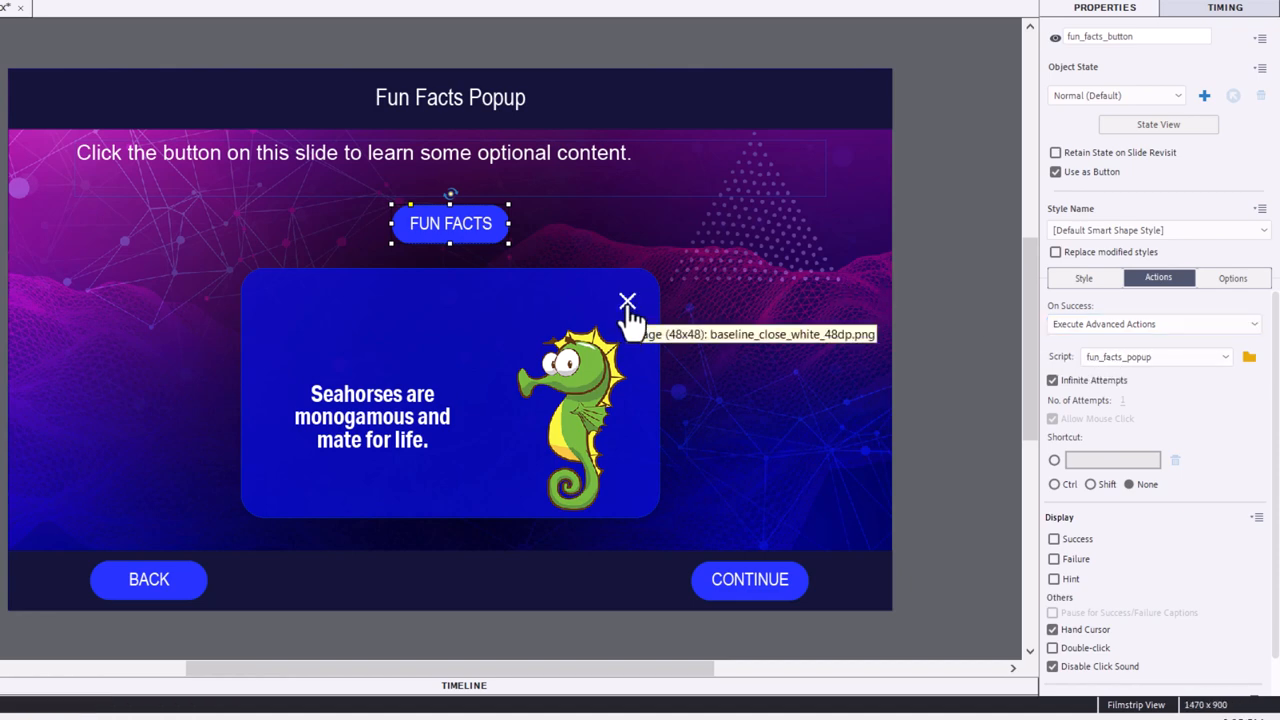
# Set close_popup_icon's On Success to Execute Advanced Actions with script fun_facts_popup
pyautogui.click(450, 410)
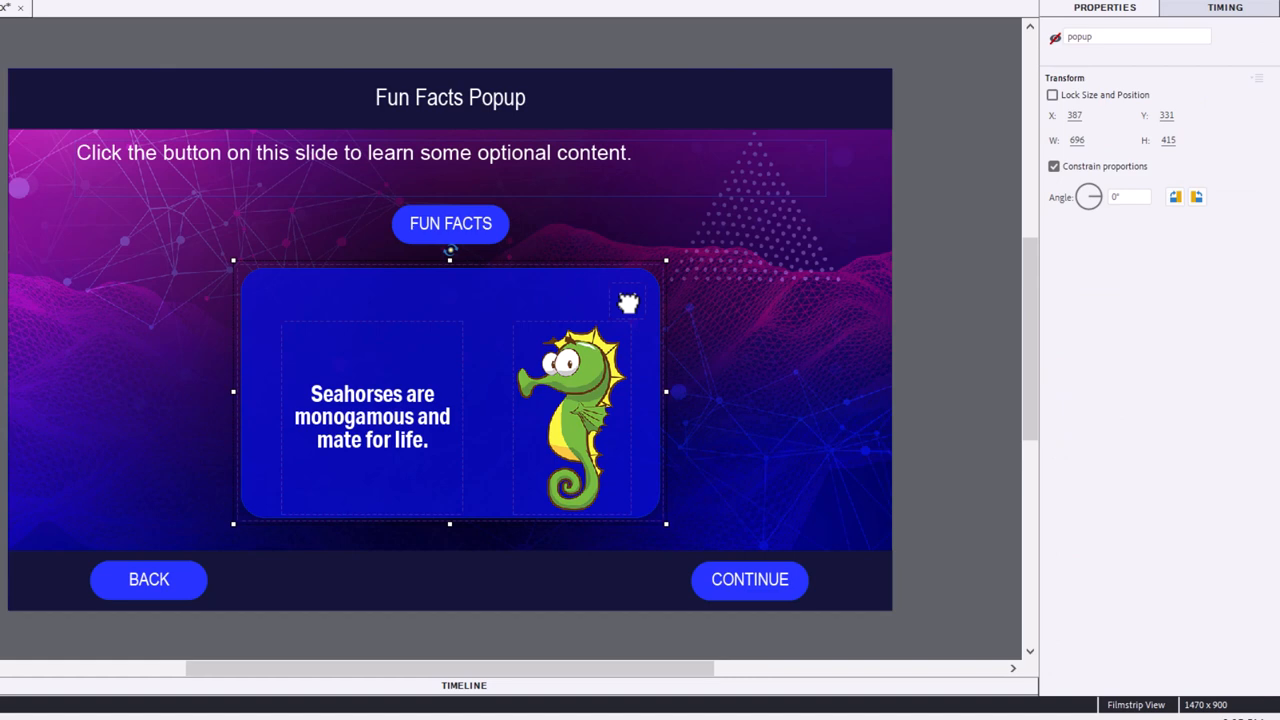
pyautogui.click(628, 300)
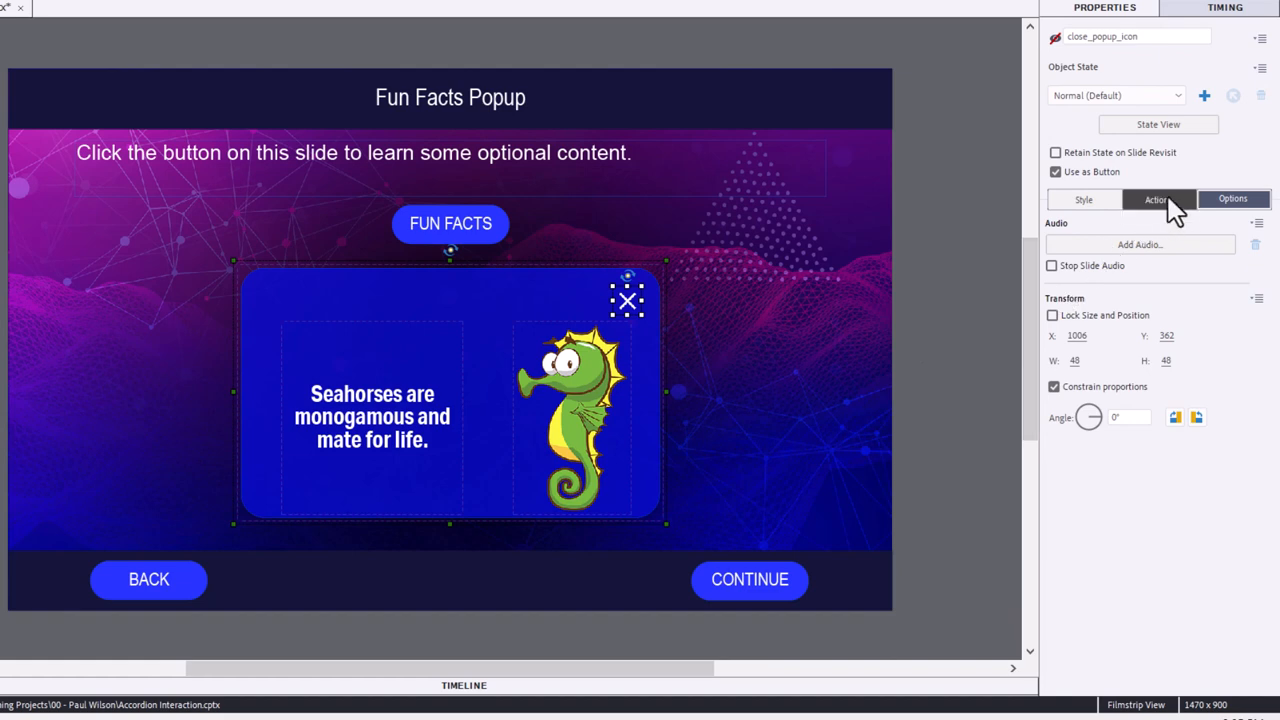
pyautogui.click(1158, 200)
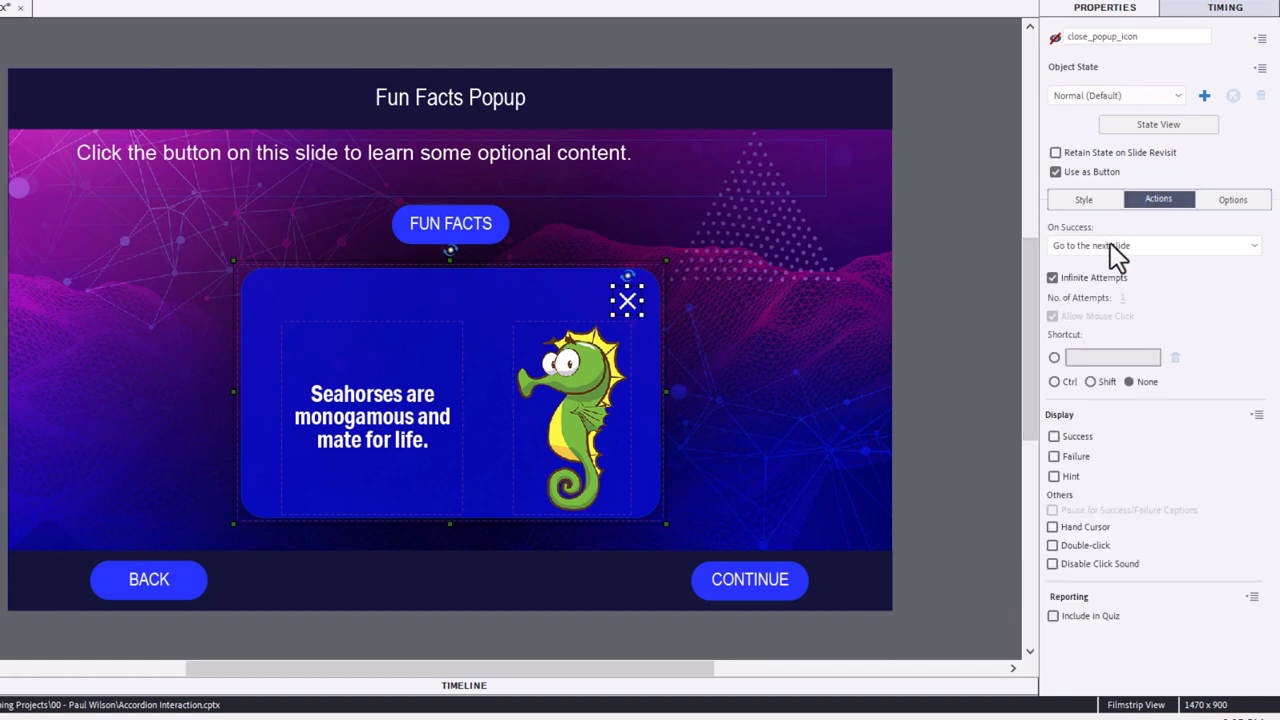
pyautogui.click(1156, 244)
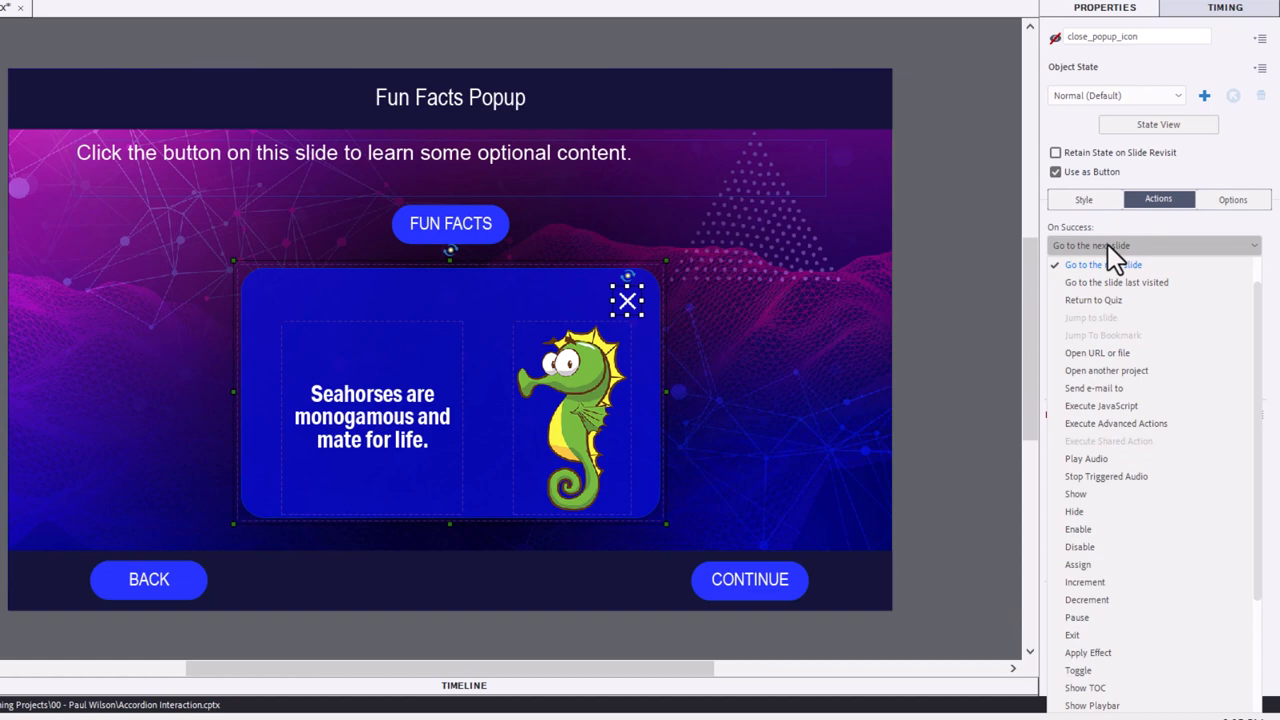
pyautogui.moveTo(1116, 424)
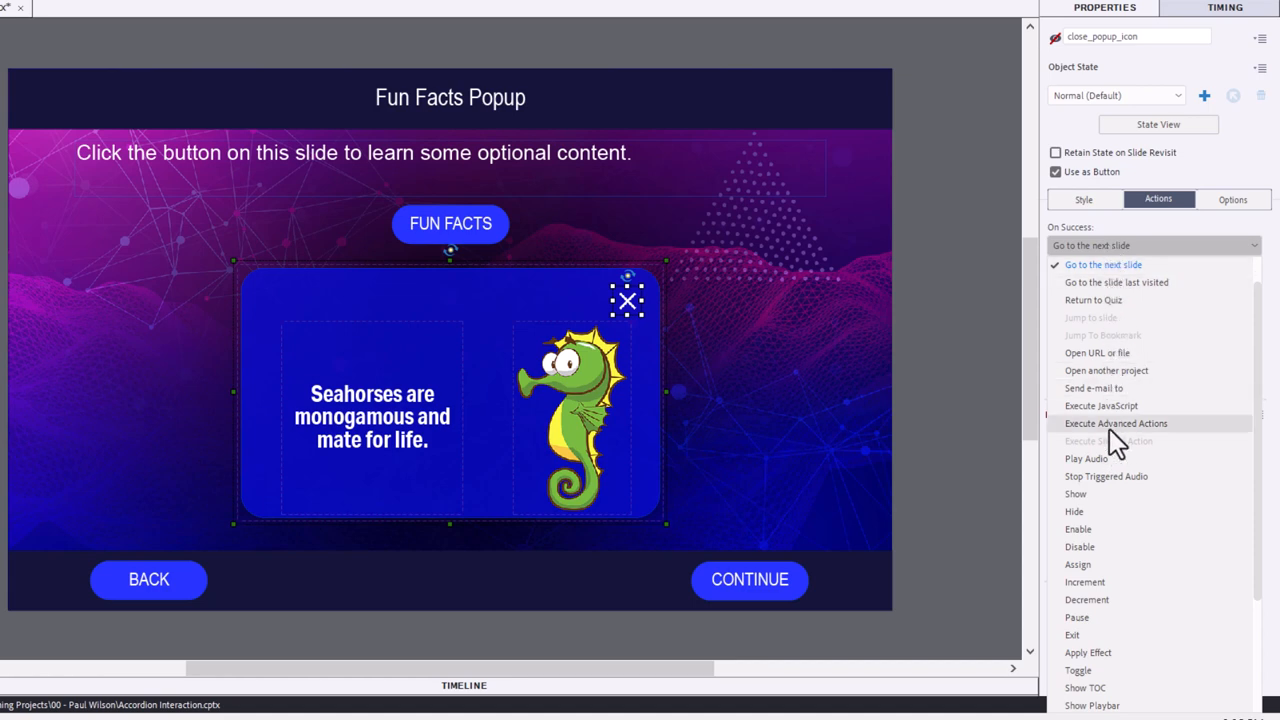
pyautogui.click(1116, 424)
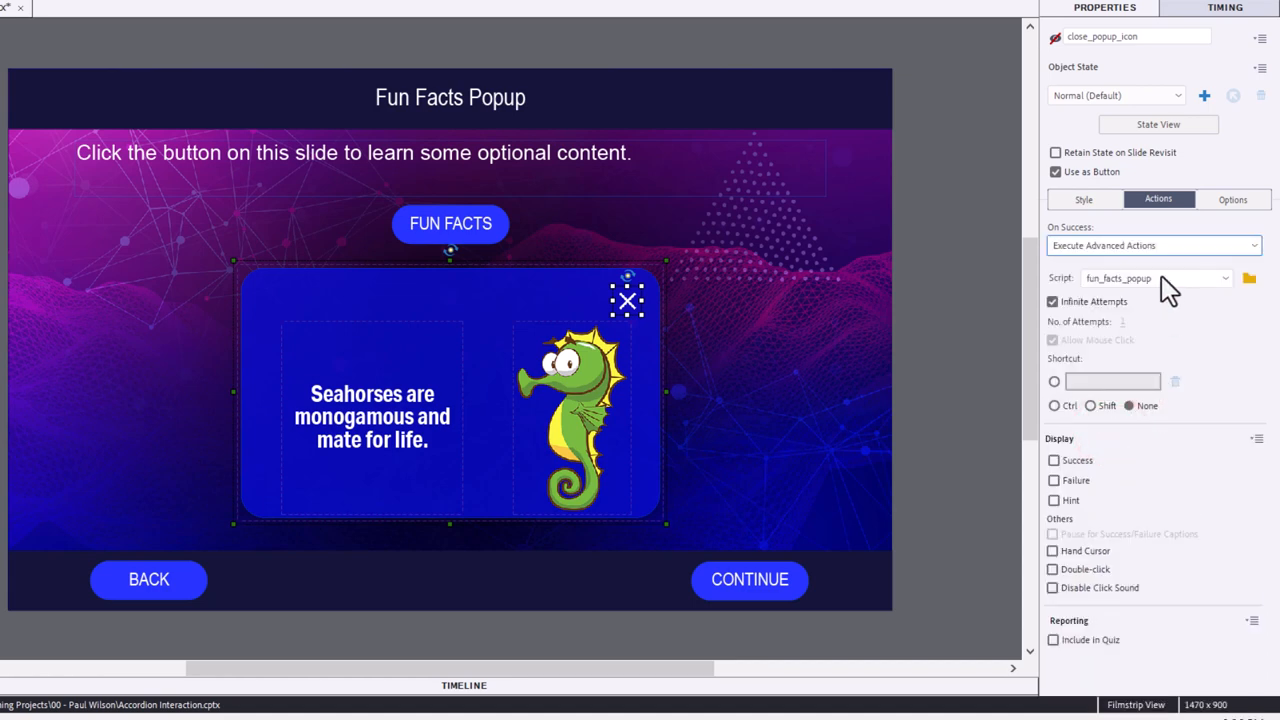
pyautogui.moveTo(1052, 650)
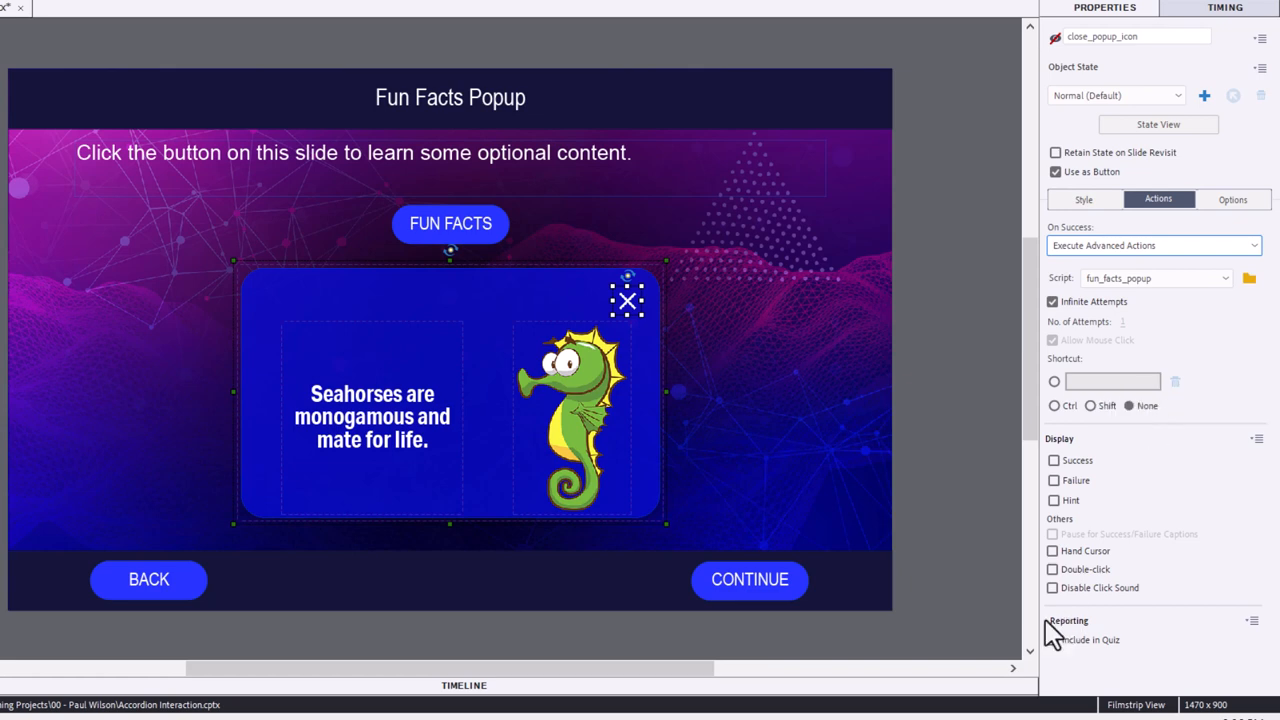
# Enable Hand Cursor and Disable Click Sound on the close icon, matching the FUN FACTS button
pyautogui.click(1052, 552)
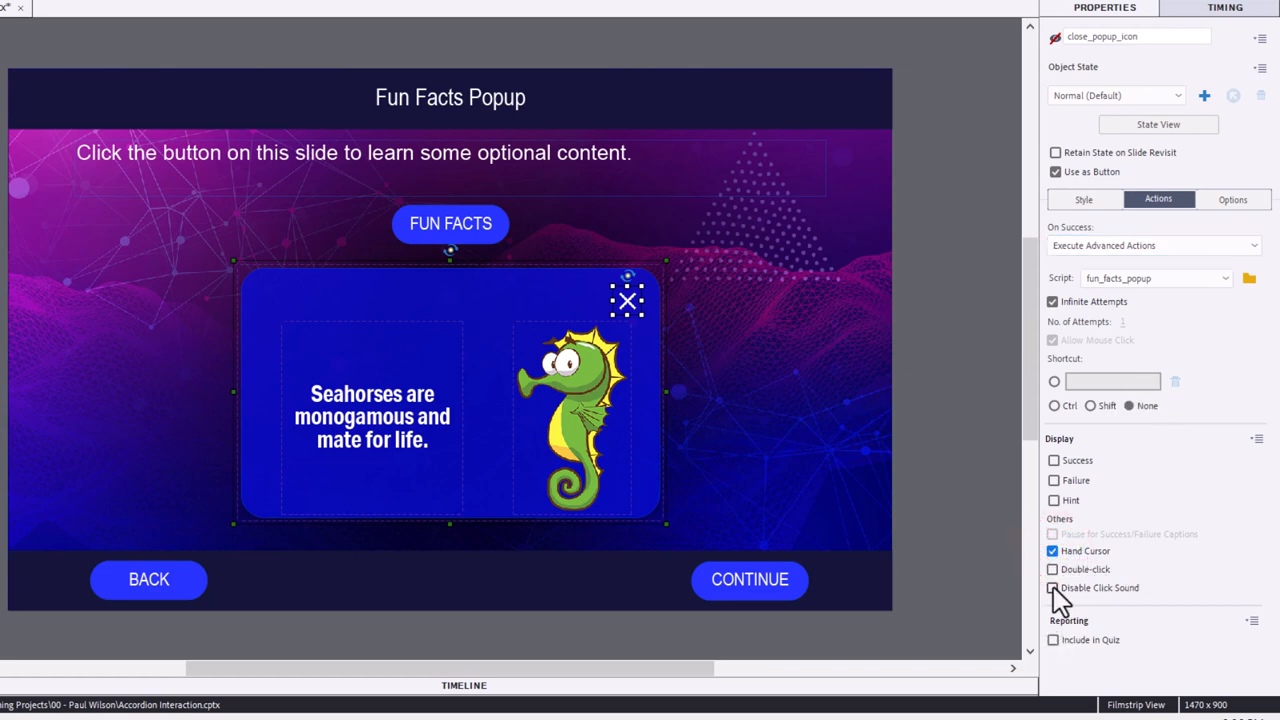
pyautogui.click(1052, 588)
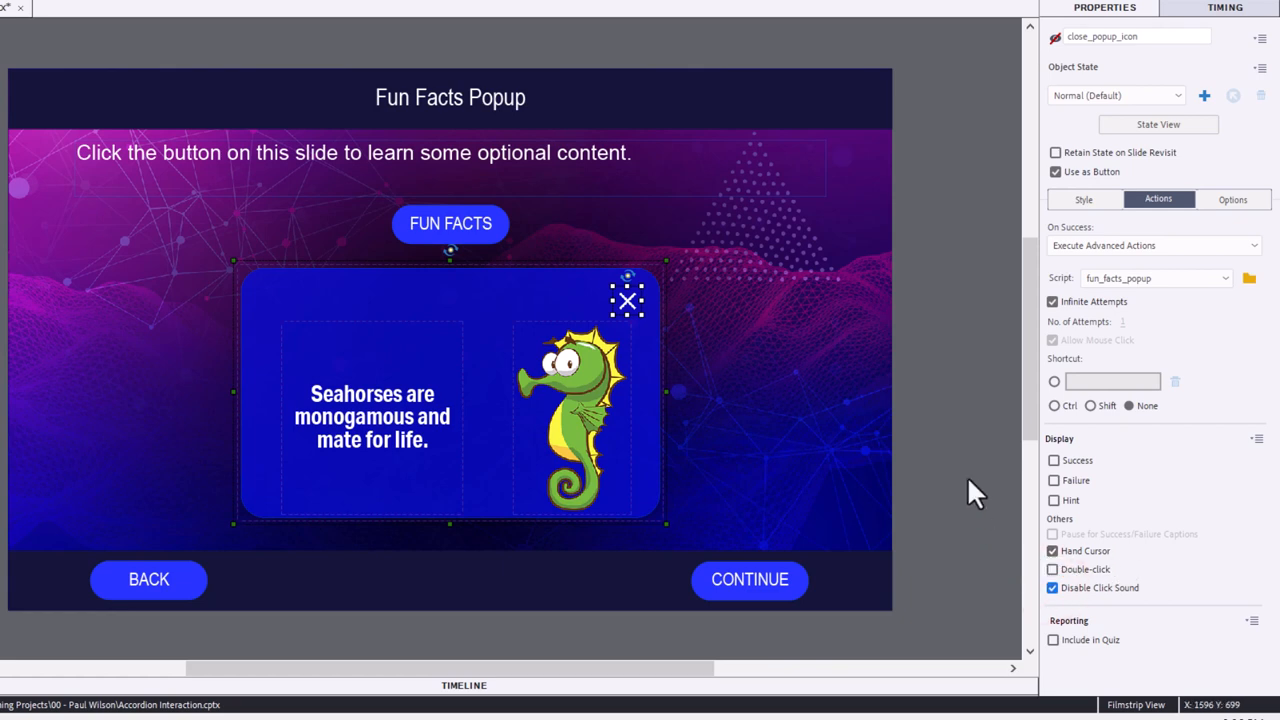
pyautogui.click(450, 224)
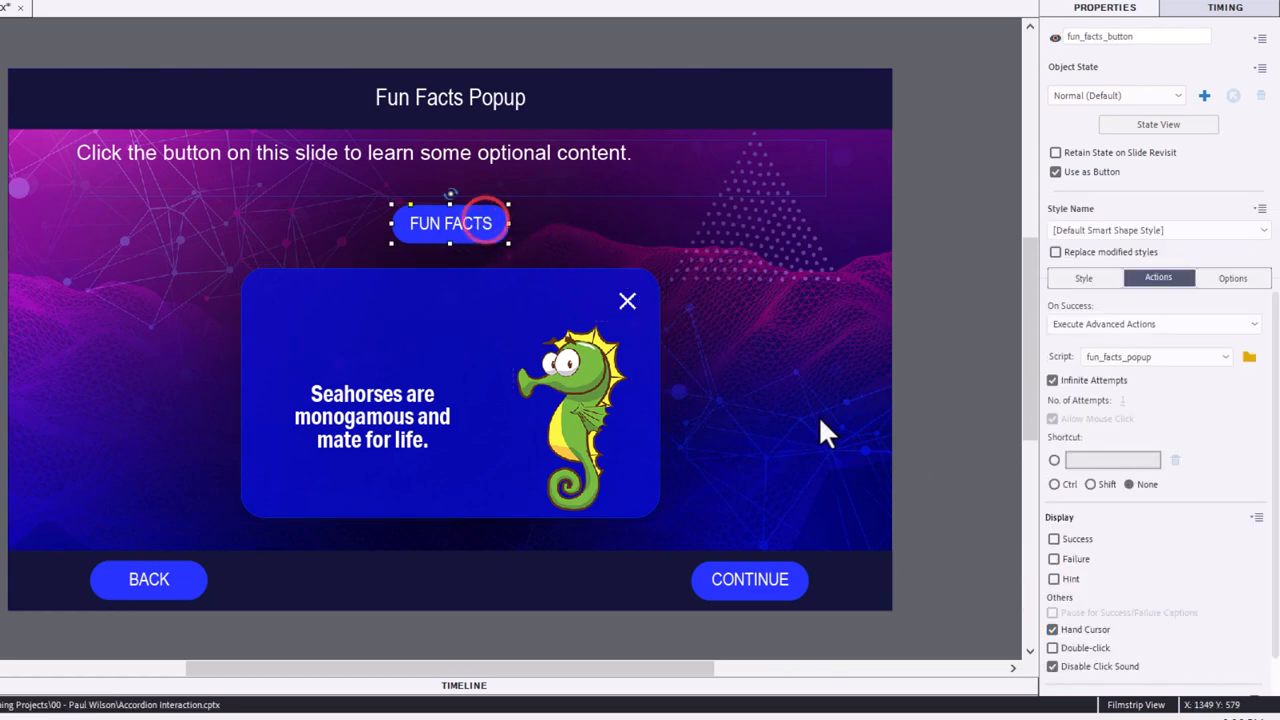
pyautogui.moveTo(944, 344)
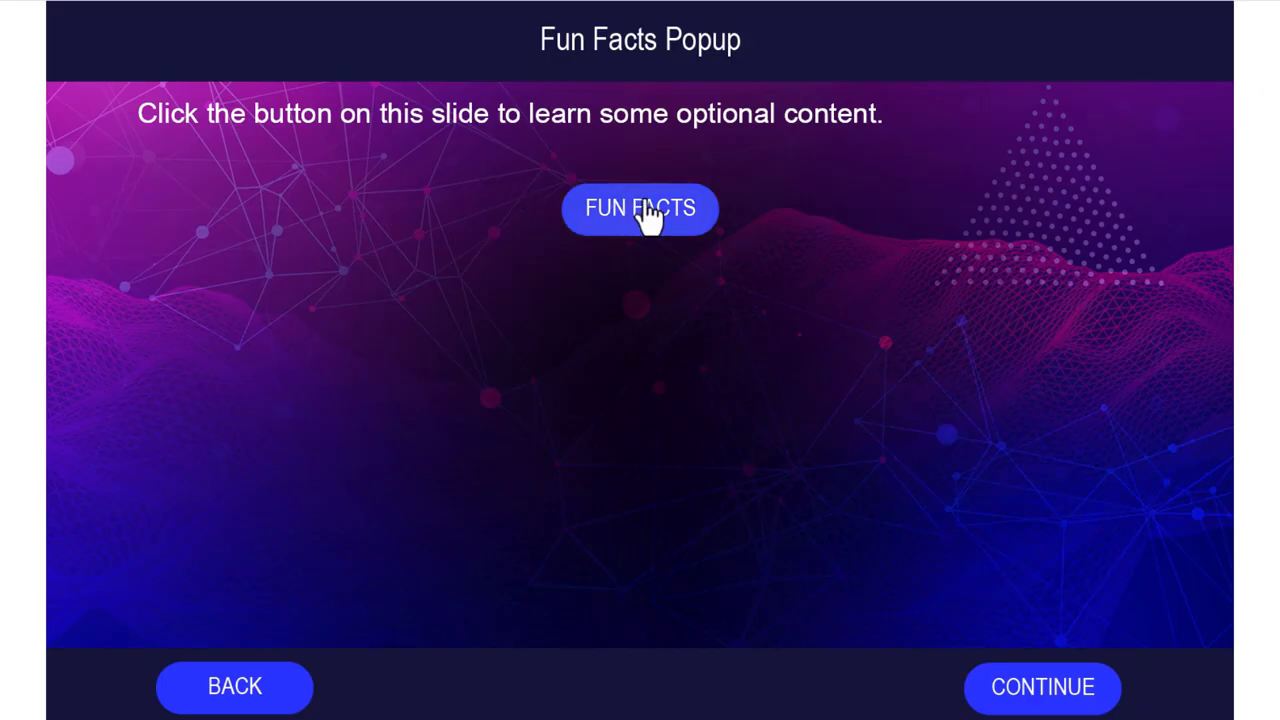
# In preview, toggle the seahorse popup open and closed with FUN FACTS and the X icon
pyautogui.click(640, 210)
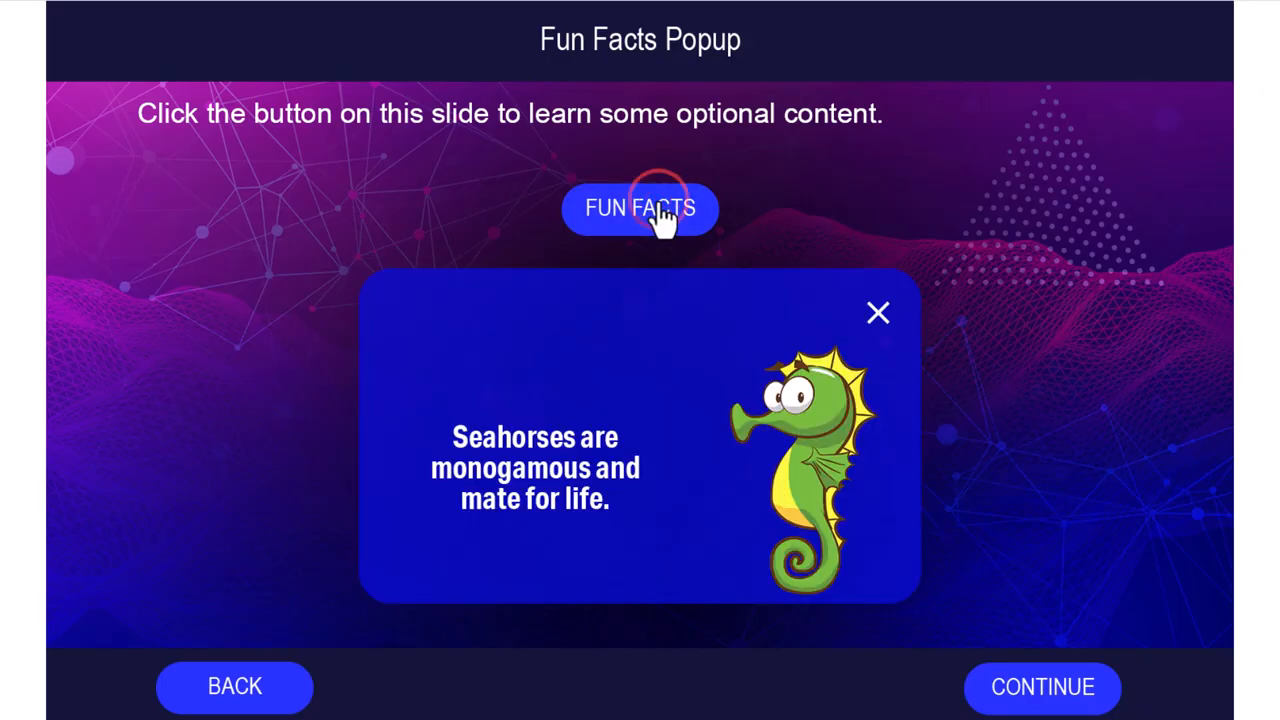
pyautogui.moveTo(522, 500)
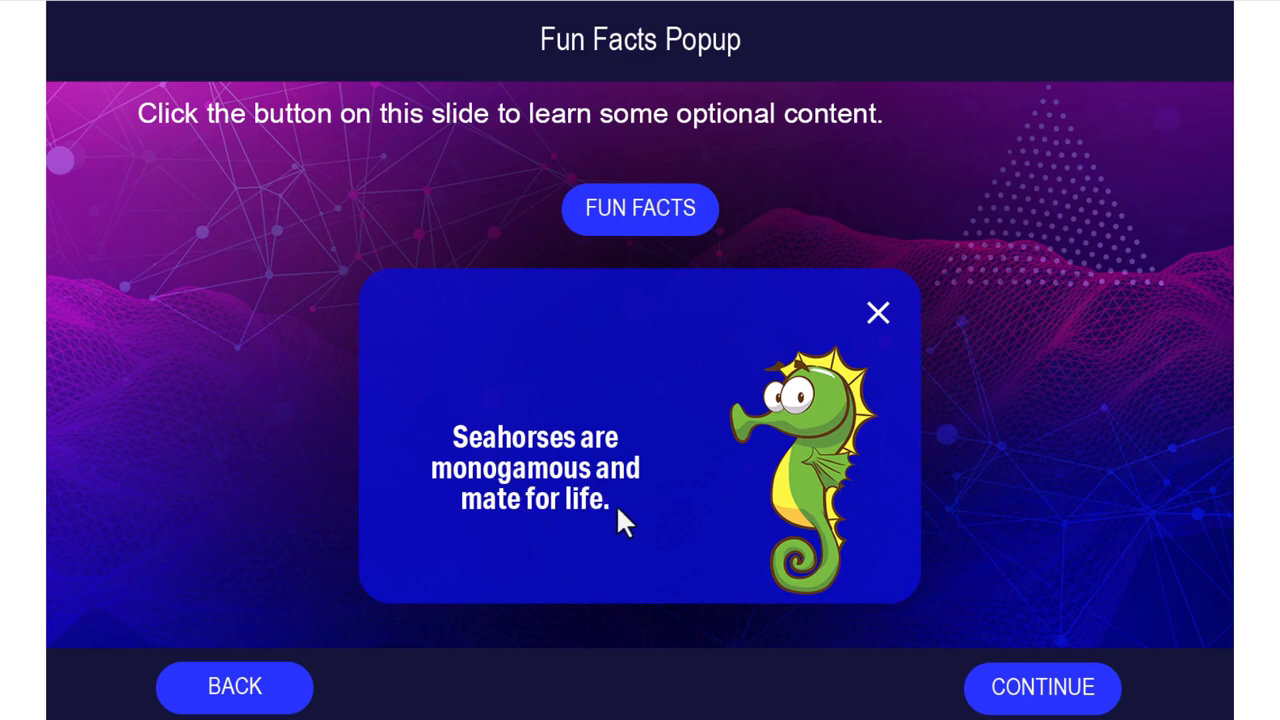
pyautogui.moveTo(944, 456)
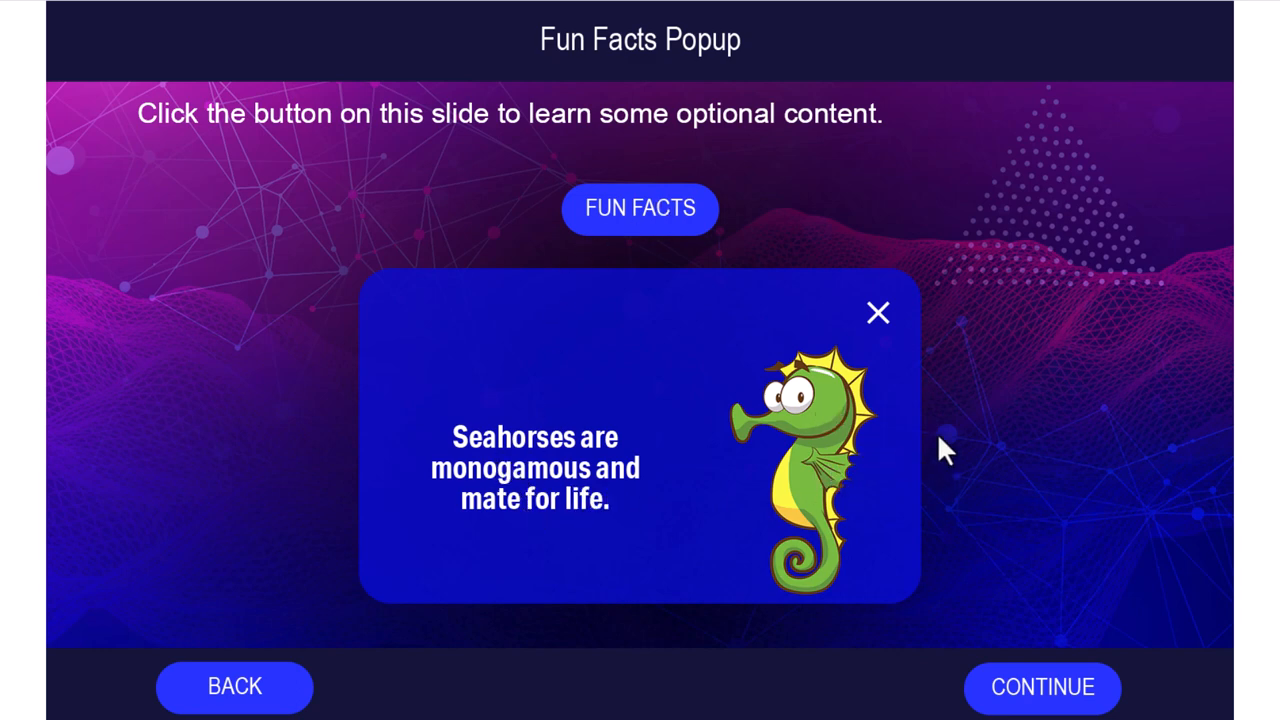
pyautogui.moveTo(878, 320)
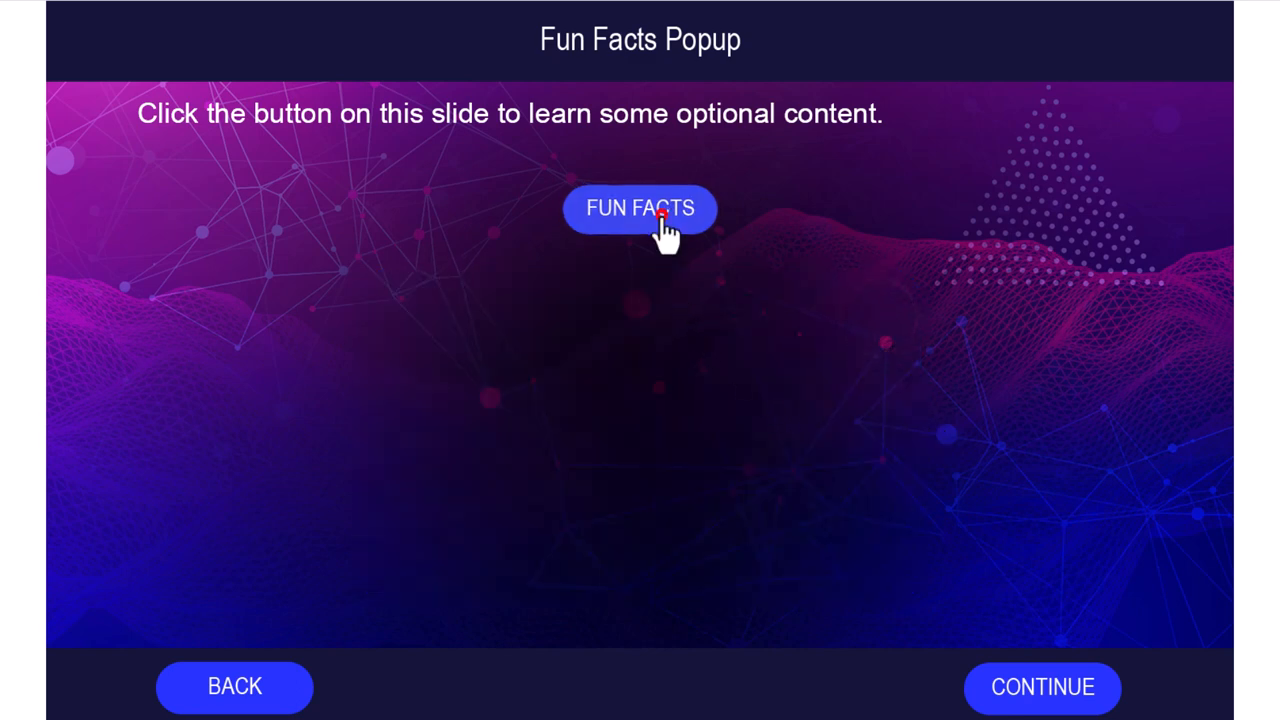
pyautogui.click(640, 210)
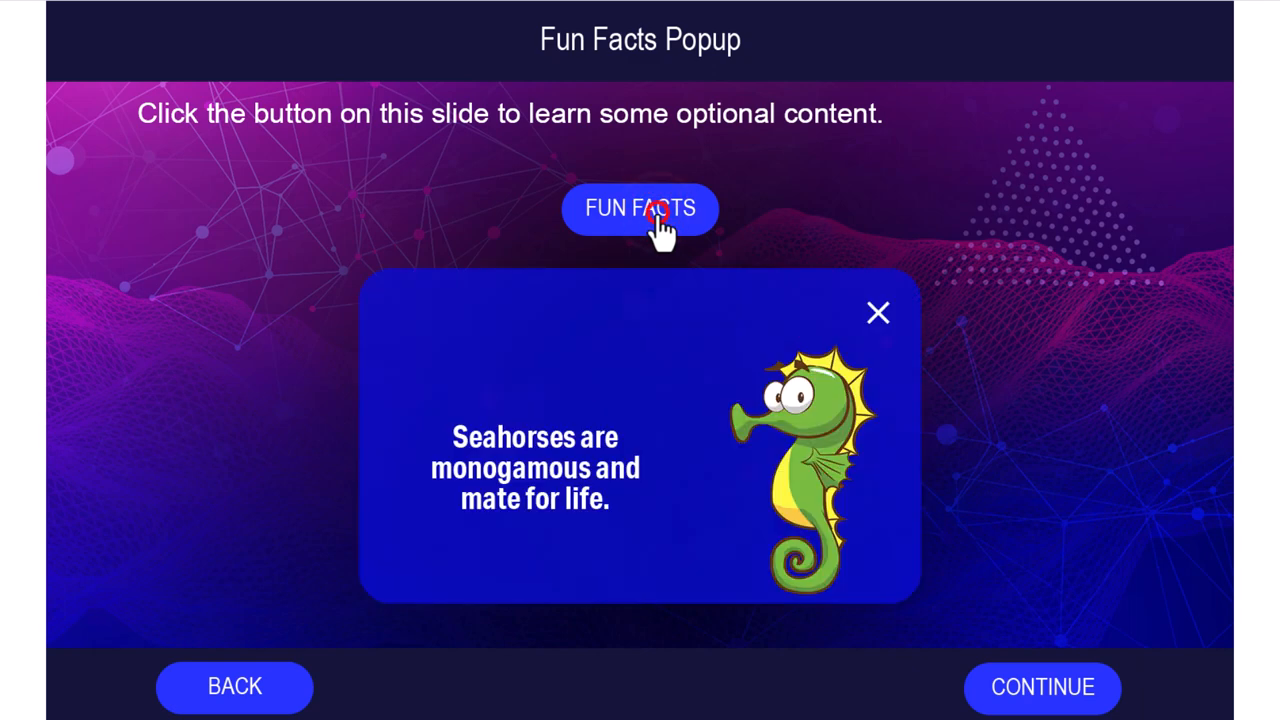
pyautogui.click(880, 312)
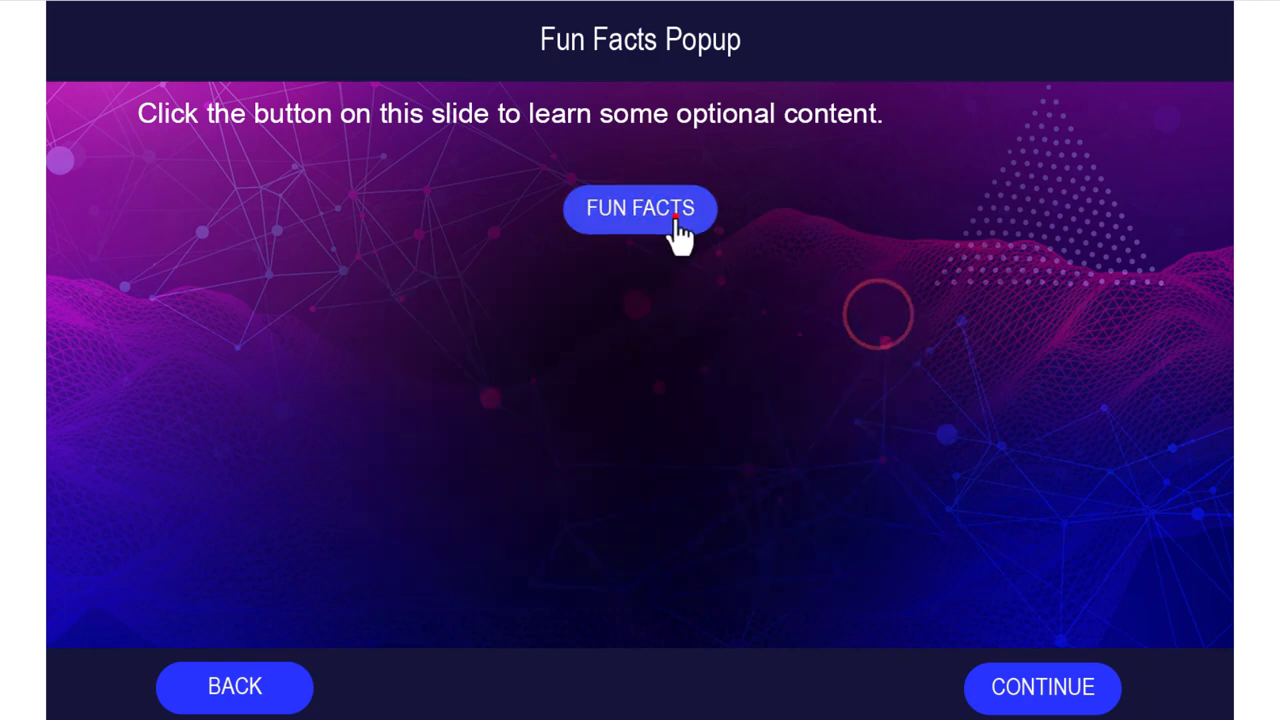